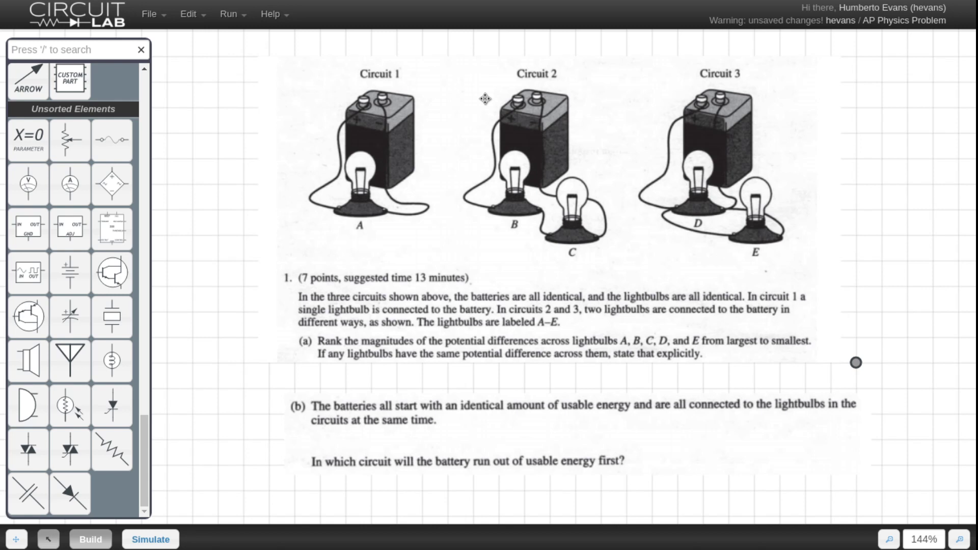
mouse_move(499, 172)
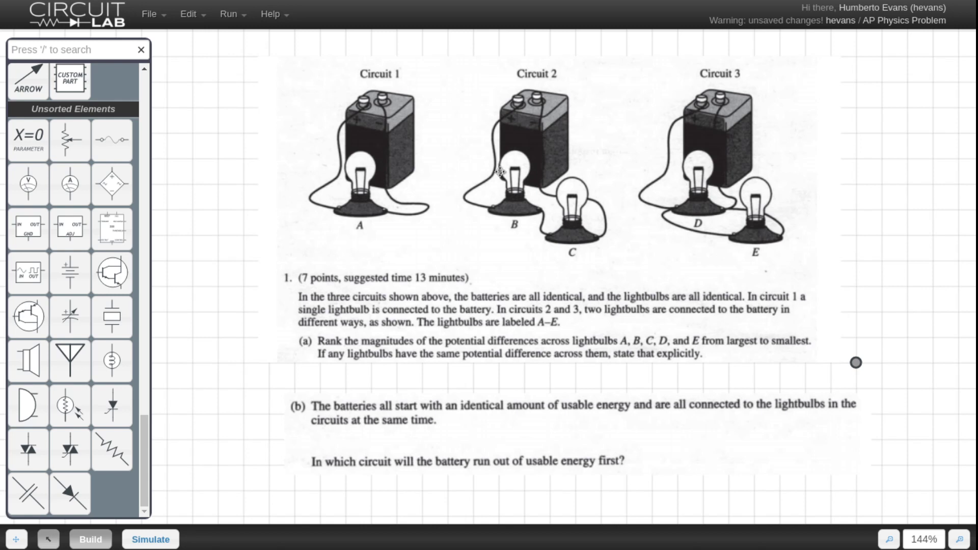
mouse_move(890, 263)
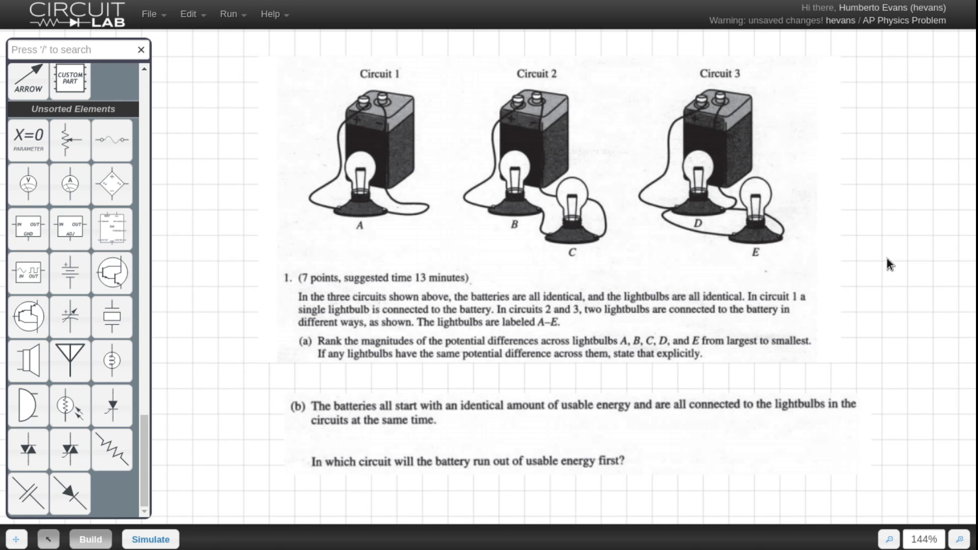
mouse_move(965, 149)
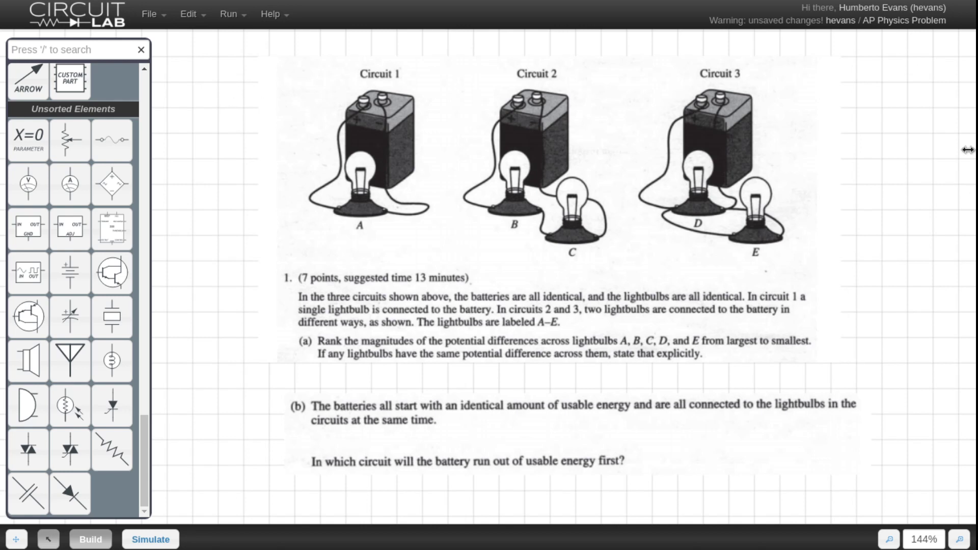
mouse_move(766, 138)
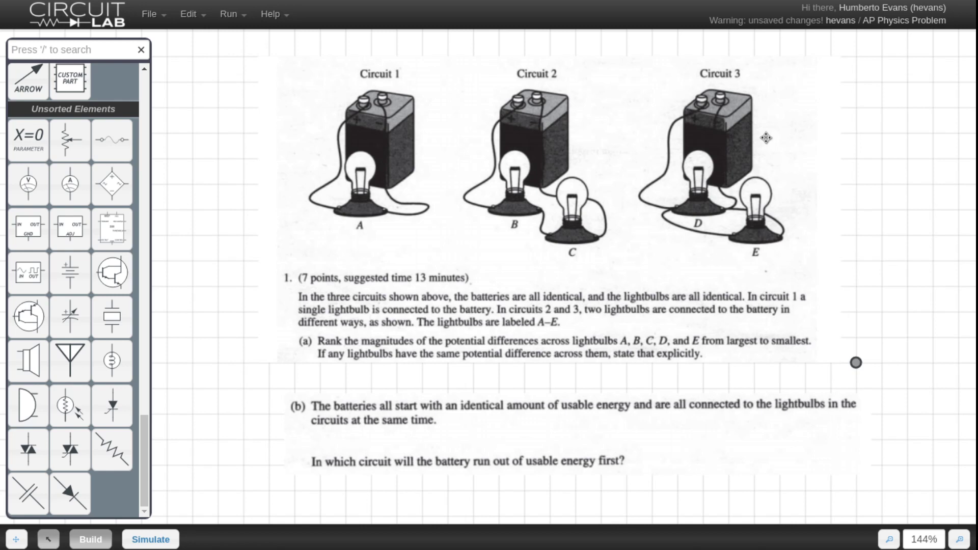
mouse_move(398, 312)
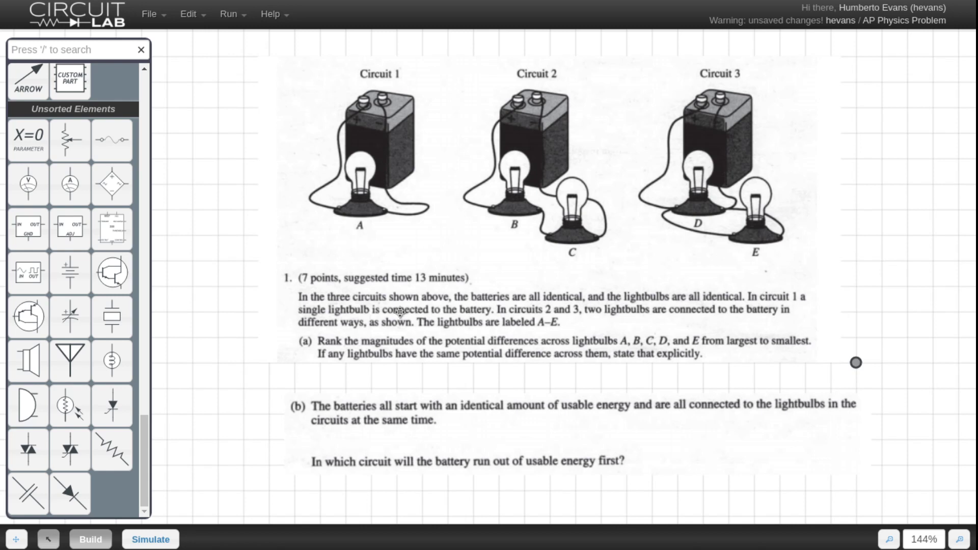
mouse_move(306, 314)
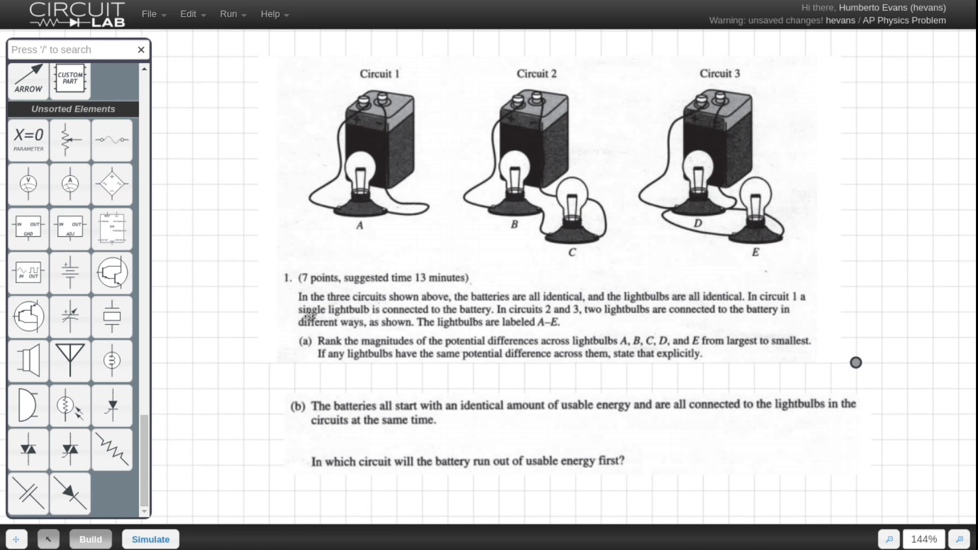
mouse_move(555, 310)
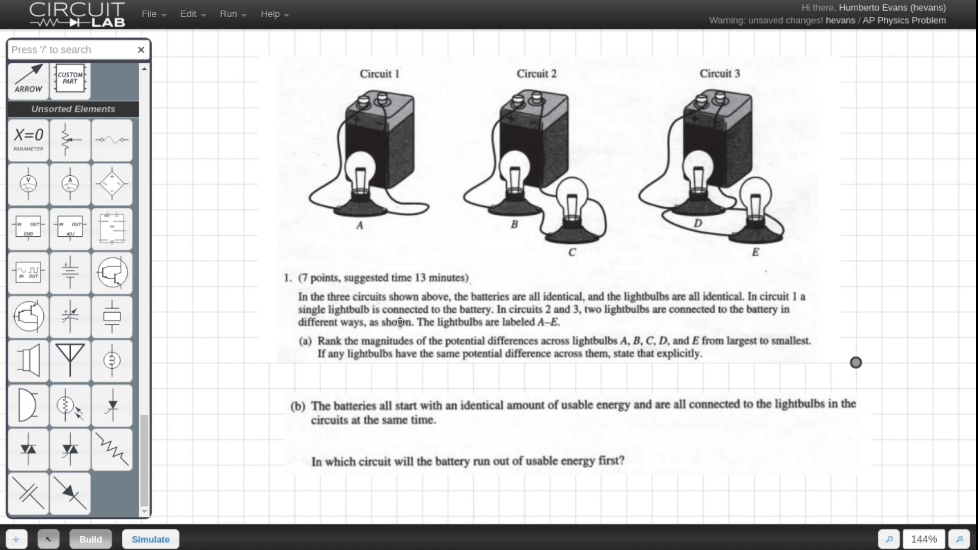
mouse_move(320, 320)
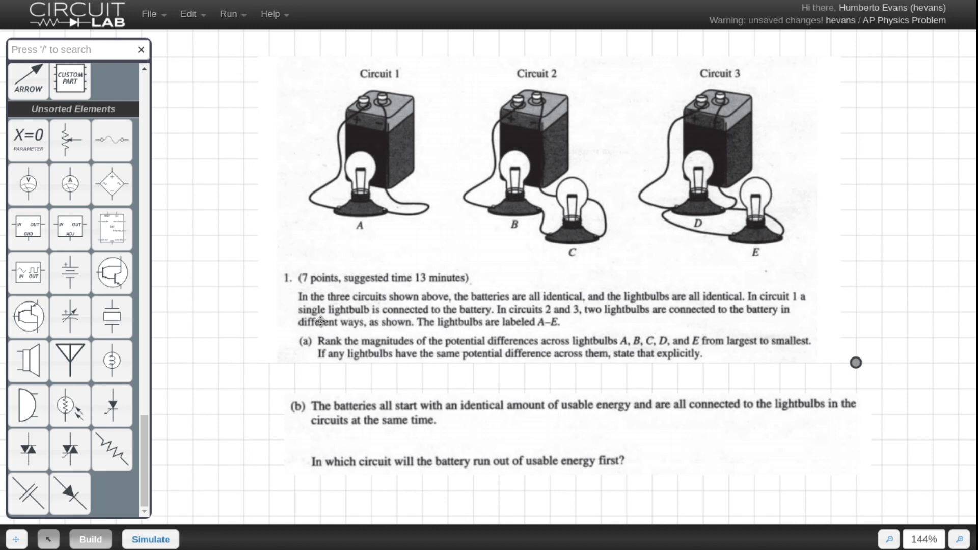
mouse_move(676, 262)
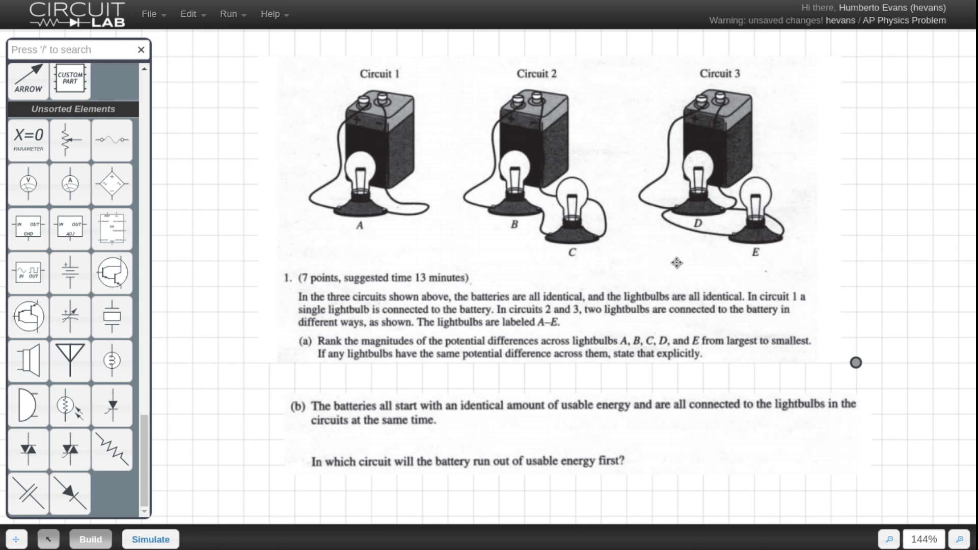
mouse_move(547, 171)
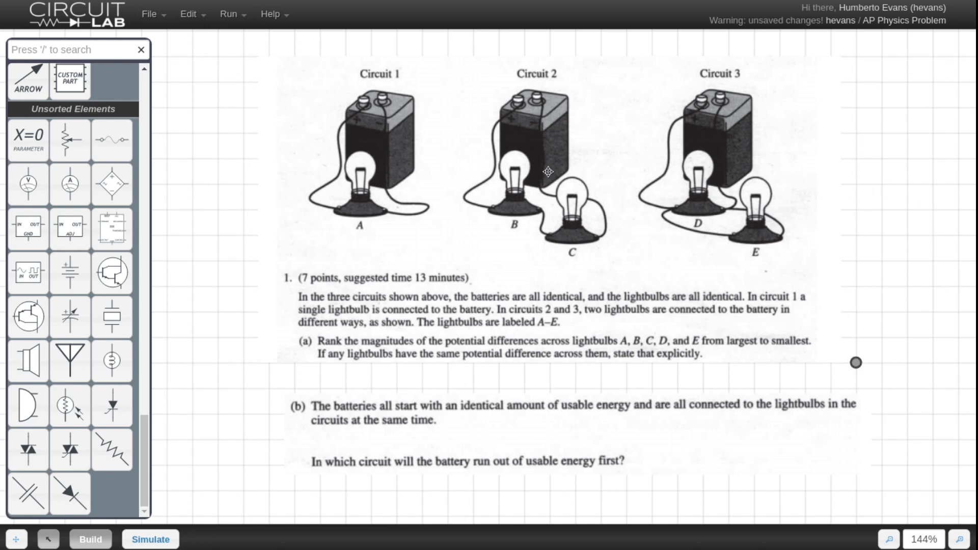
mouse_move(637, 344)
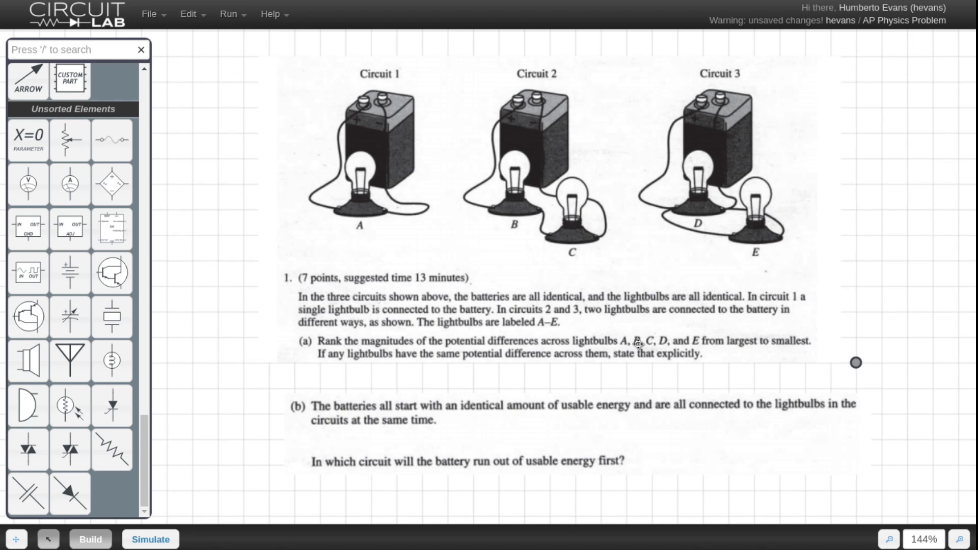
mouse_move(908, 181)
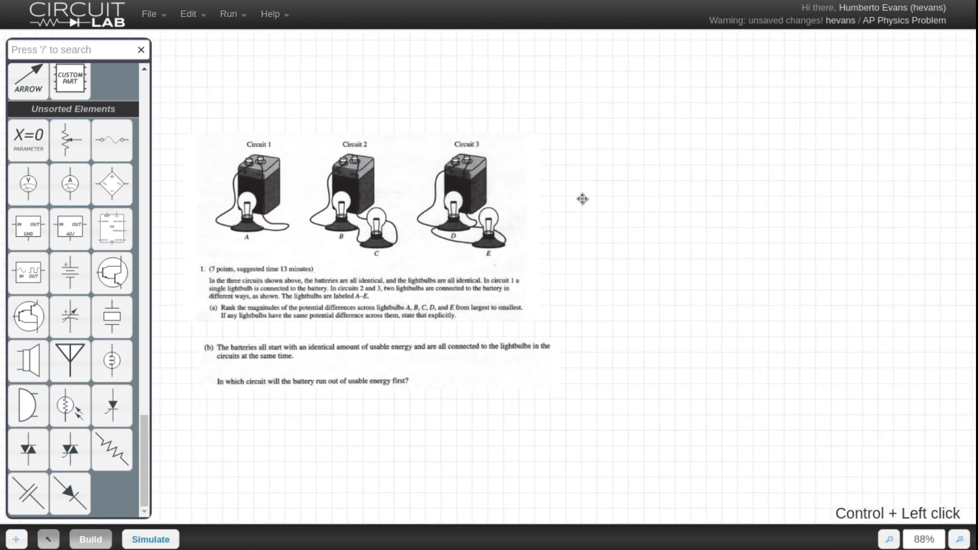
- Place a 1 V battery beside the problem image and rename it C1
scroll("down", 3)
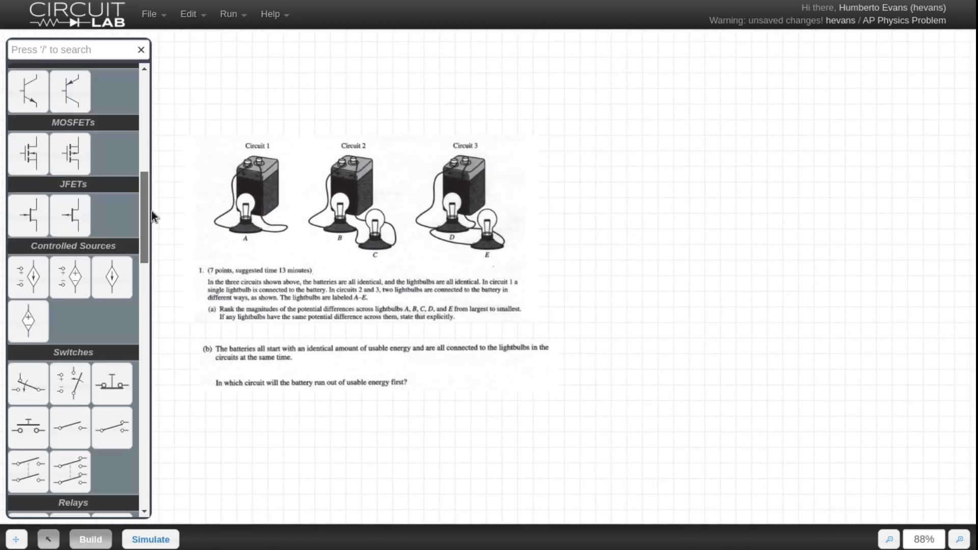
scroll("up", 3)
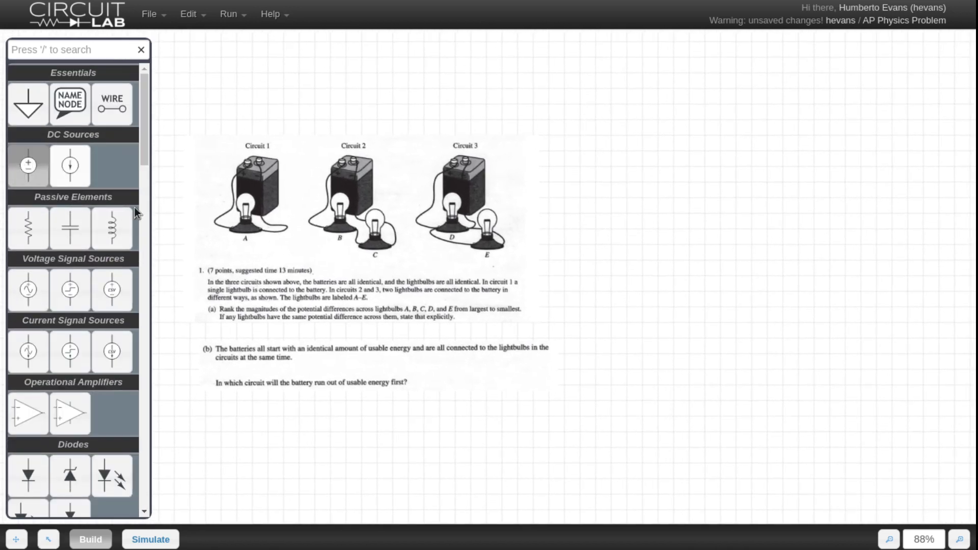
left_click(27, 165)
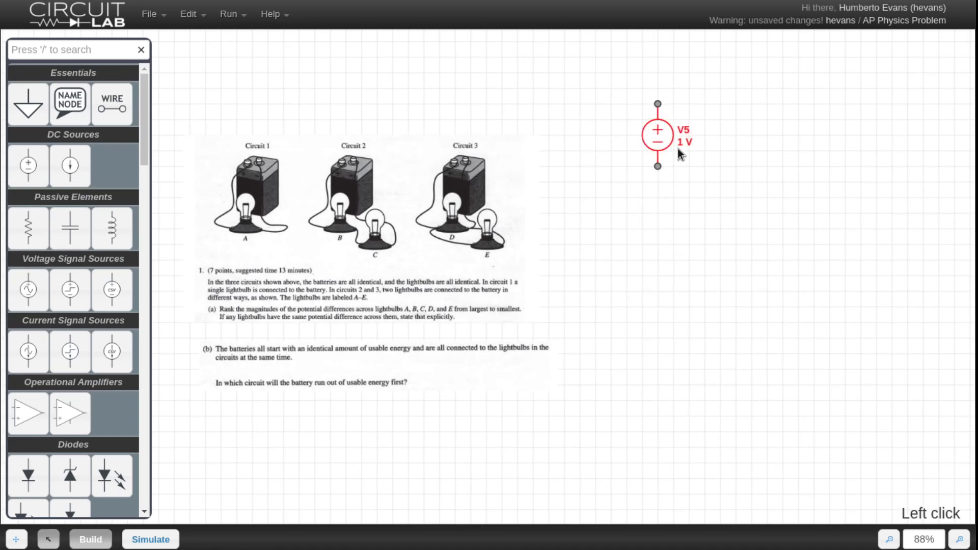
double_click(657, 132)
type("C1")
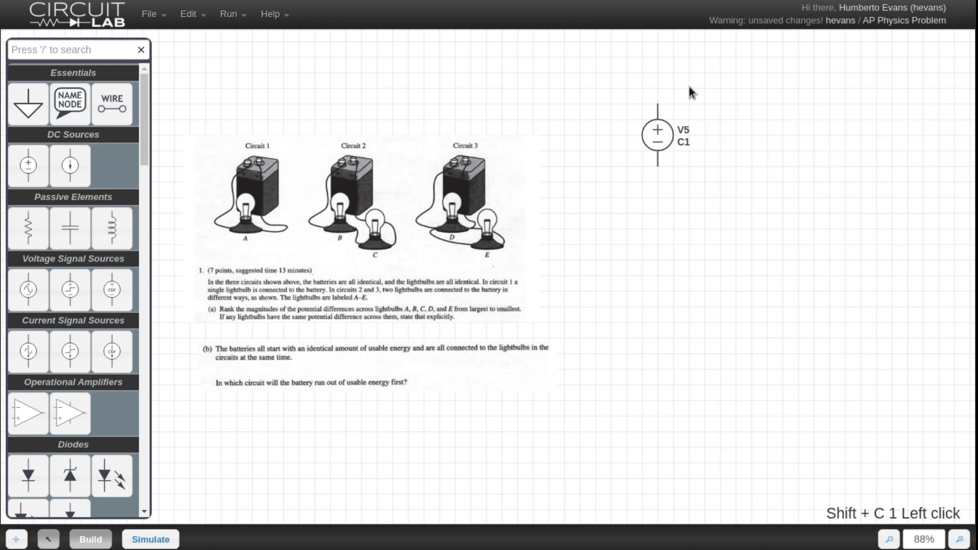
double_click(657, 136)
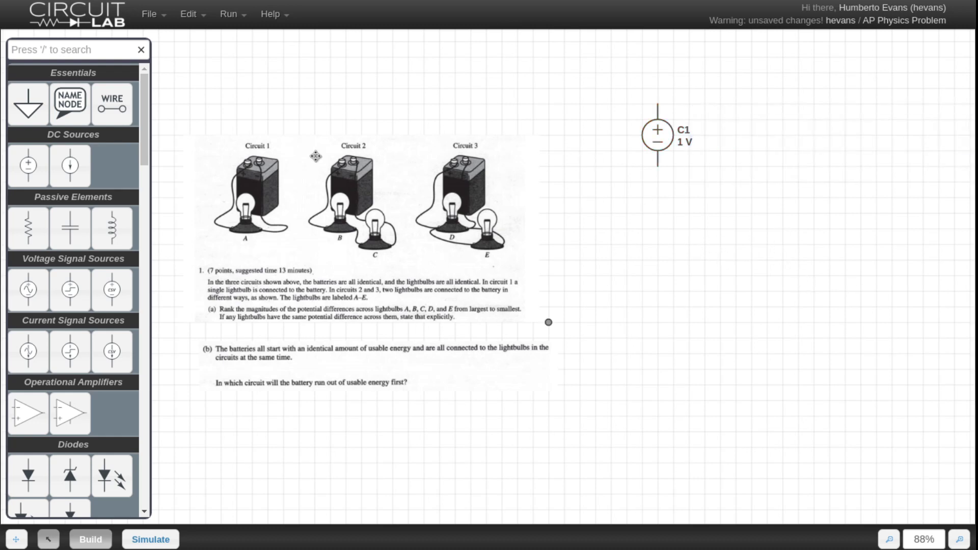
mouse_move(70, 226)
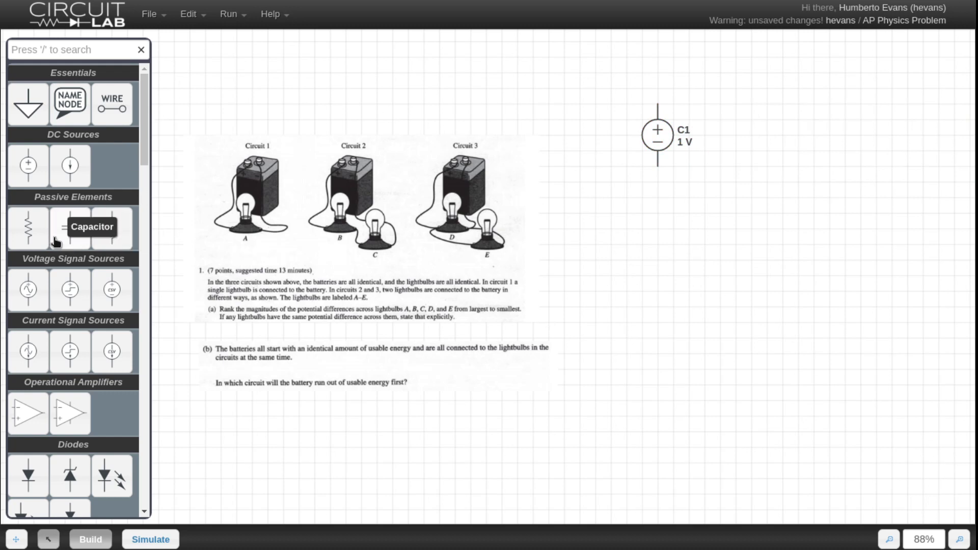
mouse_move(145, 99)
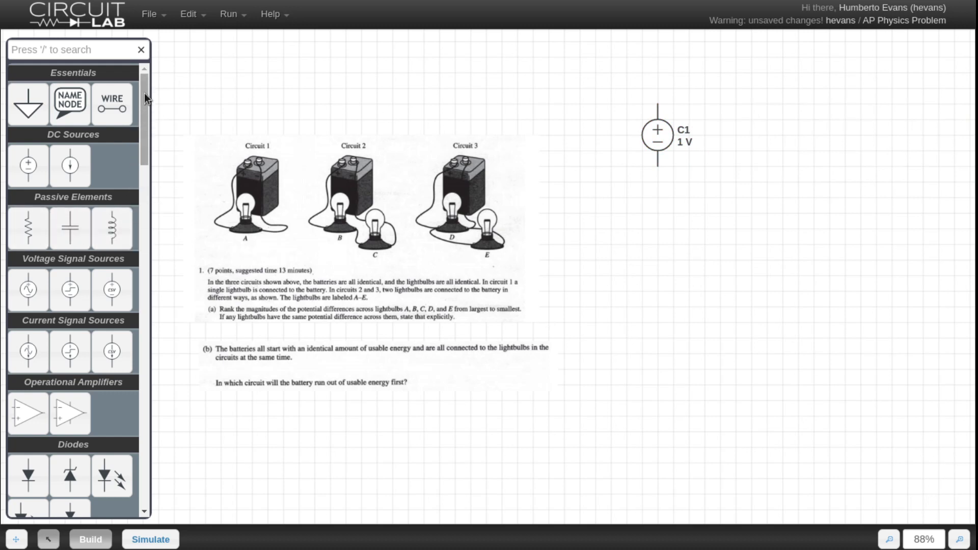
- Add 100 Ω bulb A wired to the battery, ground it, and title it 'Circuit 1'
scroll("down", 3)
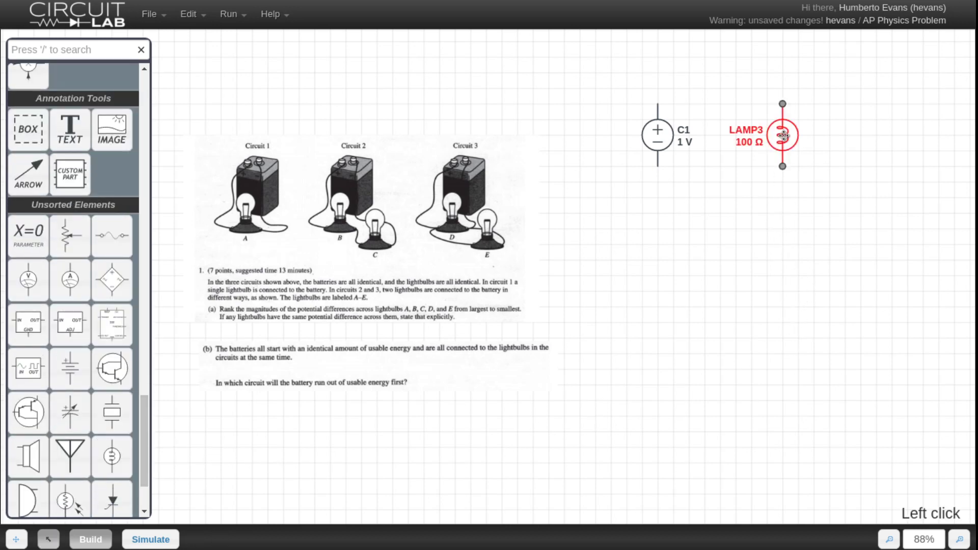
double_click(782, 136)
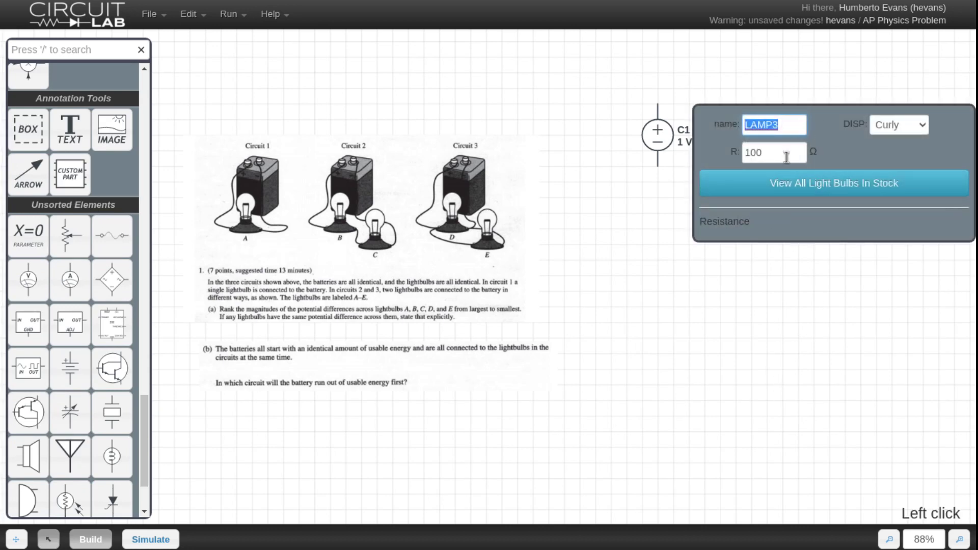
key("shift")
type("A")
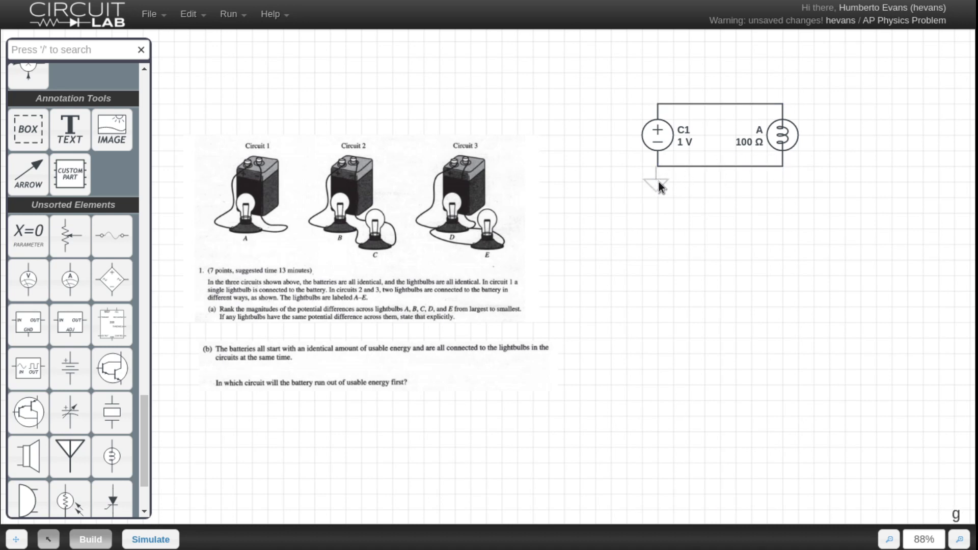
left_click(658, 184)
type("Ci")
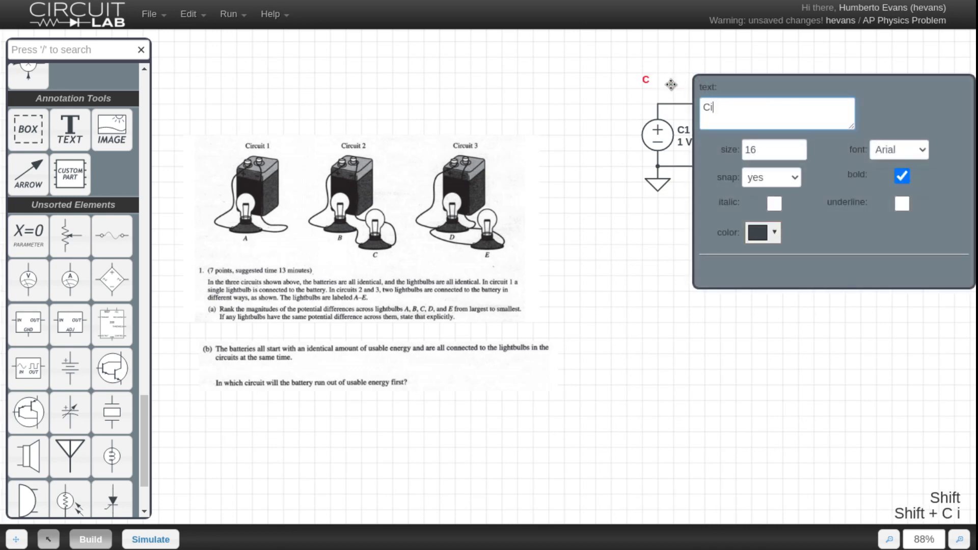
type("rcuit 1")
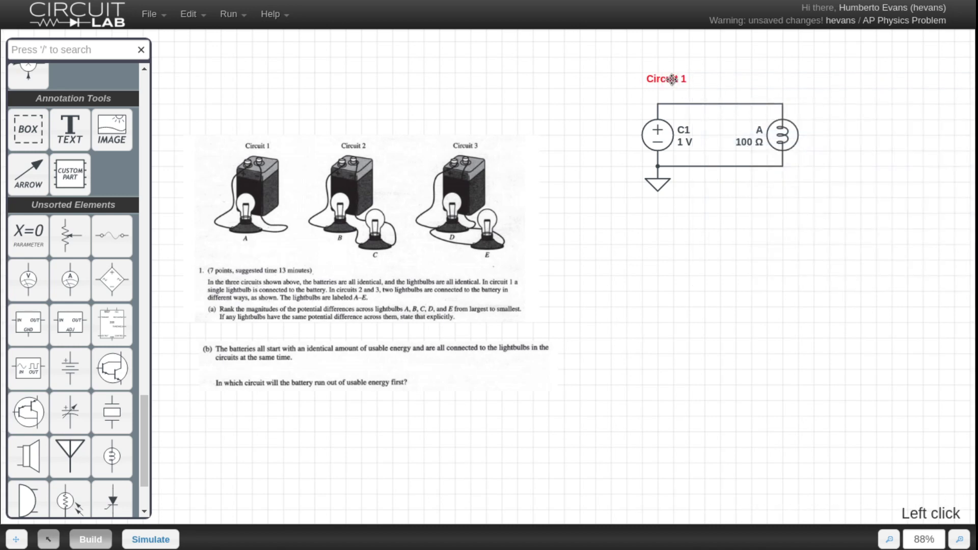
- Paste a copy of Circuit 1 with a second bulb, renaming the bulbs B and C
left_click(710, 348)
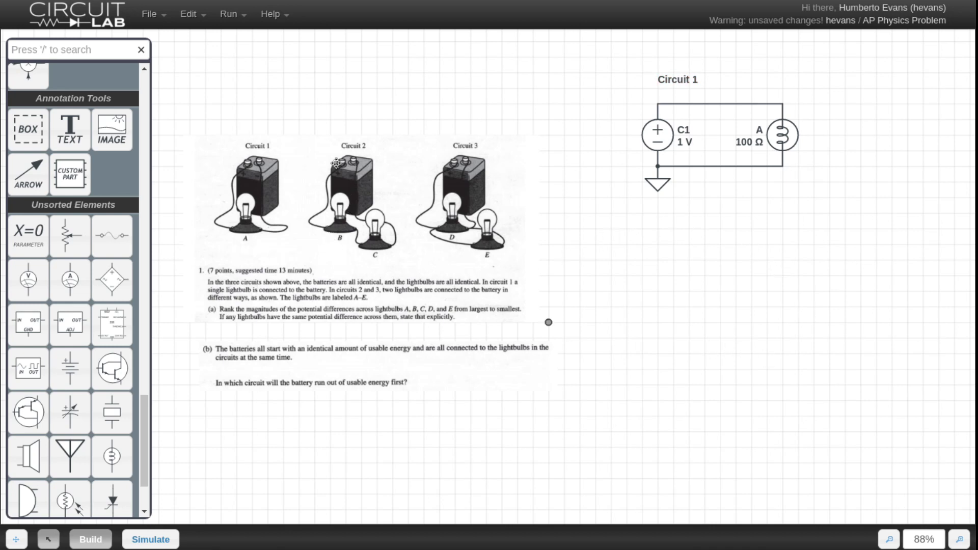
mouse_move(337, 215)
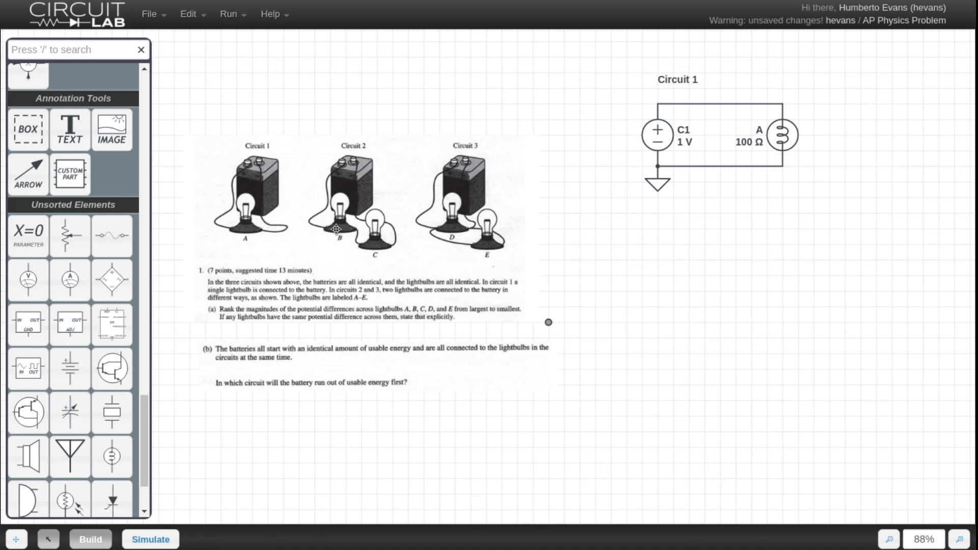
mouse_move(317, 248)
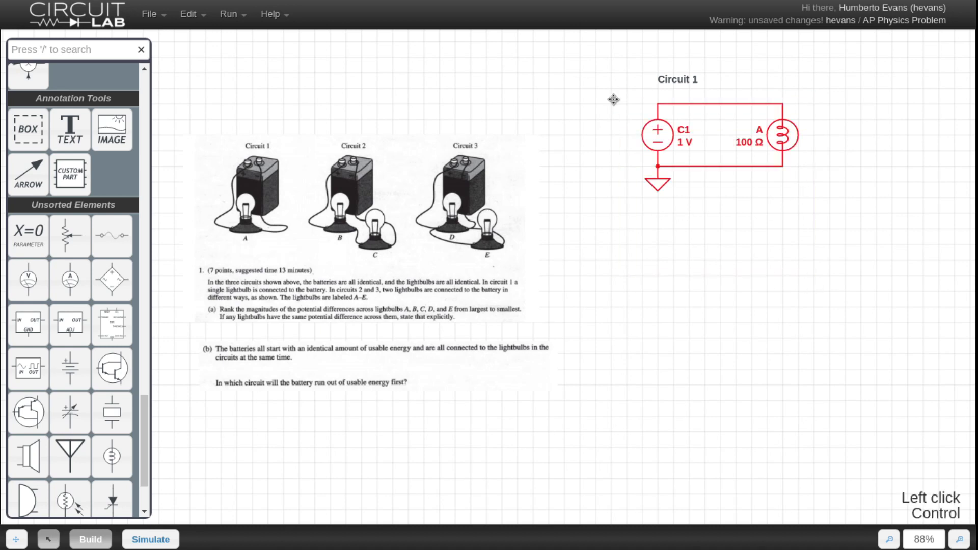
key("ctrl+v")
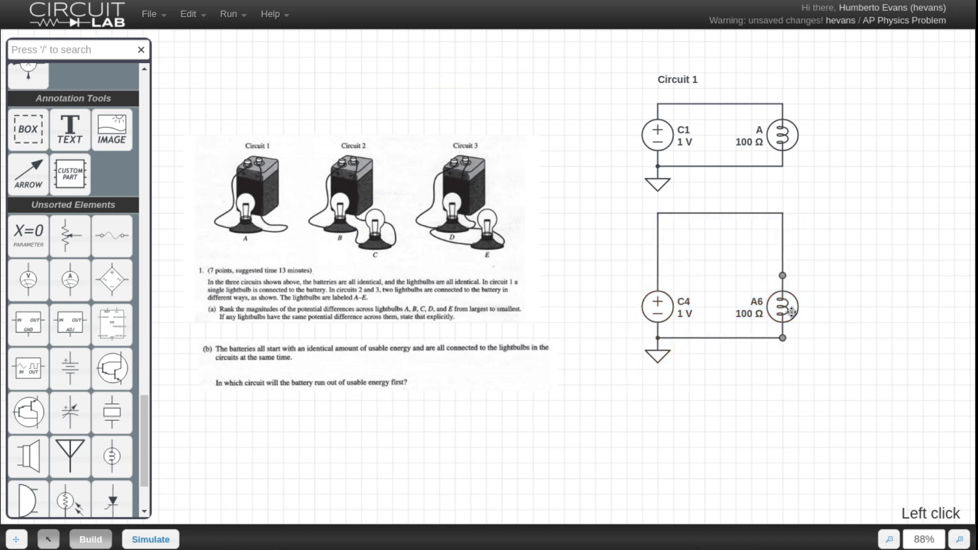
key("ctrl+v")
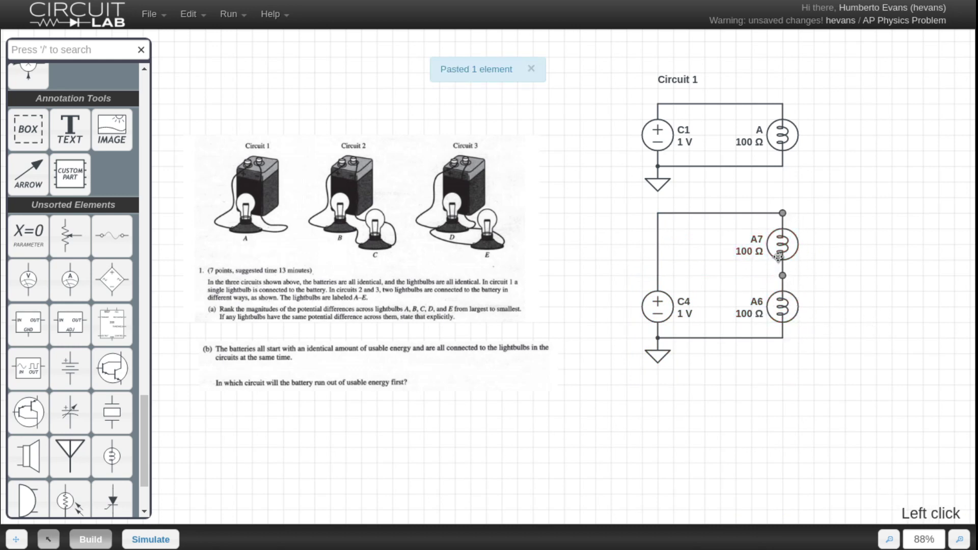
double_click(780, 244)
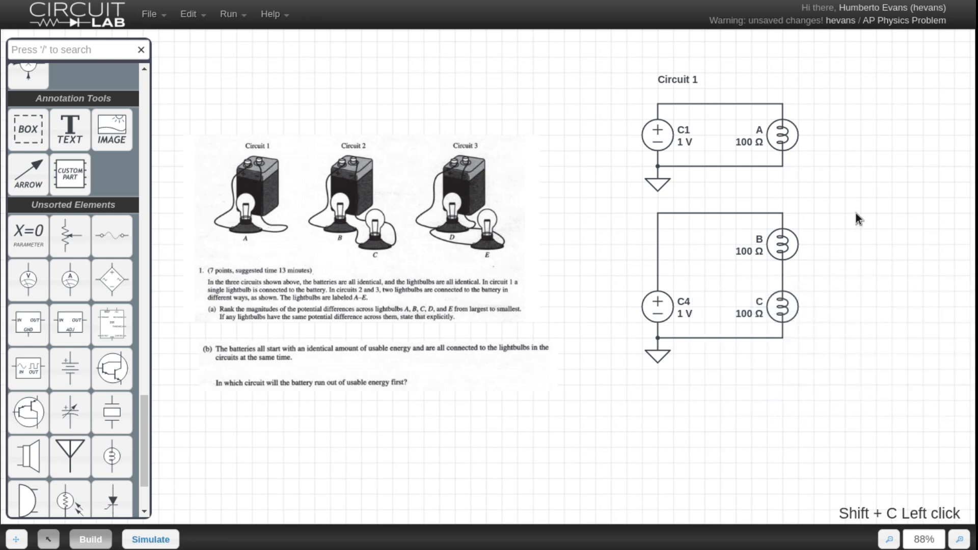
- Rename the copied battery C2 and relabel the schematic 'Circuit 2'
left_click(657, 307)
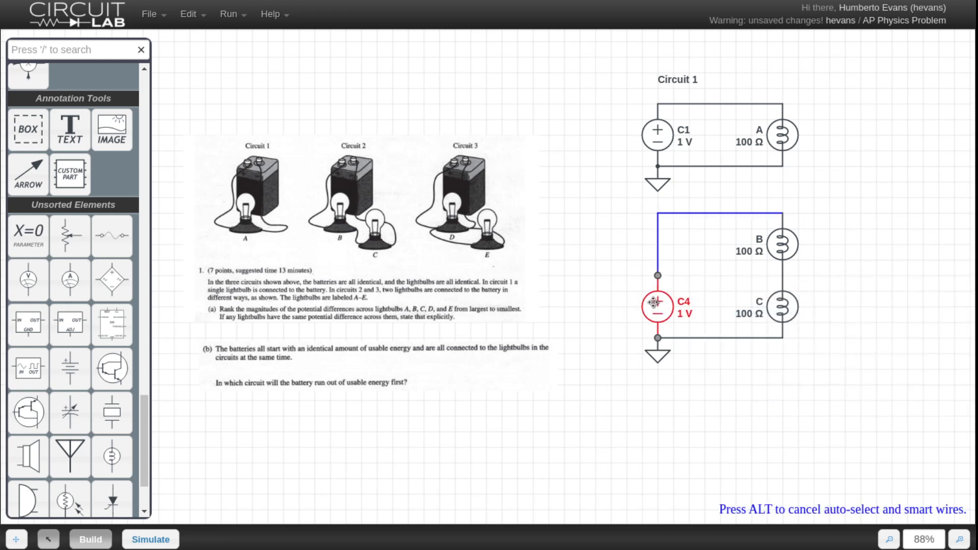
double_click(657, 305)
type("2")
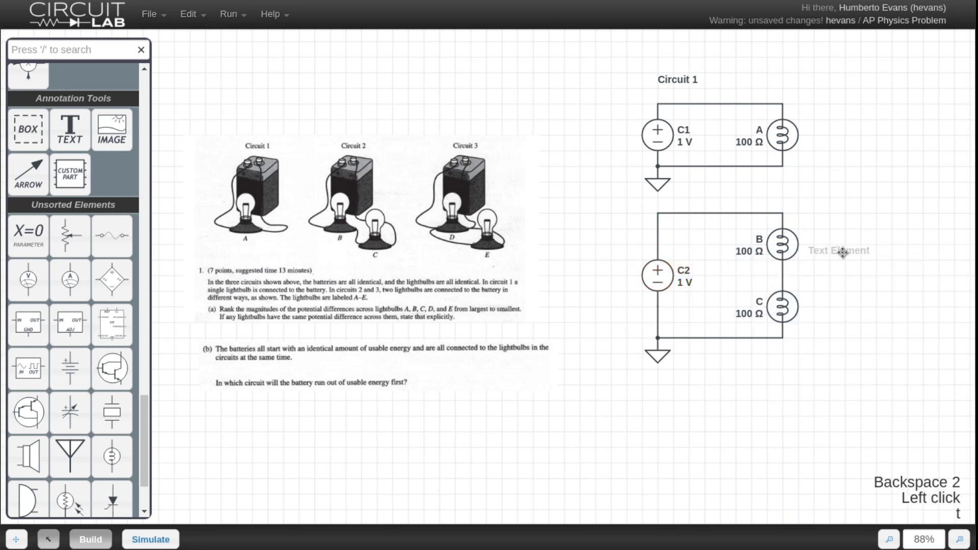
double_click(837, 251)
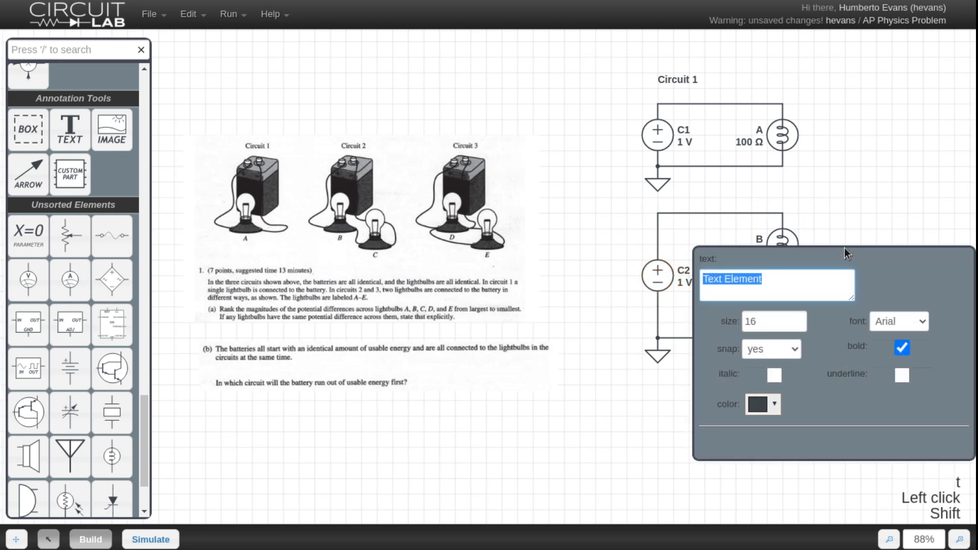
type("Circuit 2")
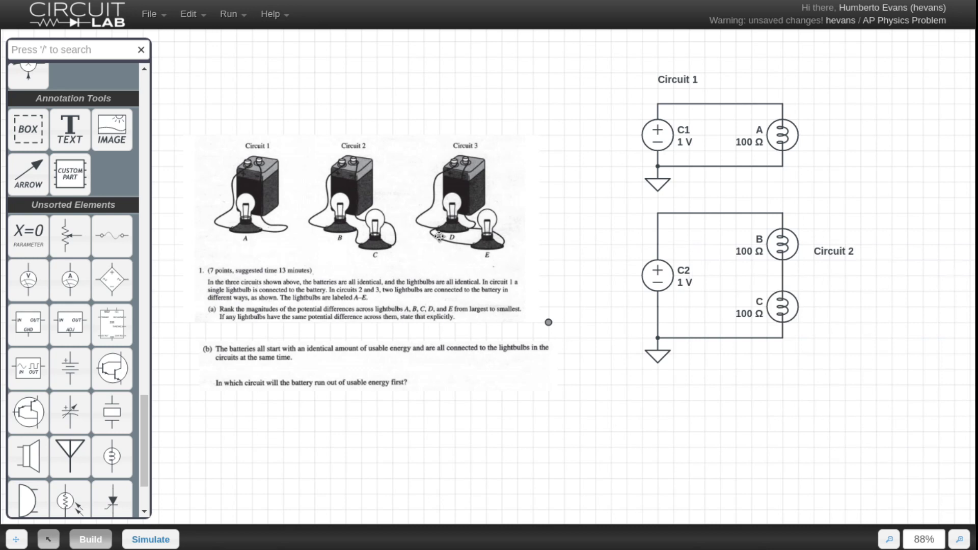
mouse_move(464, 251)
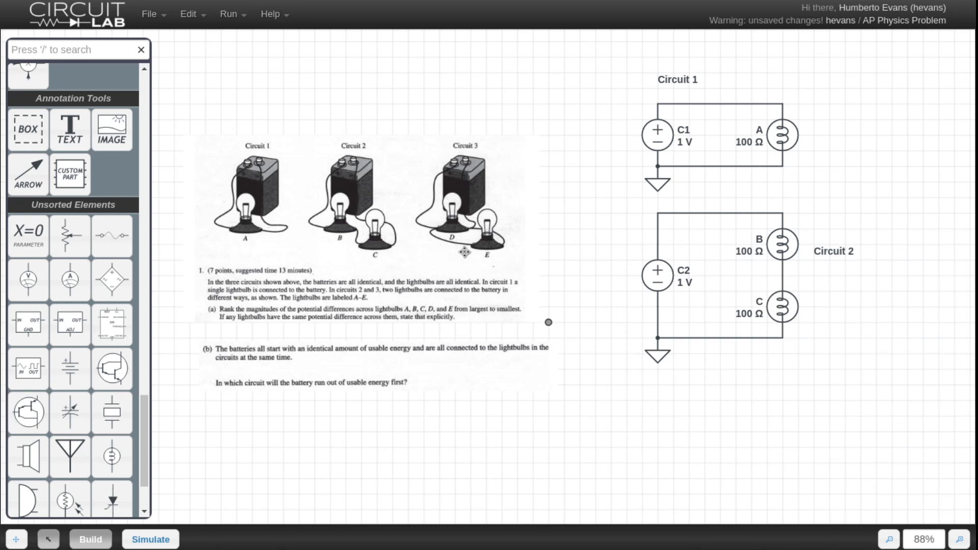
mouse_move(510, 277)
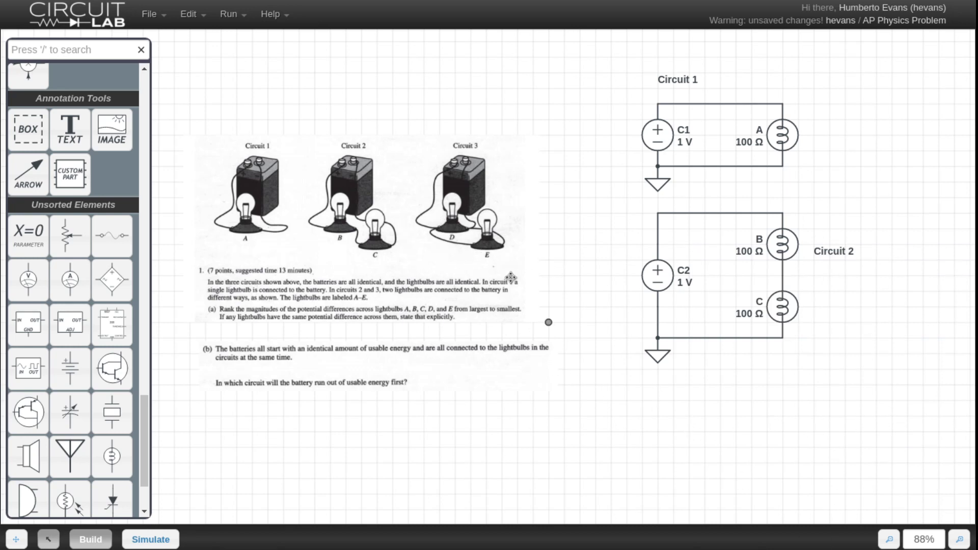
mouse_move(455, 179)
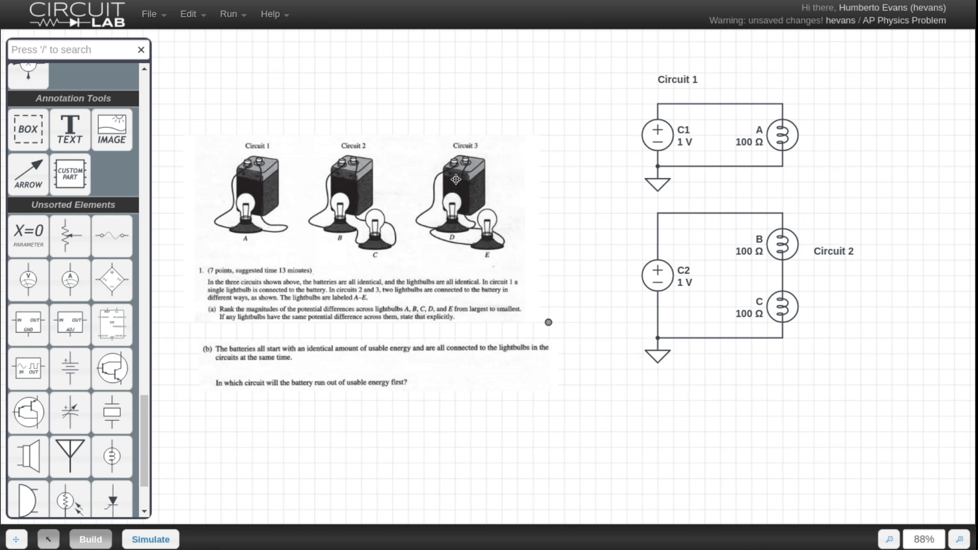
mouse_move(450, 163)
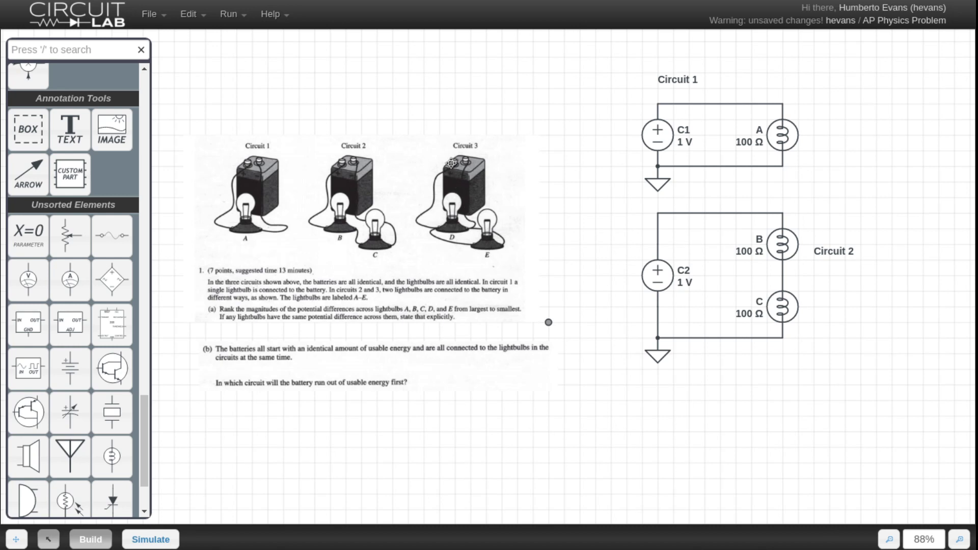
mouse_move(462, 252)
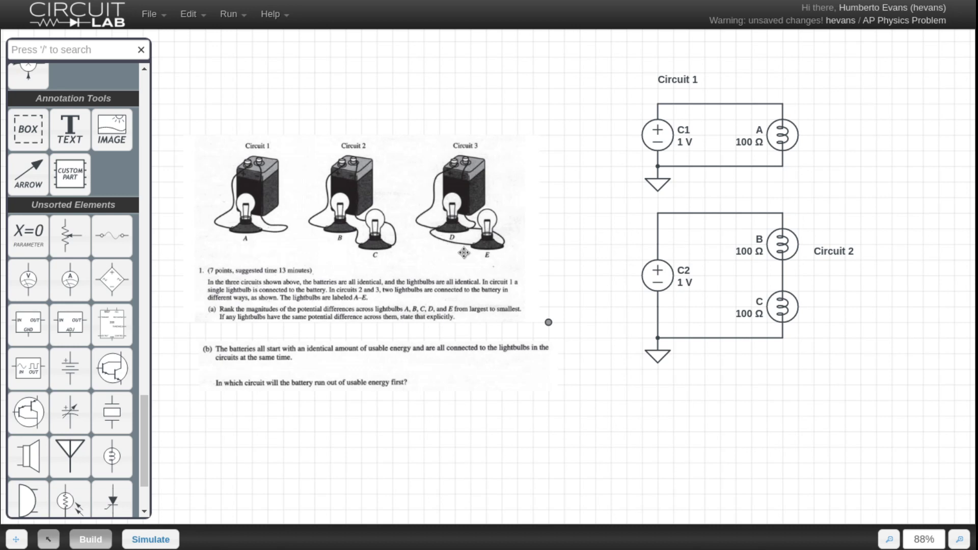
mouse_move(405, 277)
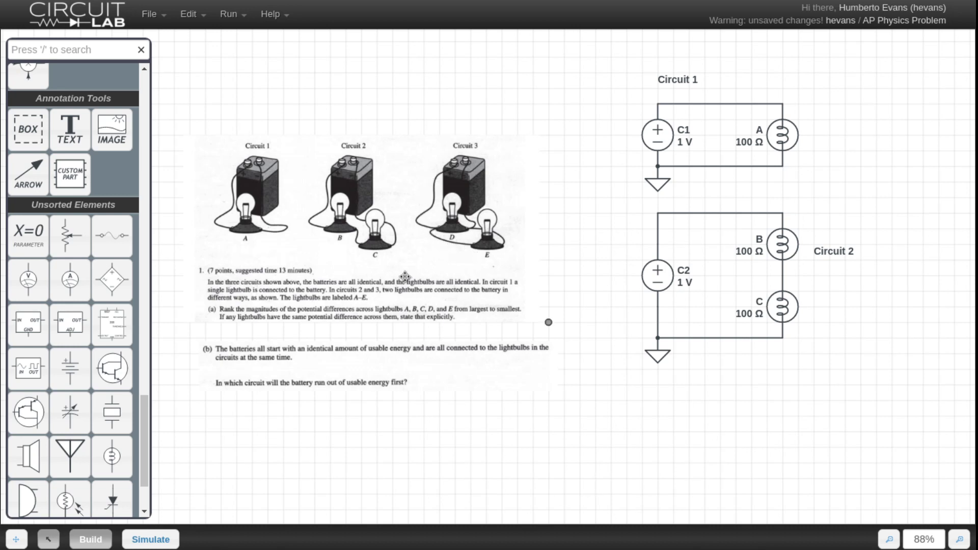
mouse_move(764, 429)
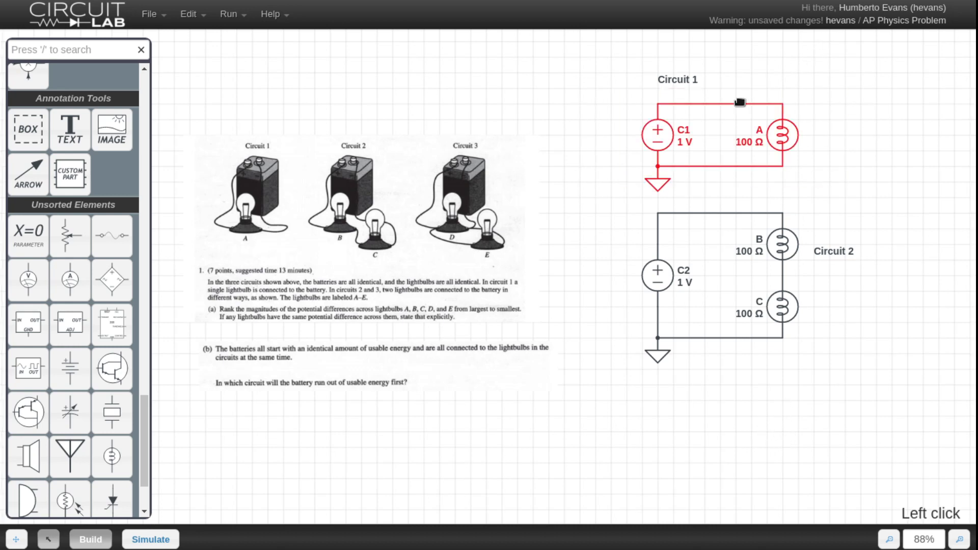
- Paste another Circuit 1 copy below with bulbs D and E in parallel, labelled 'Circuit 3'
key("ctrl+c")
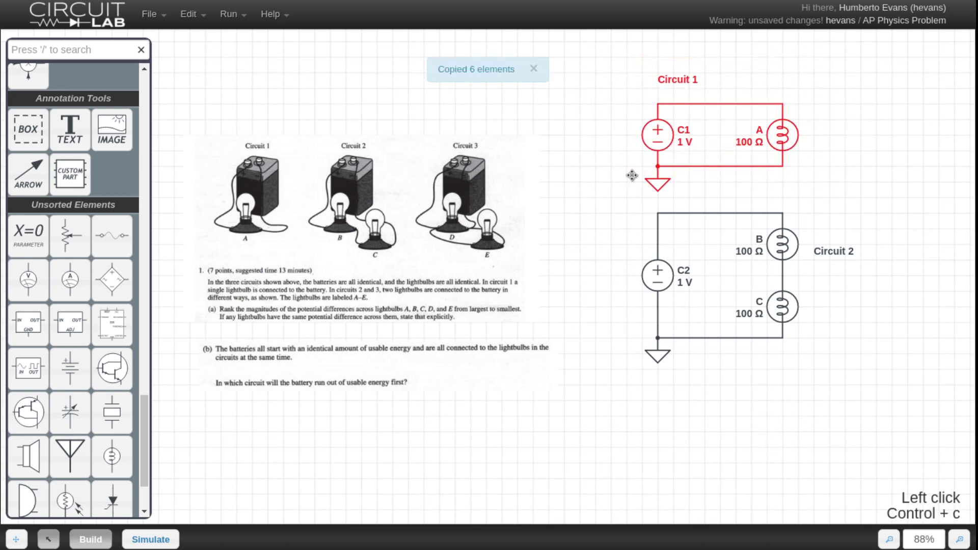
key("ctrl+v")
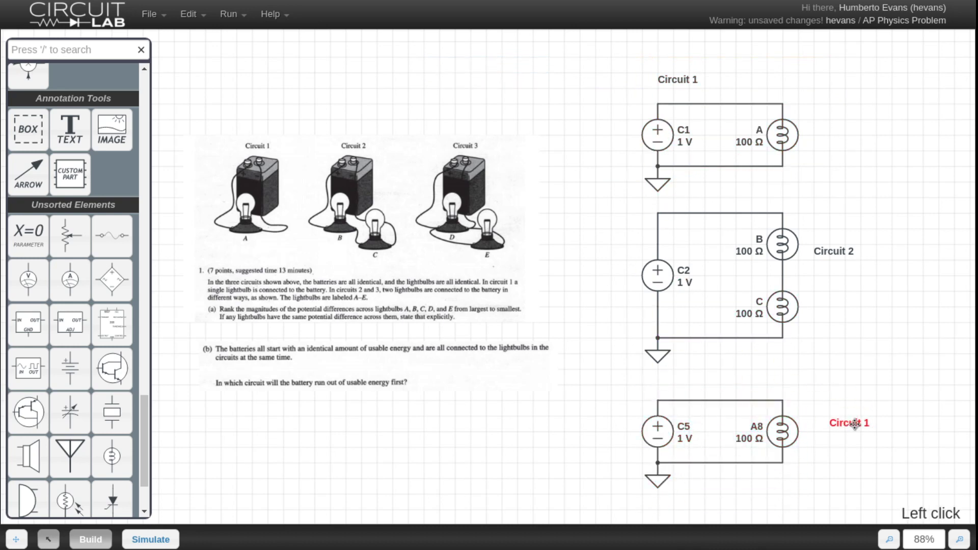
left_click(783, 432)
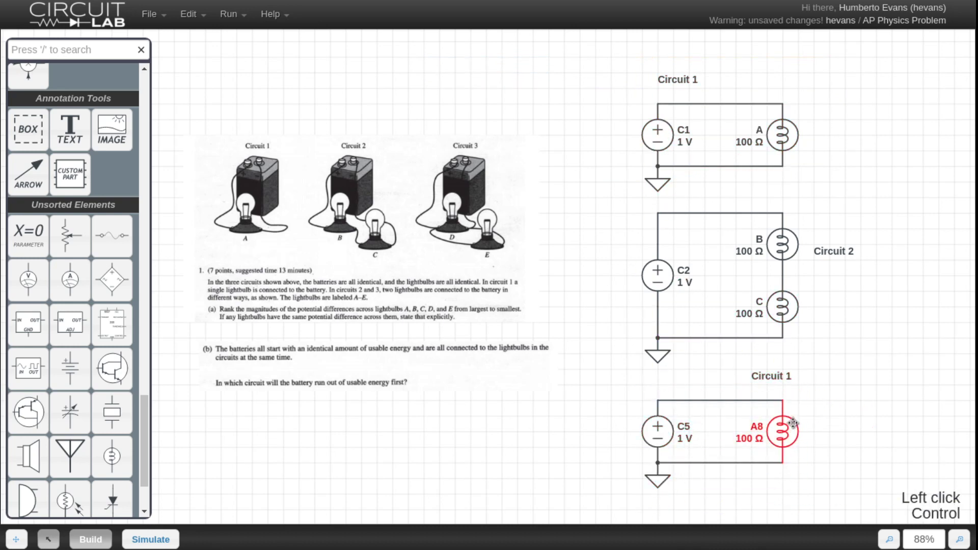
key("ctrl+v")
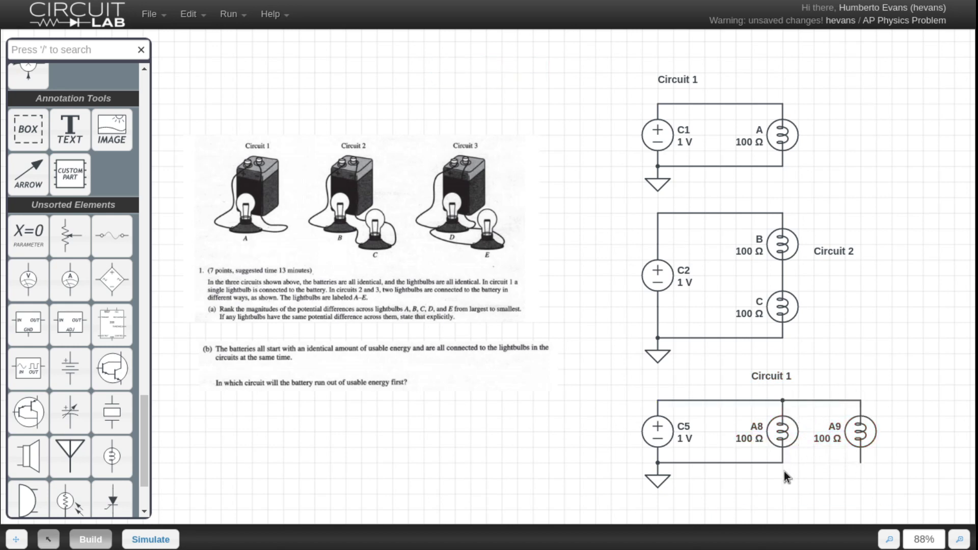
left_click(782, 431)
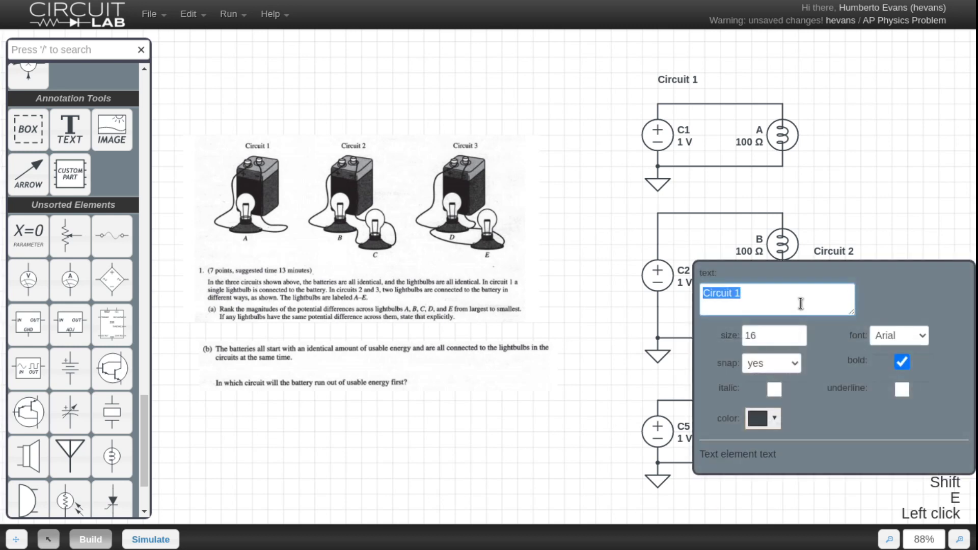
type("Circuit 3")
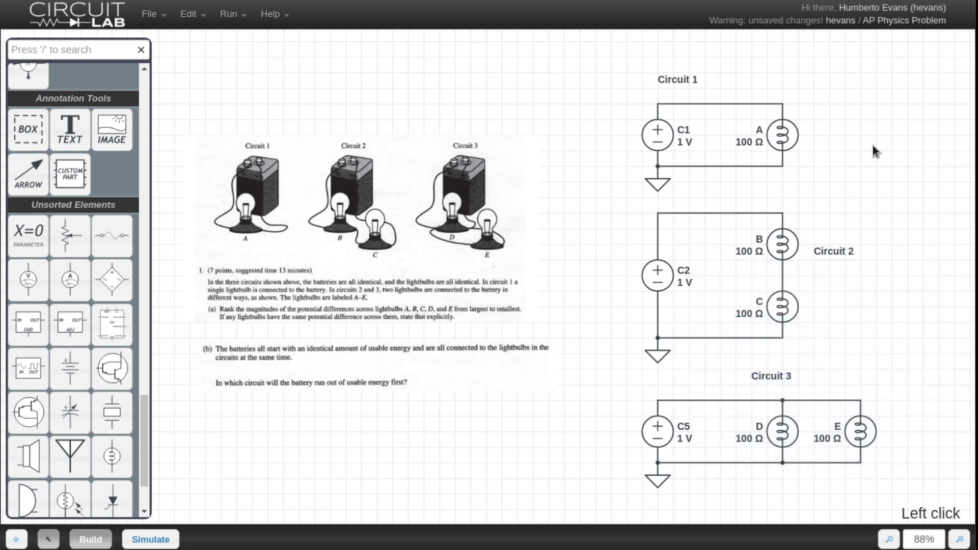
mouse_move(371, 329)
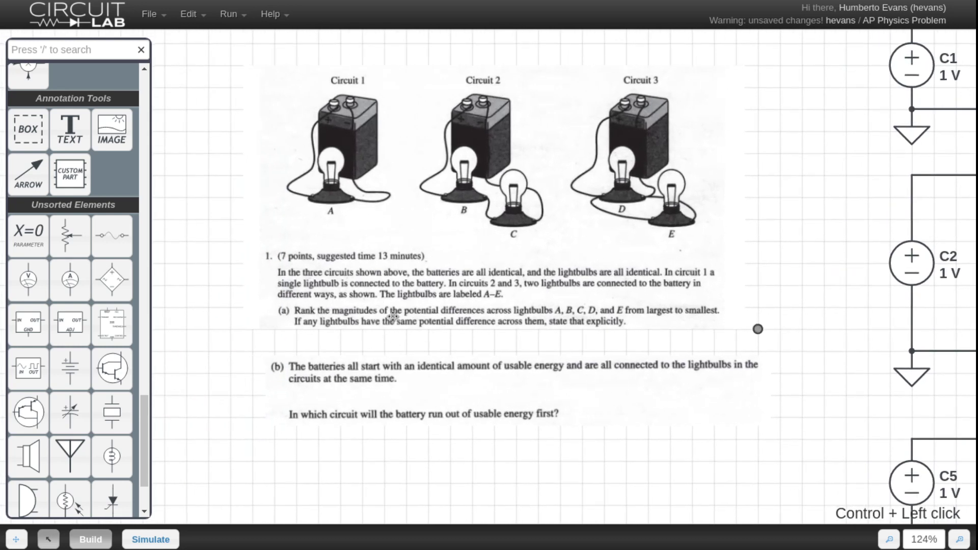
mouse_move(555, 323)
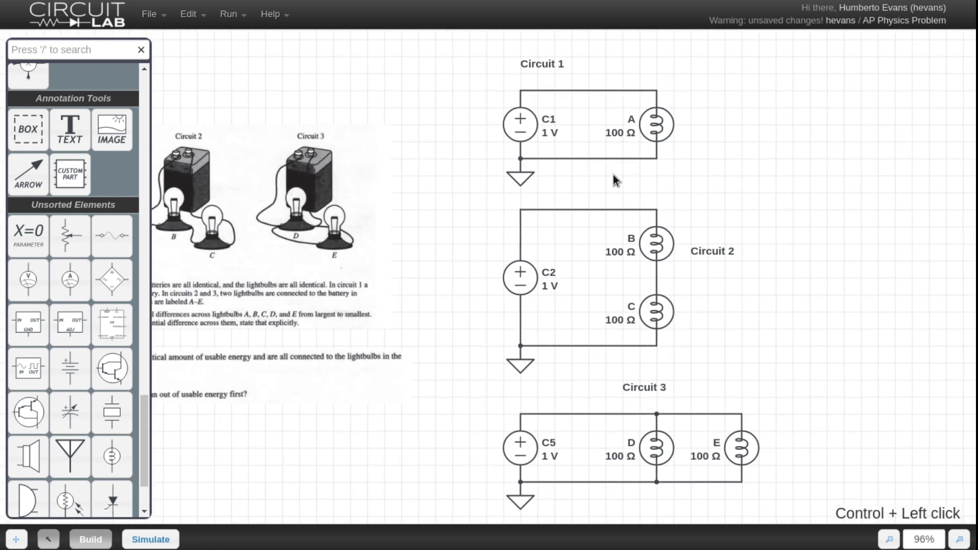
mouse_move(812, 373)
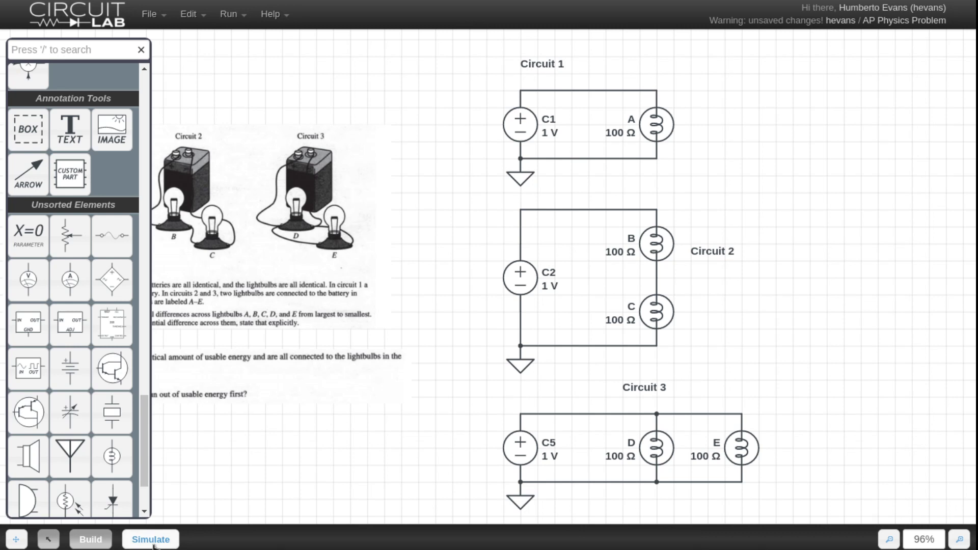
- In Simulate mode, probe V(A.nA) only and run the DC solver, reading 1.000 V across bulb A
left_click(150, 539)
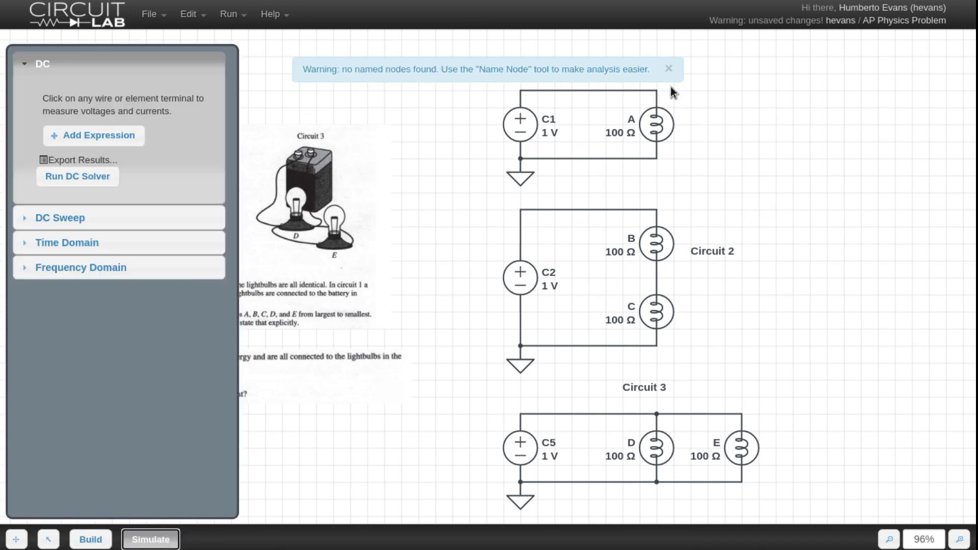
left_click(655, 90)
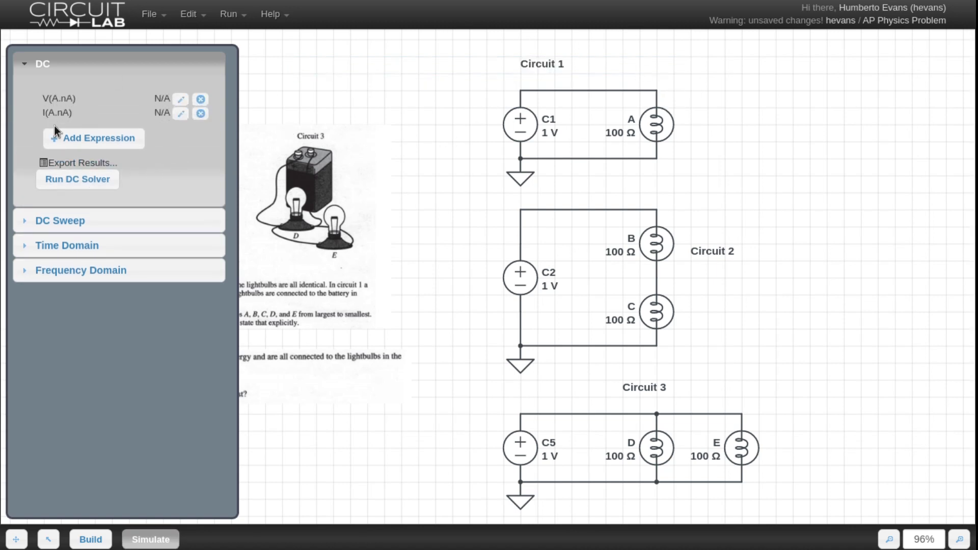
left_click(200, 113)
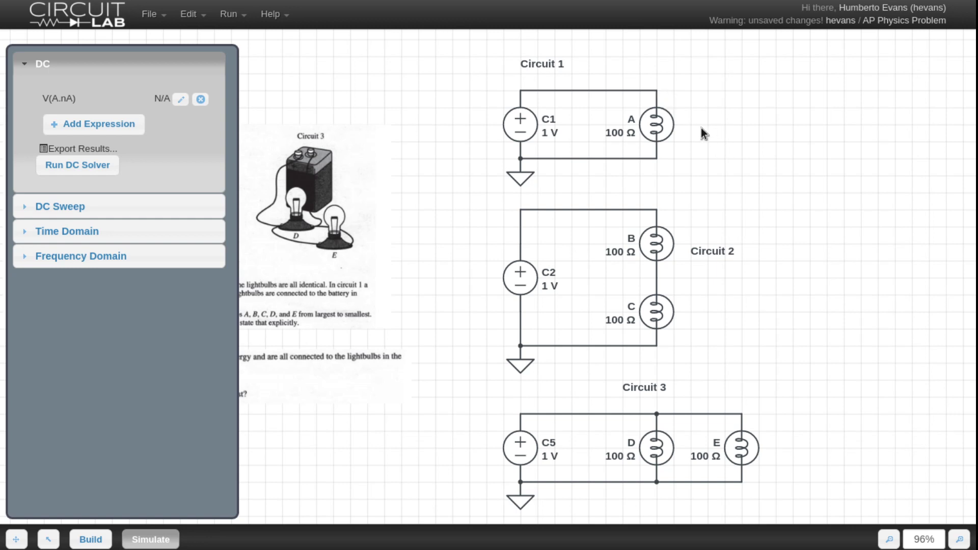
mouse_move(713, 143)
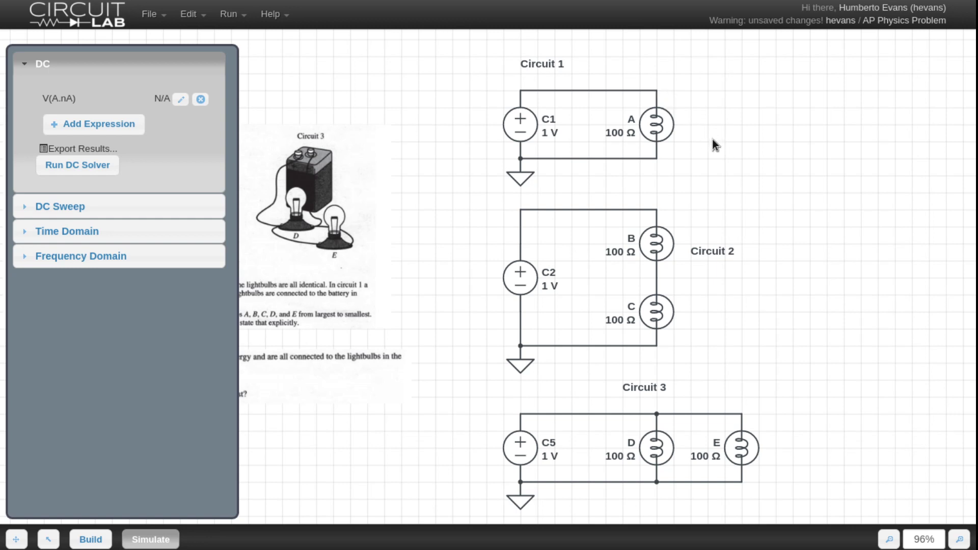
mouse_move(674, 162)
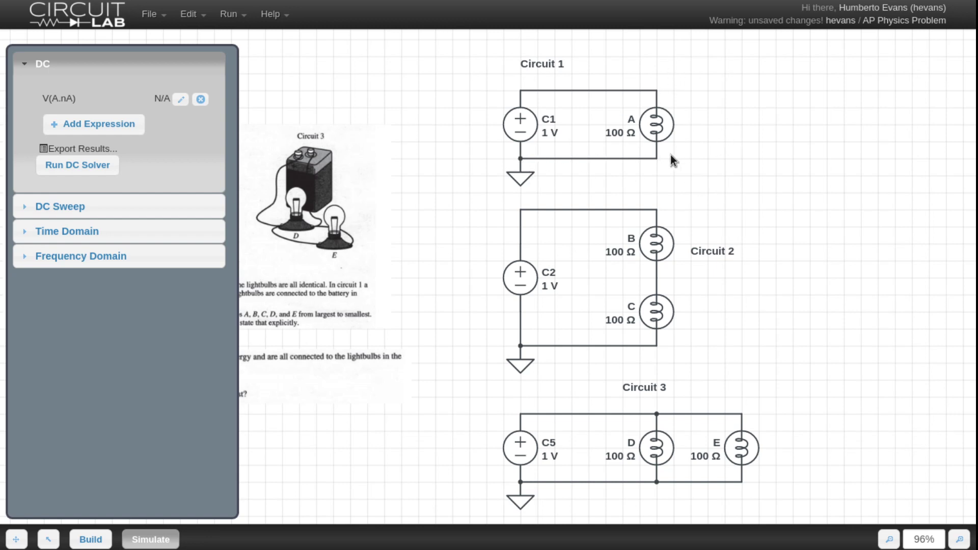
mouse_move(663, 101)
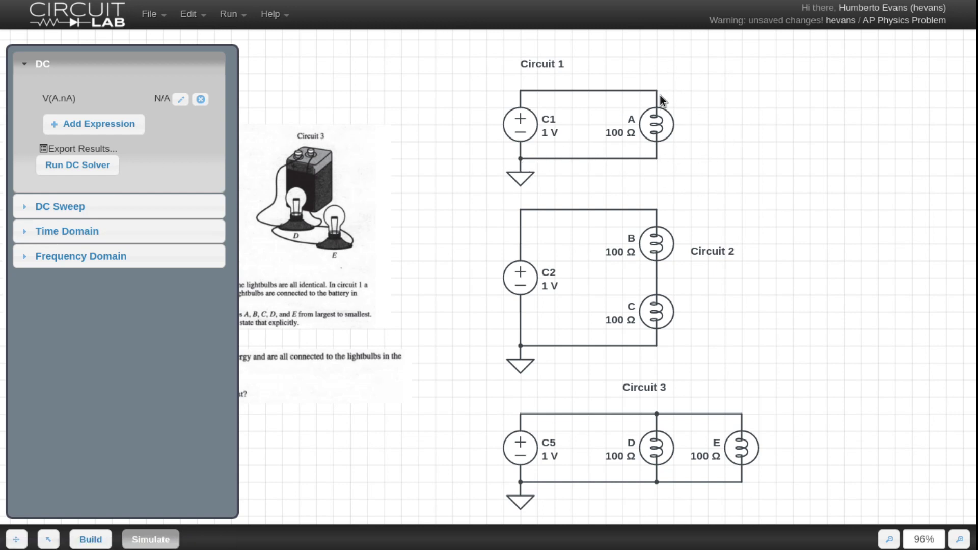
mouse_move(52, 119)
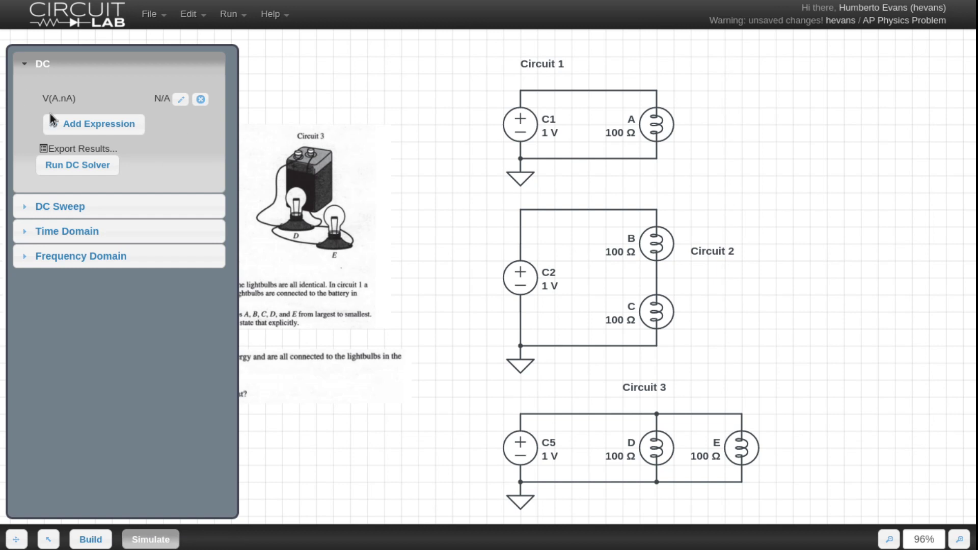
left_click(76, 165)
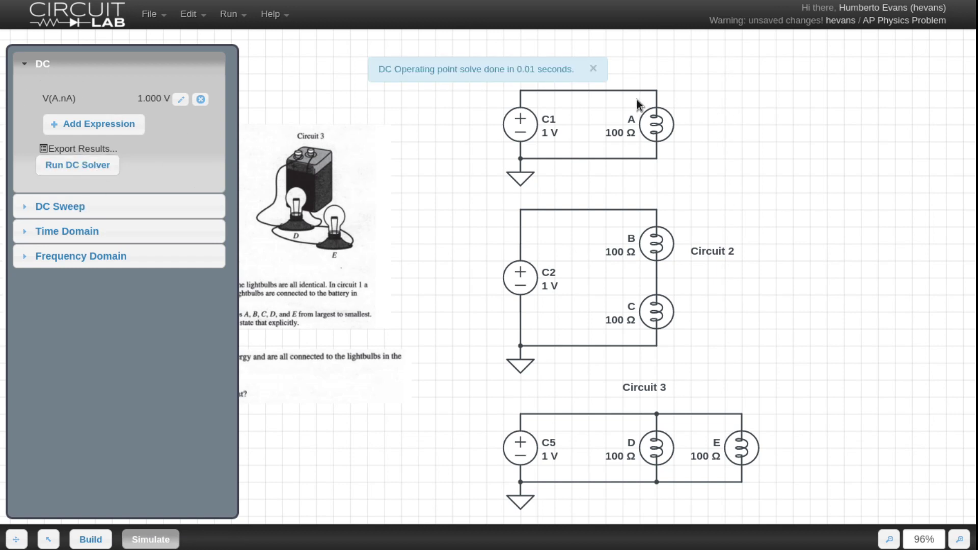
mouse_move(679, 114)
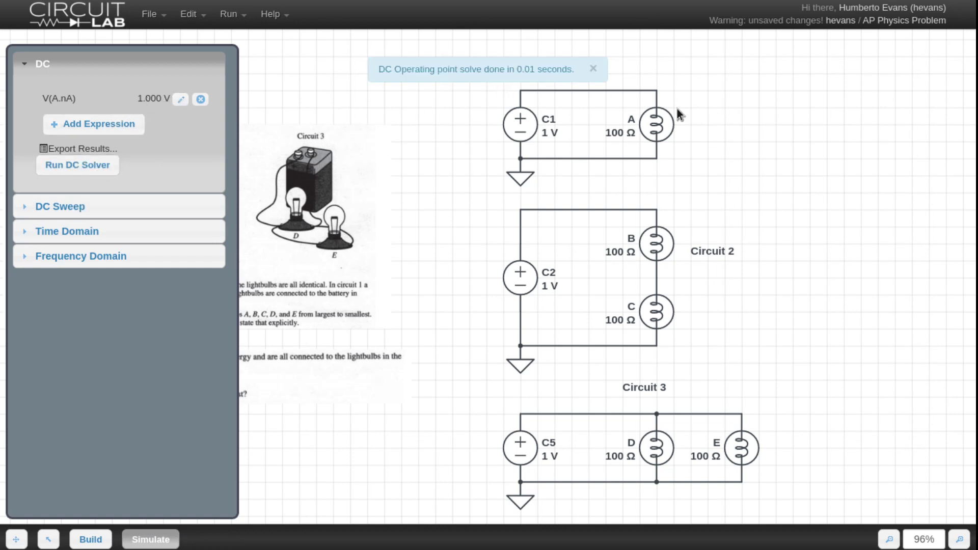
left_click(592, 68)
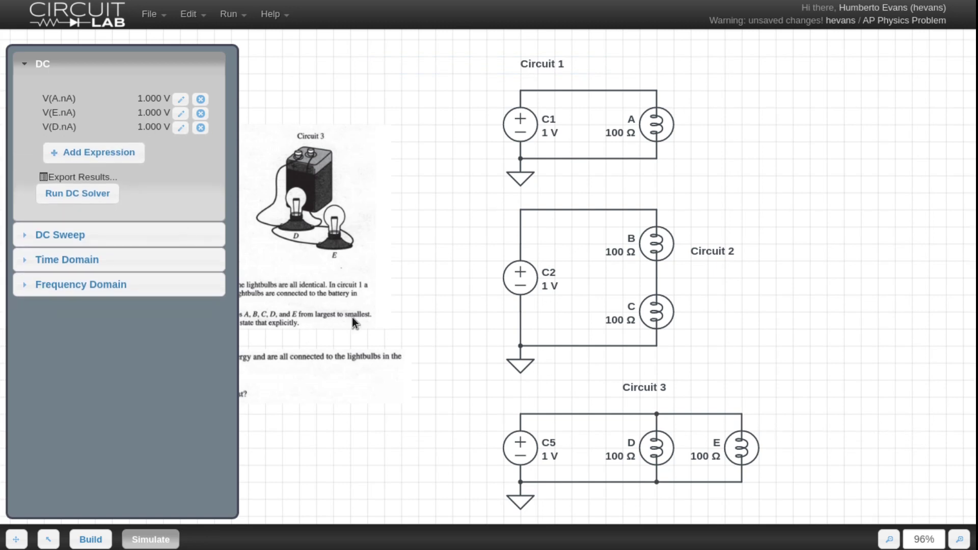
mouse_move(465, 294)
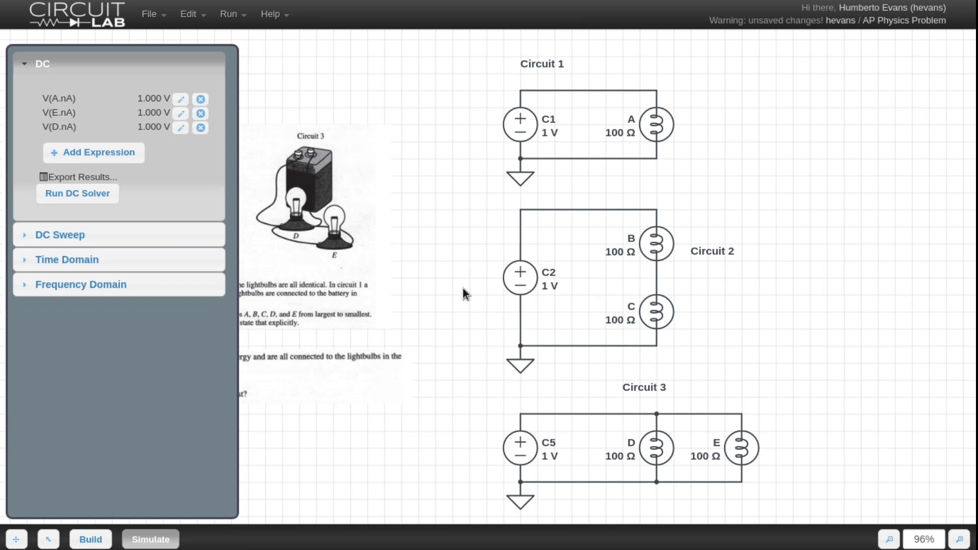
mouse_move(72, 114)
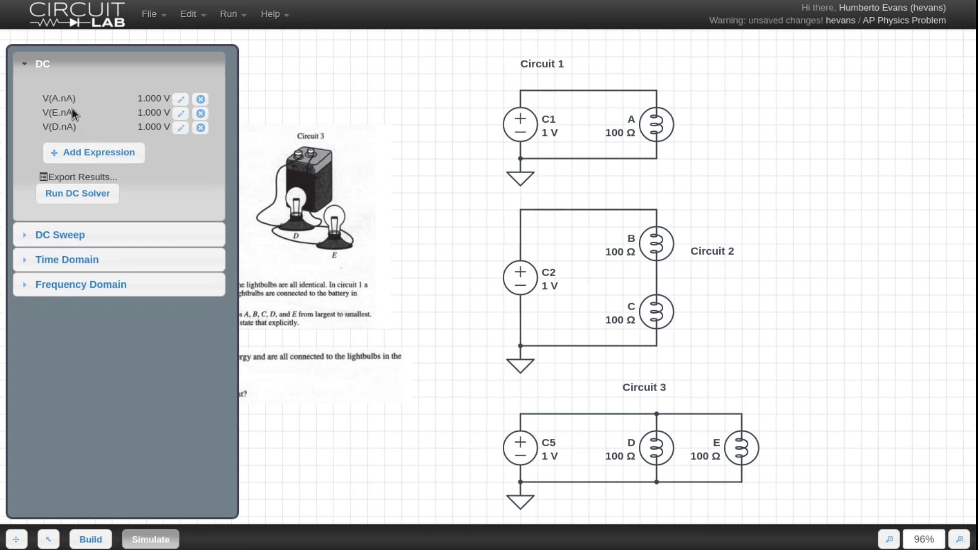
mouse_move(54, 123)
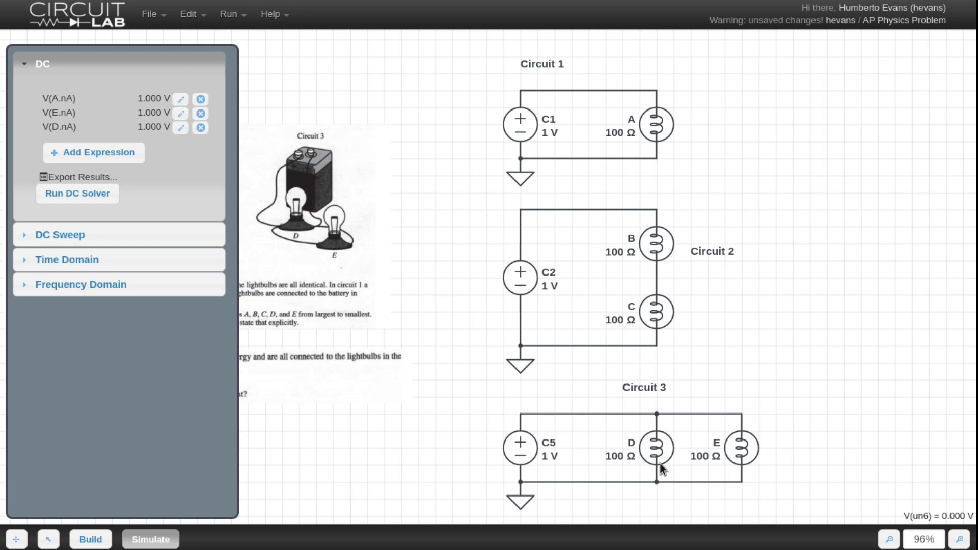
mouse_move(787, 437)
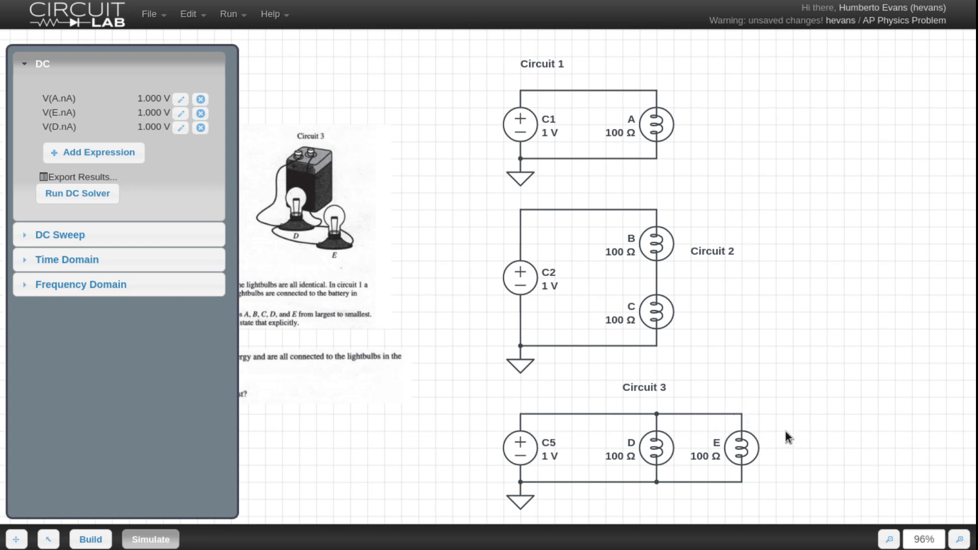
mouse_move(423, 241)
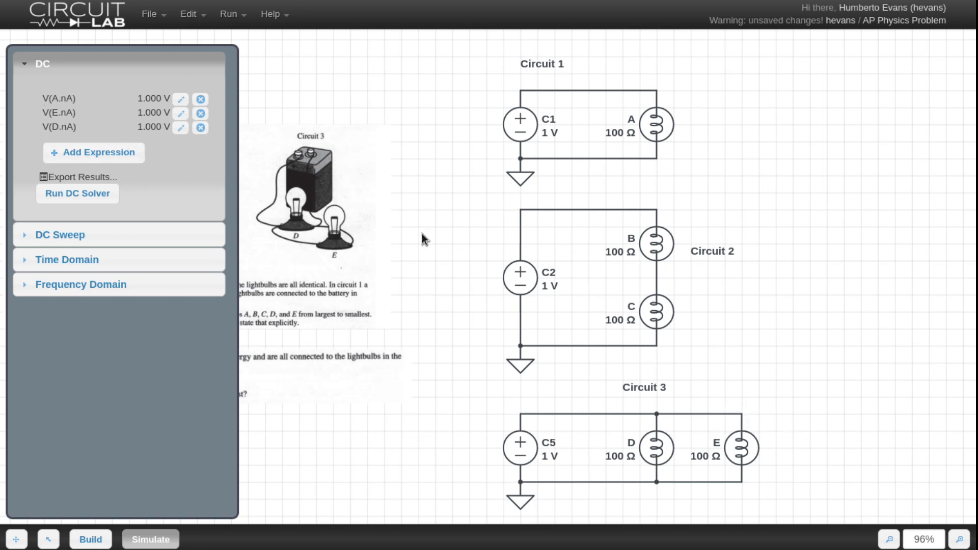
mouse_move(639, 430)
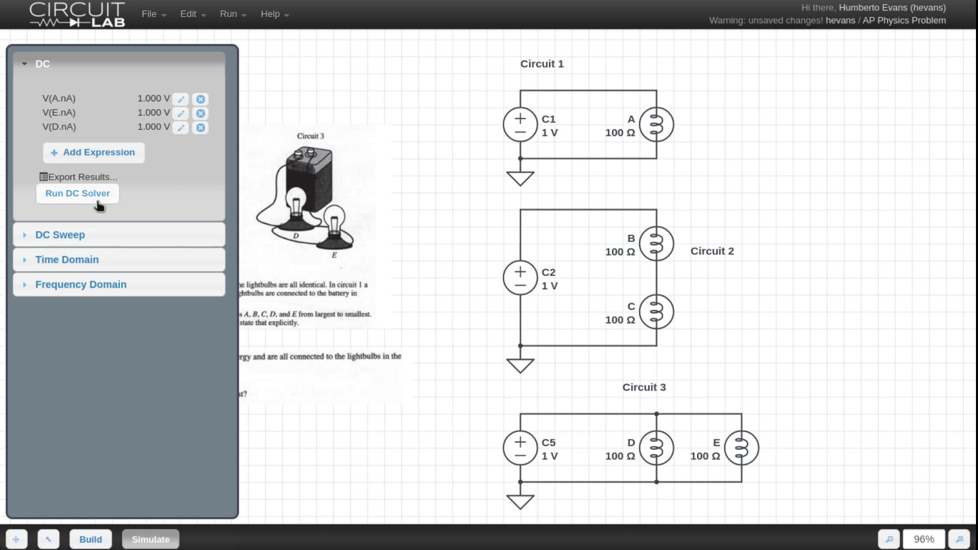
- Re-run the DC solver so bulbs A, E and D all read 1.000 V
left_click(78, 194)
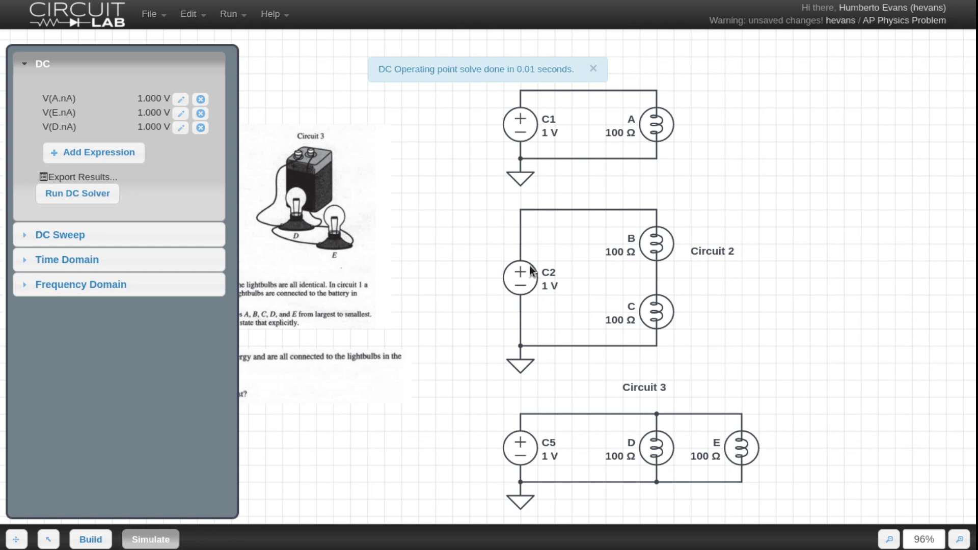
mouse_move(605, 245)
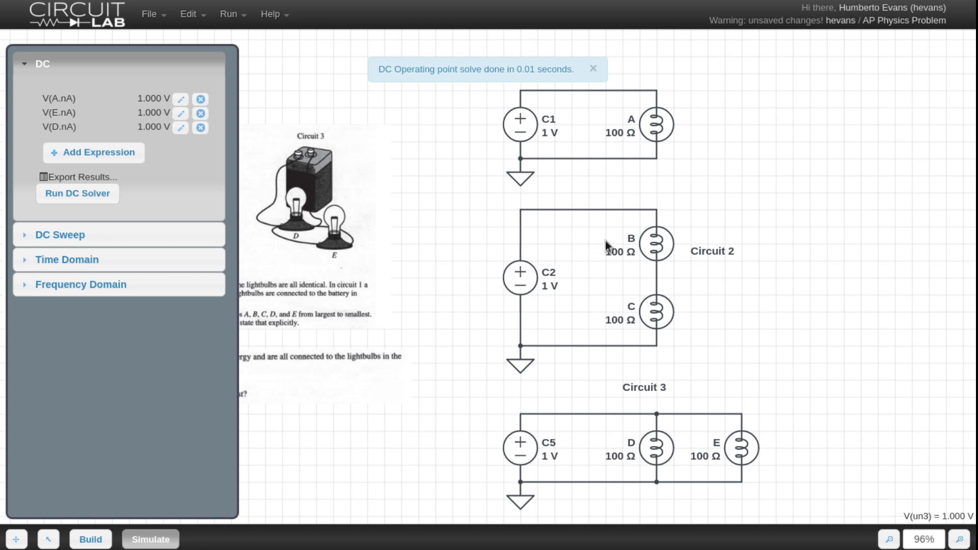
- Probe bulb B, drop its current row, and edit the expression to V(B.nA) - V(B.nB), reading 500.0 mV
left_click(591, 69)
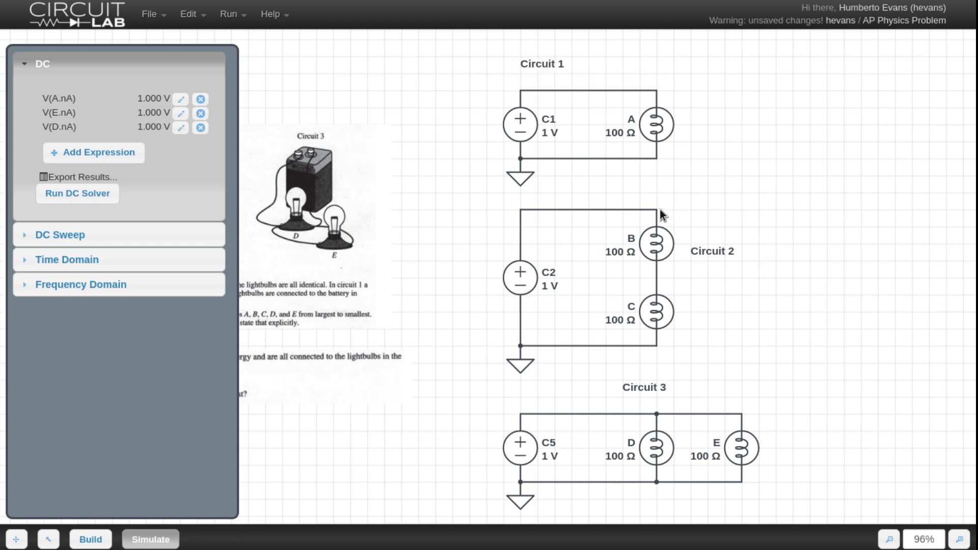
left_click(93, 152)
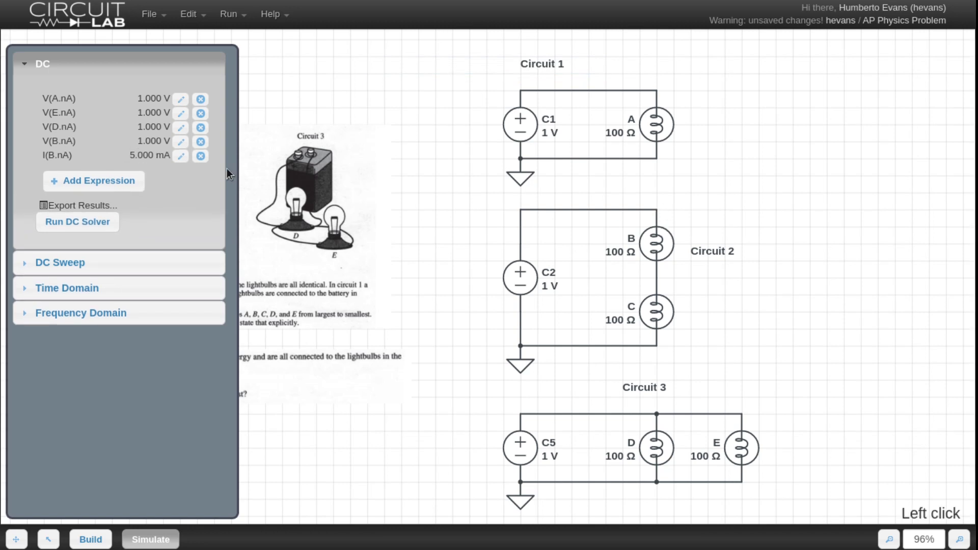
mouse_move(67, 140)
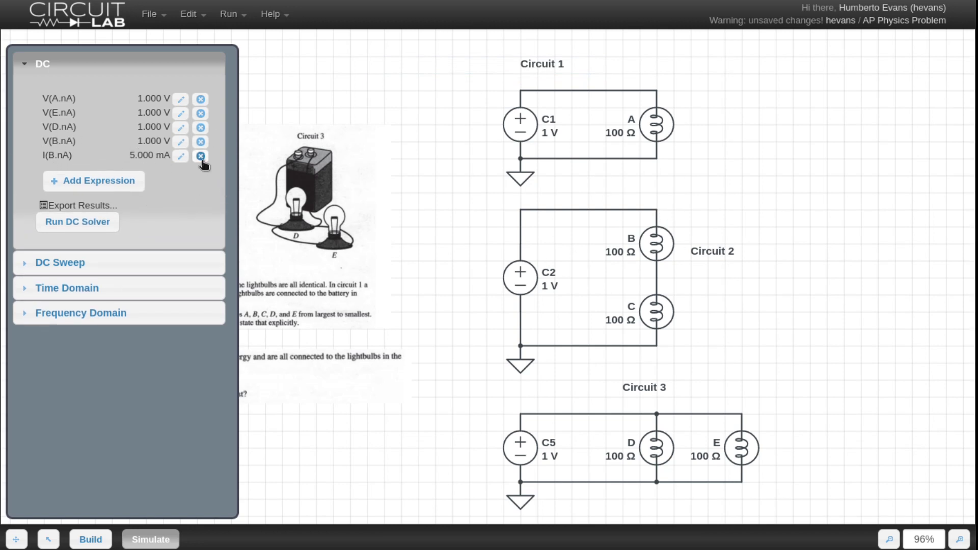
left_click(201, 154)
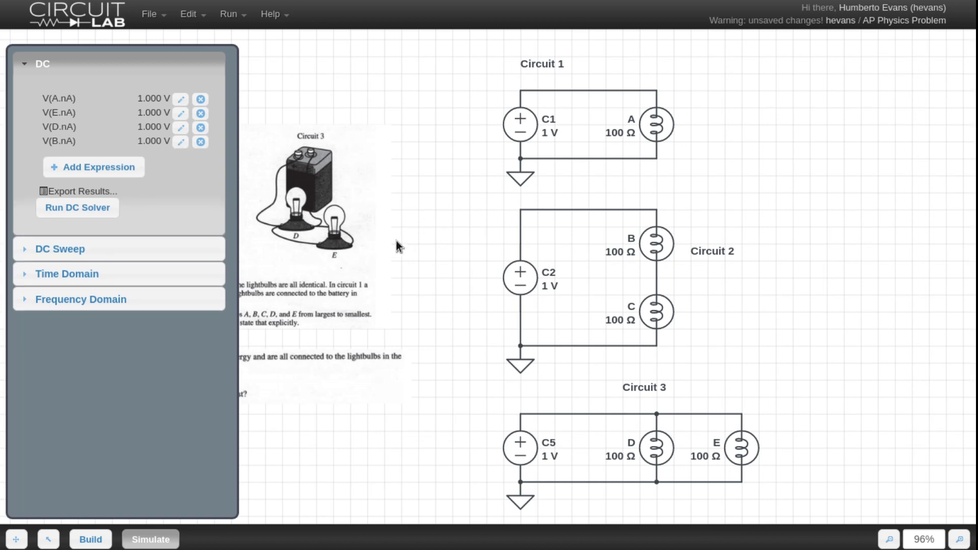
mouse_move(48, 149)
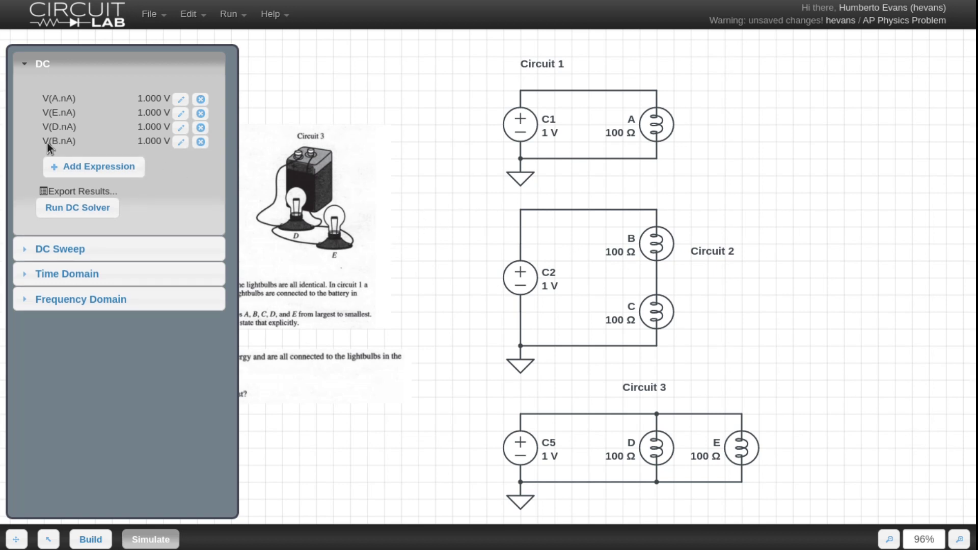
mouse_move(663, 207)
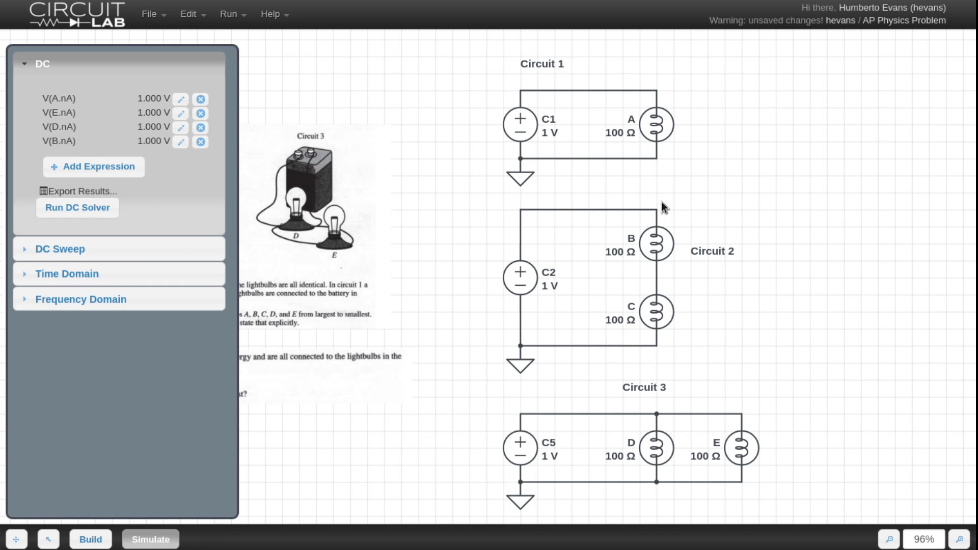
mouse_move(787, 341)
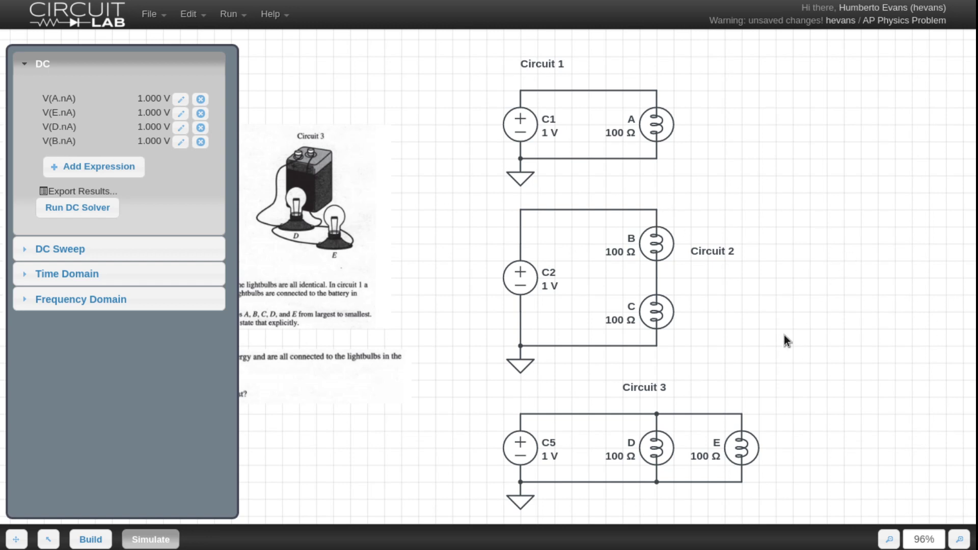
mouse_move(669, 255)
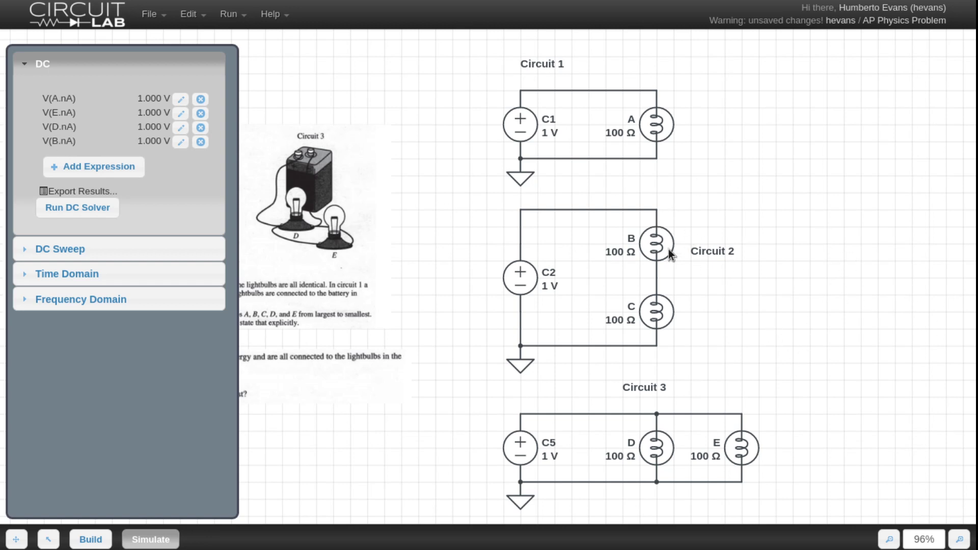
mouse_move(679, 269)
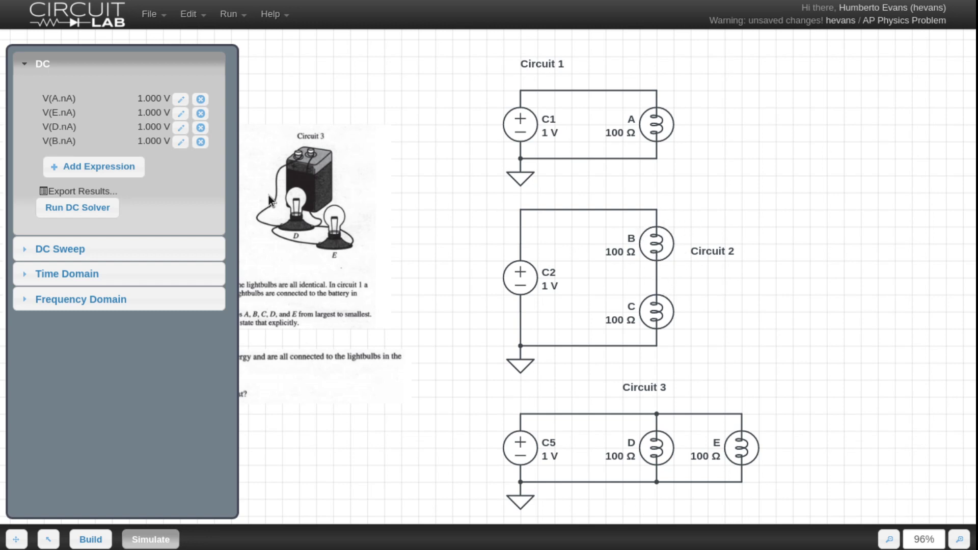
left_click(179, 141)
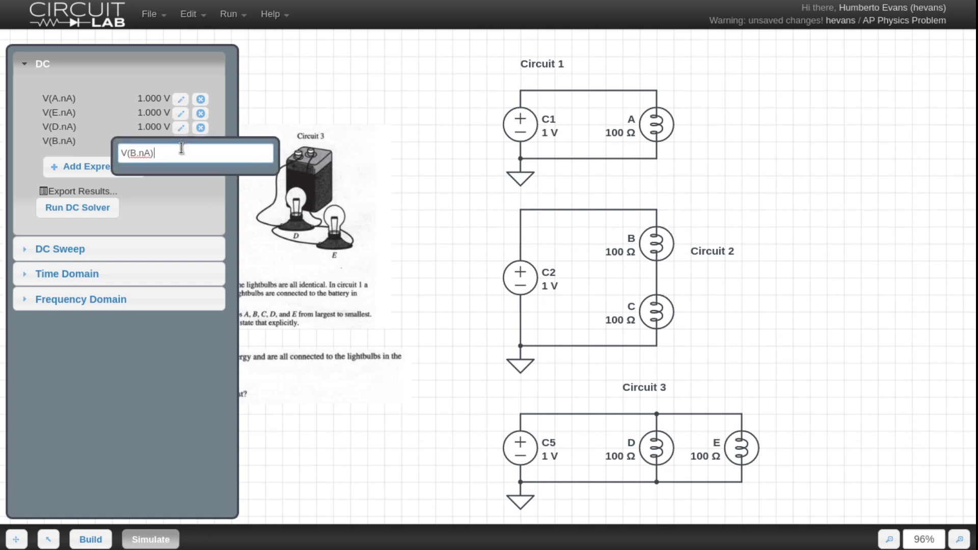
type("- V(B")
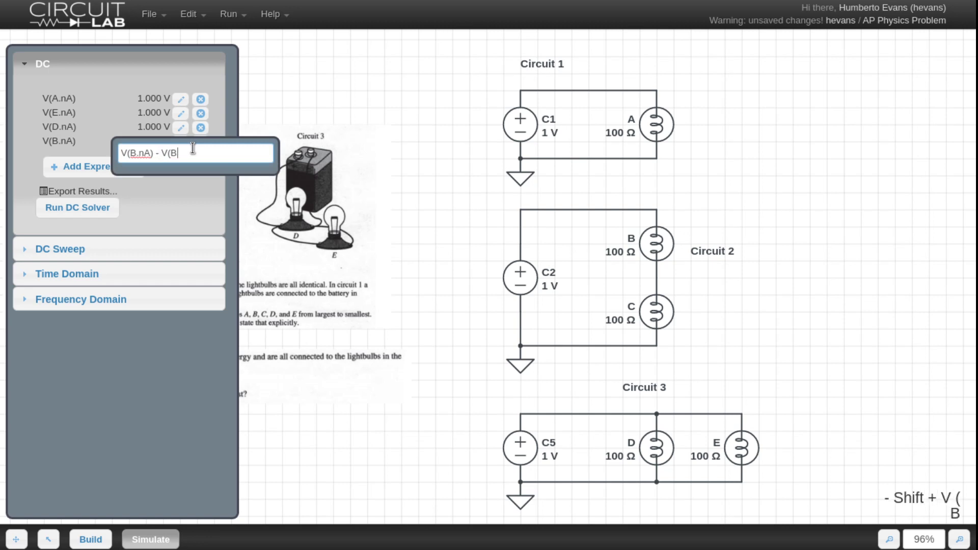
type(".n")
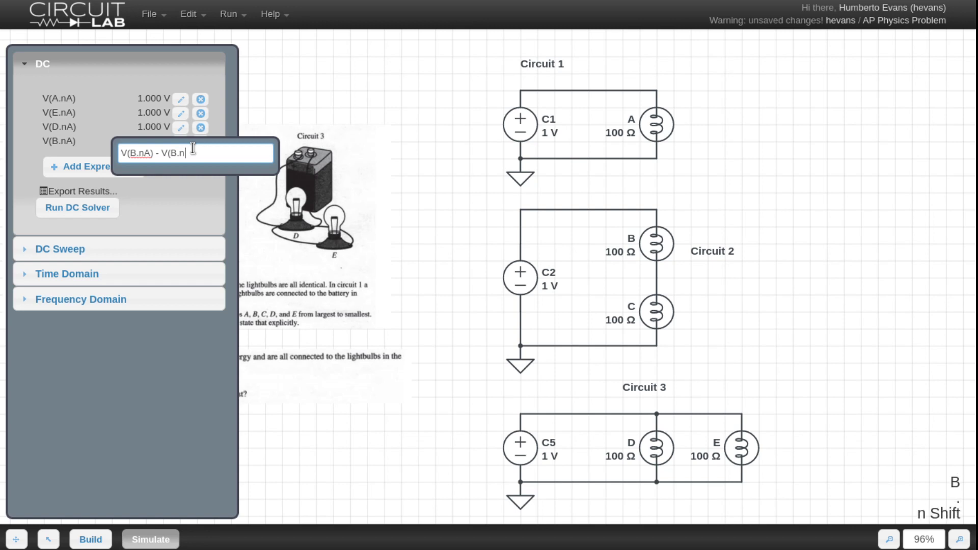
type("B)")
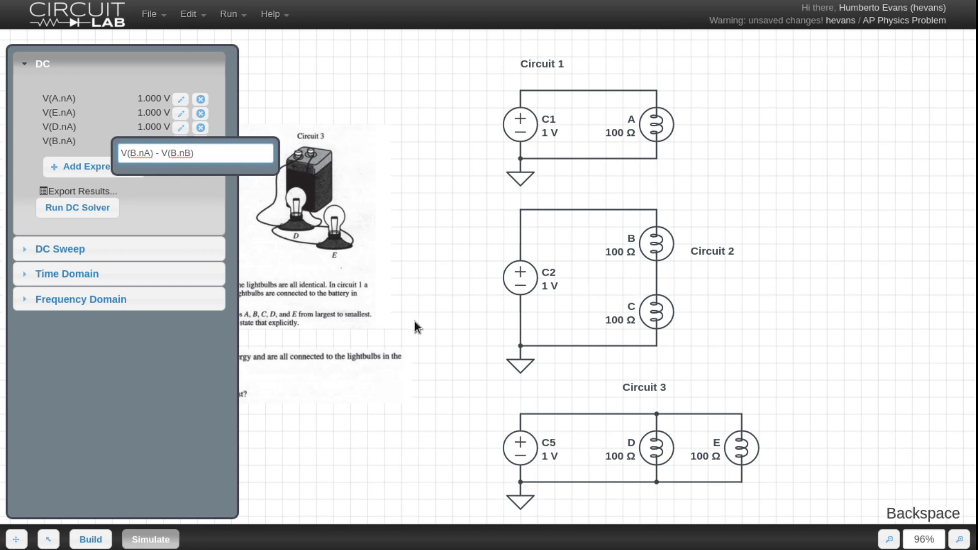
key("Return")
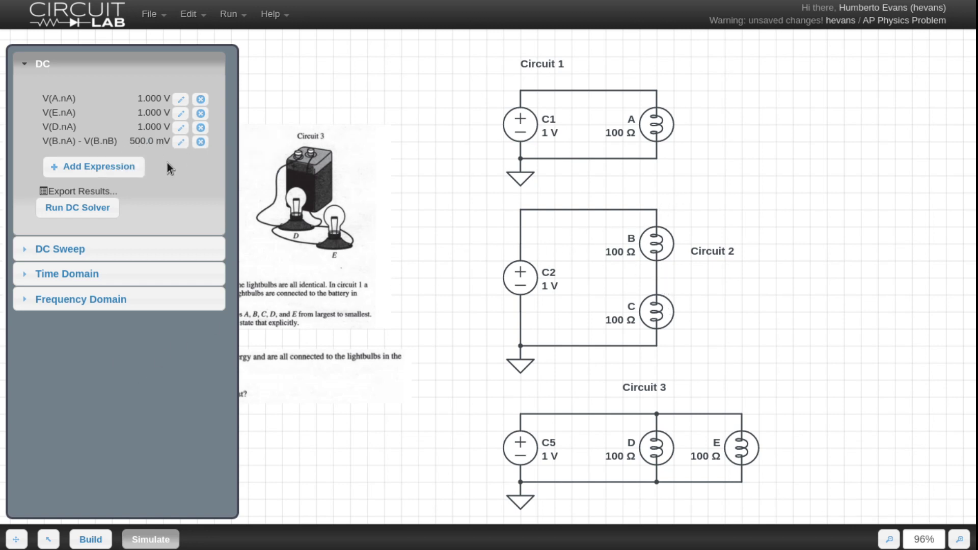
mouse_move(654, 285)
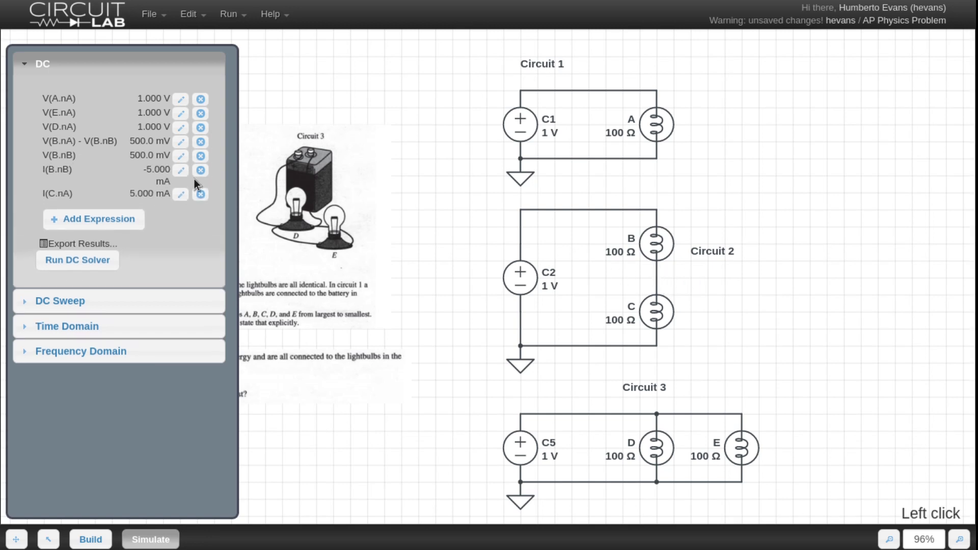
- Remove the I(B.nB) and I(C.nA) rows and edit V(B.nB) into V(C.nA) - V(C.nB), reading 500.0 mV
left_click(201, 170)
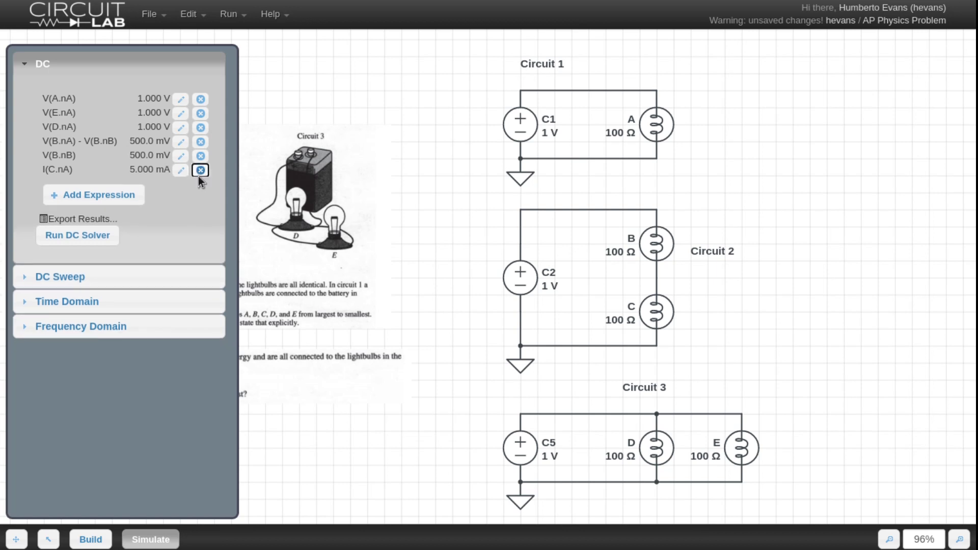
left_click(200, 169)
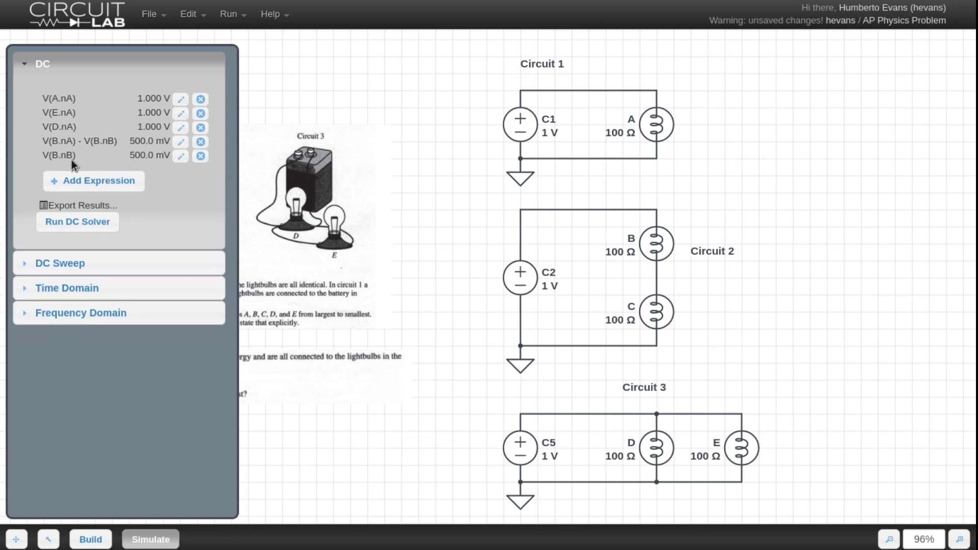
left_click(179, 156)
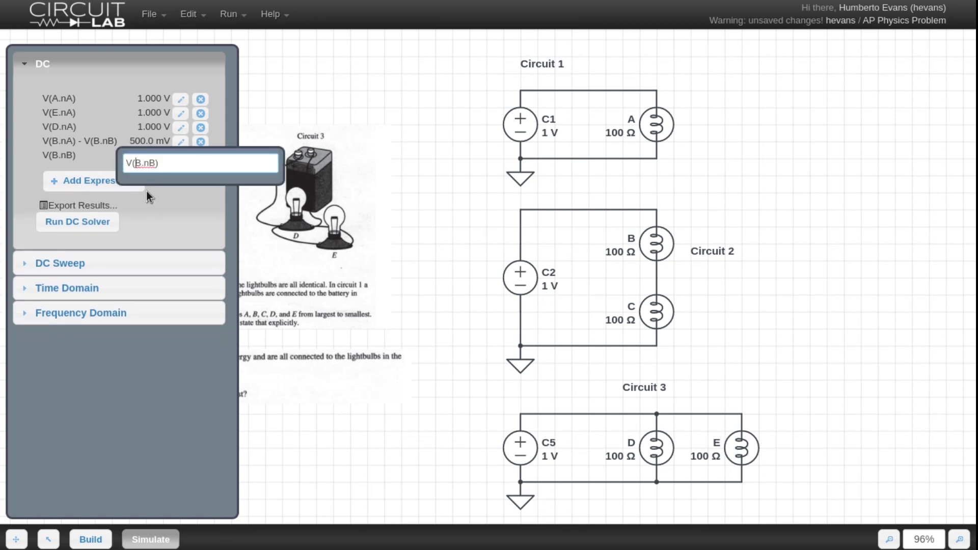
type("C")
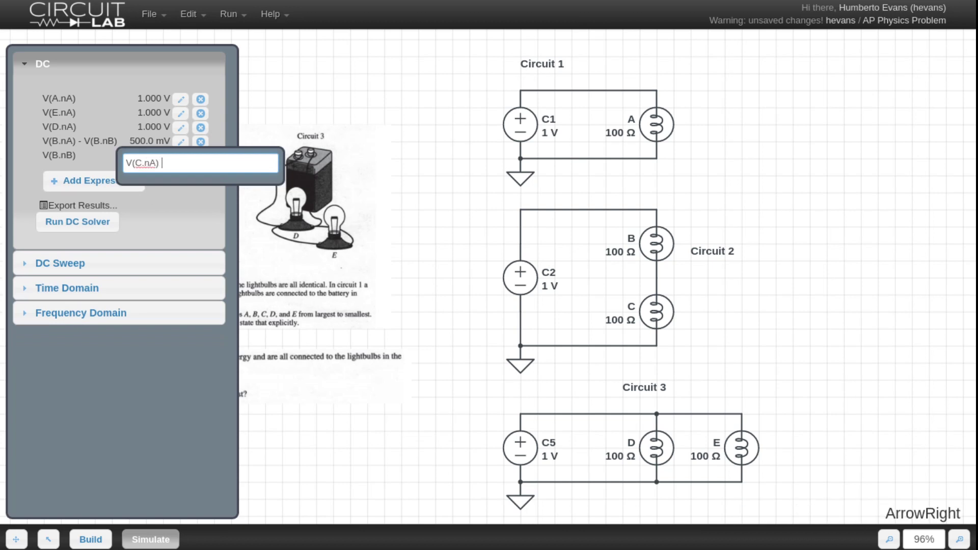
type("- V(")
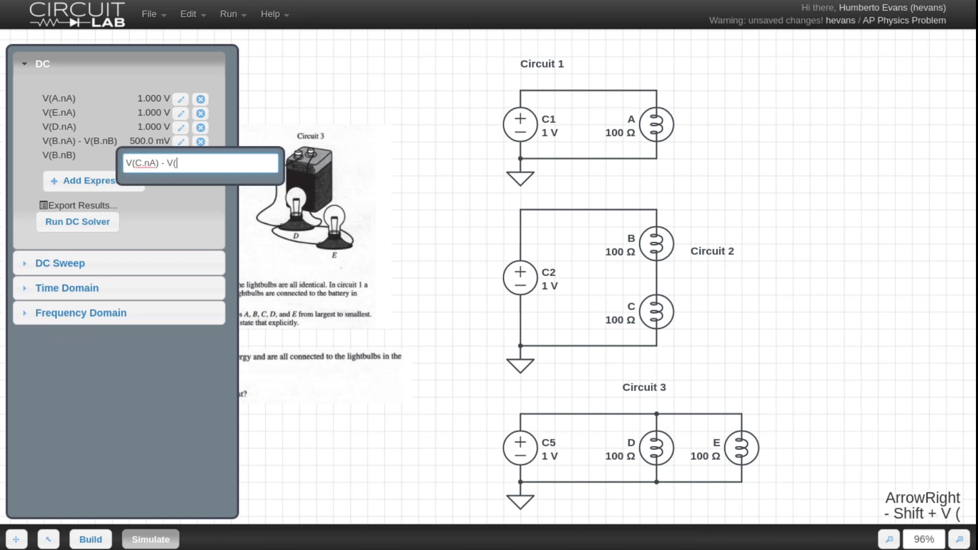
type("C")
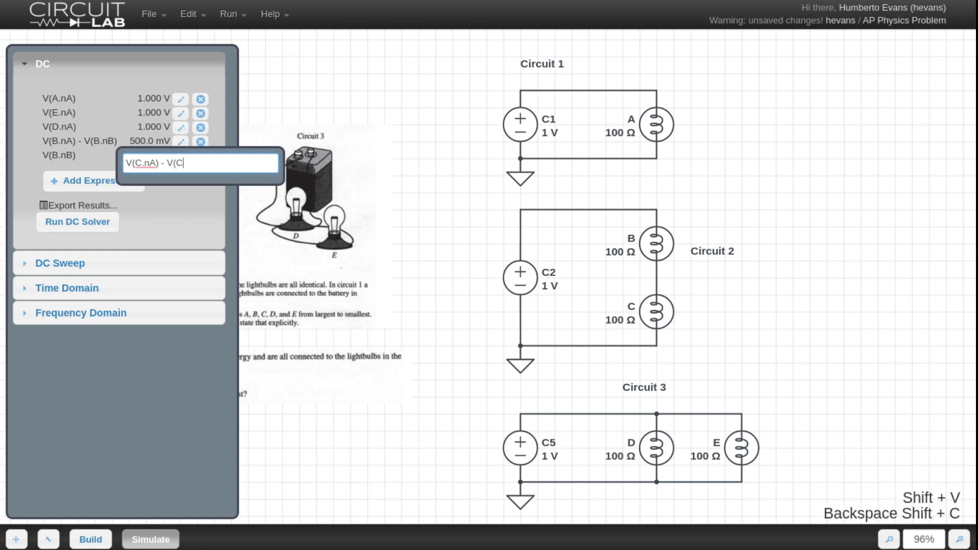
key("Return")
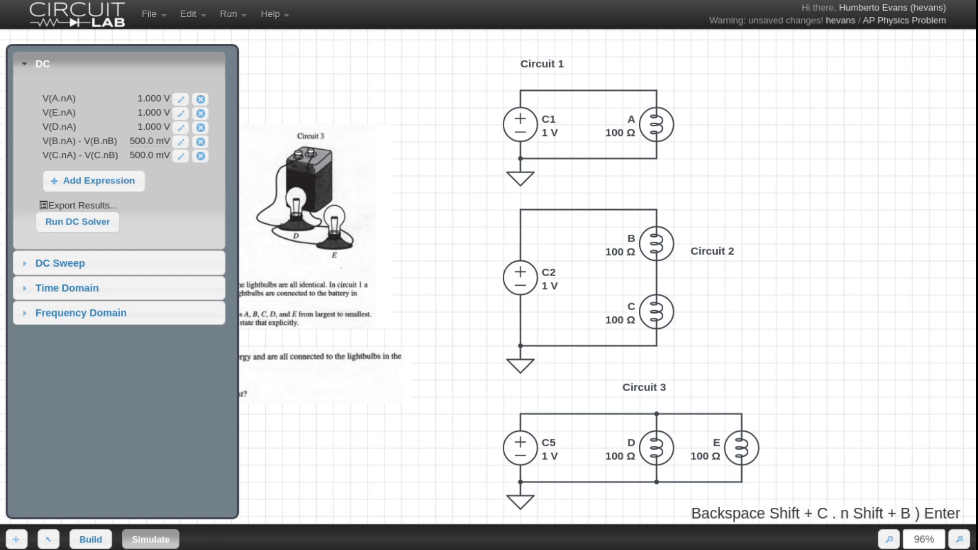
mouse_move(782, 243)
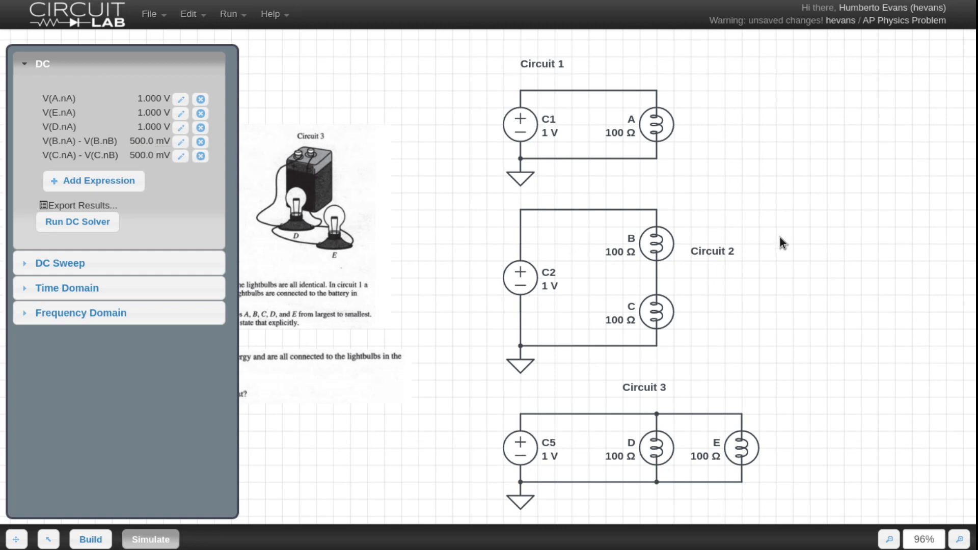
mouse_move(711, 229)
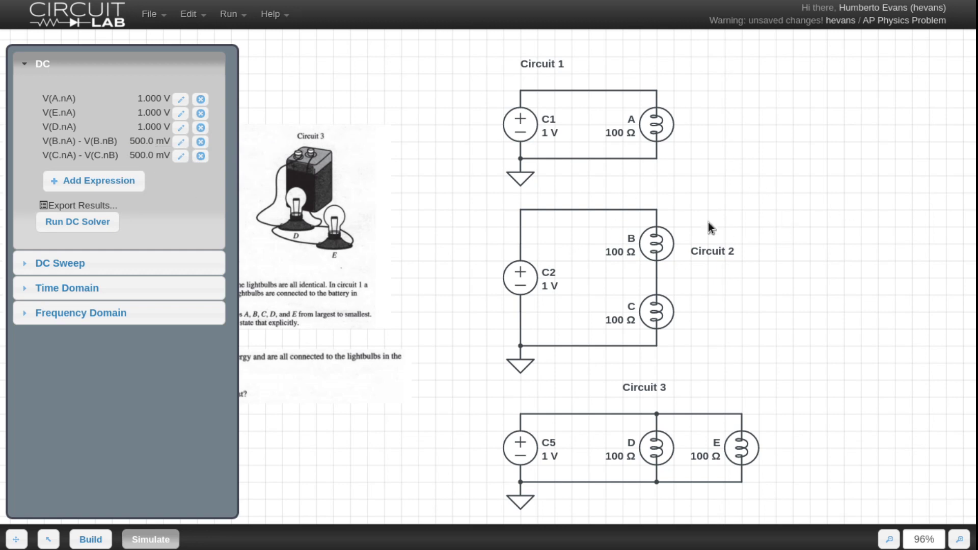
mouse_move(686, 335)
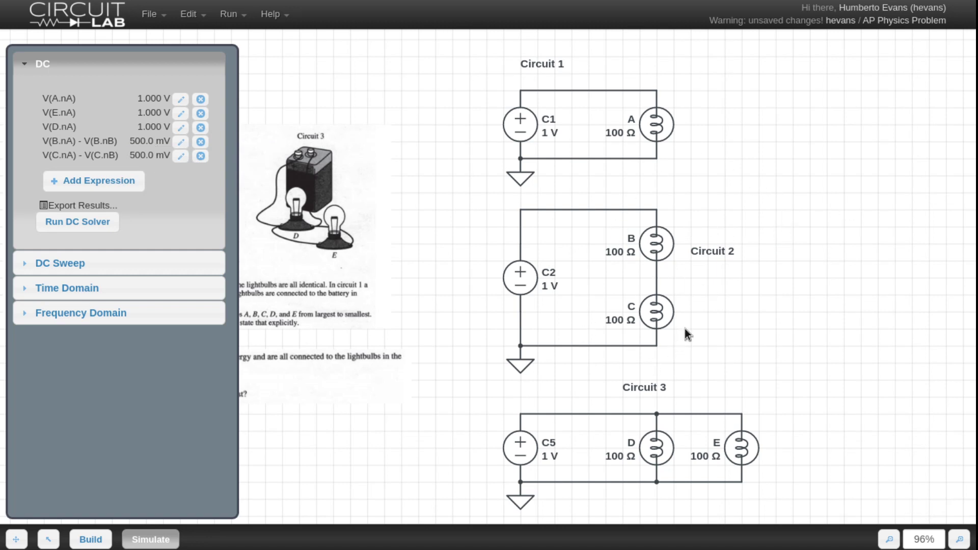
mouse_move(767, 187)
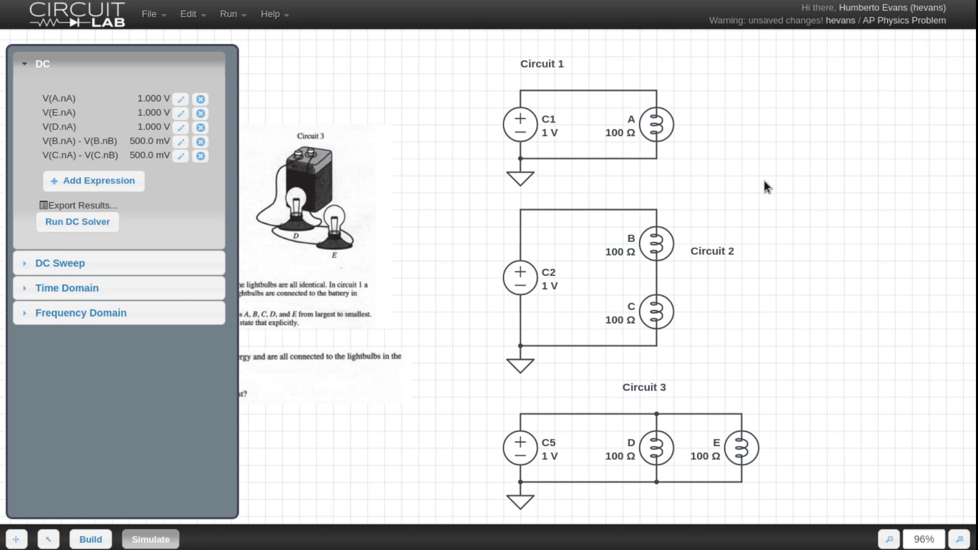
mouse_move(647, 331)
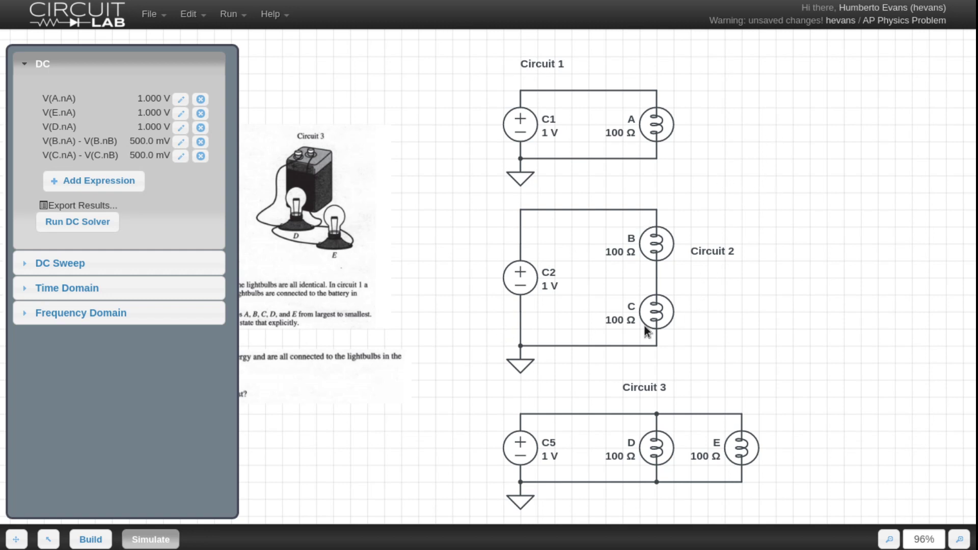
mouse_move(740, 305)
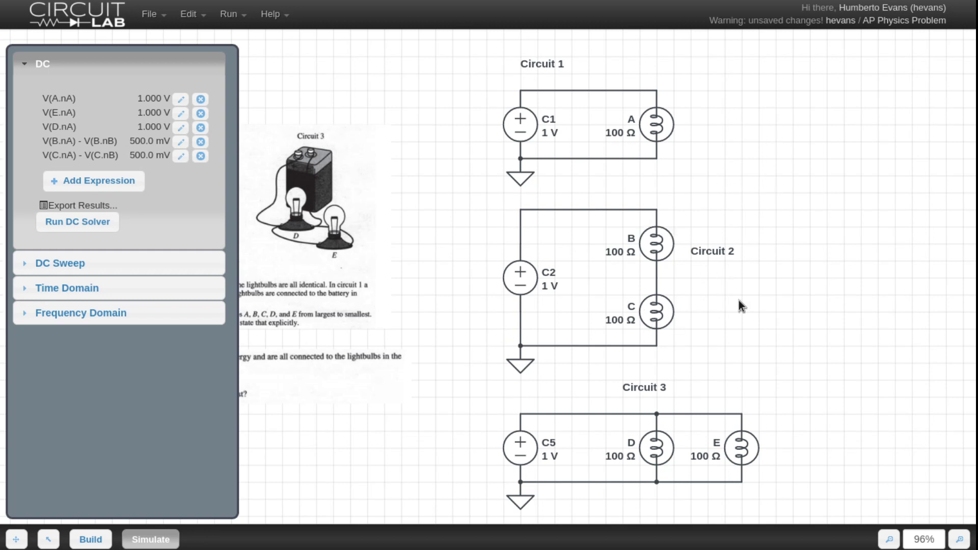
mouse_move(639, 317)
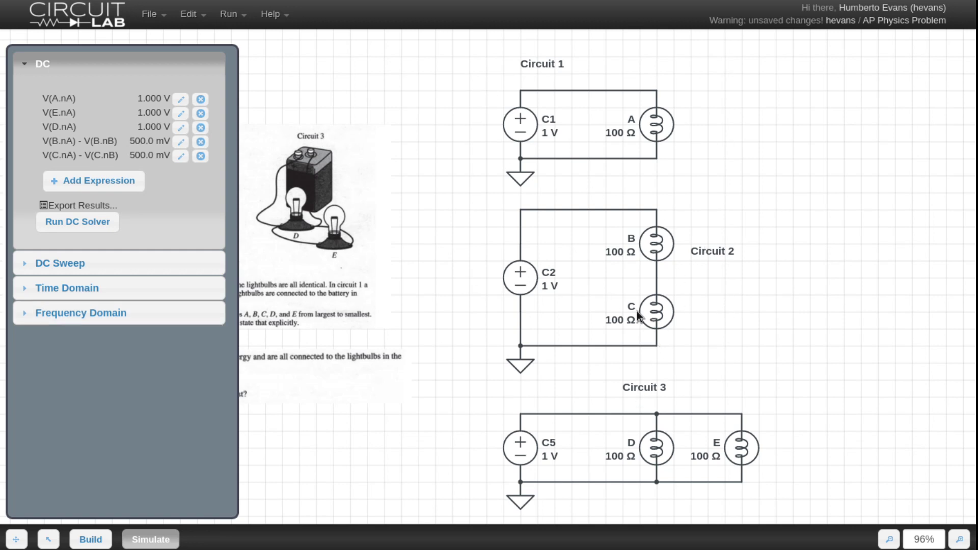
mouse_move(262, 143)
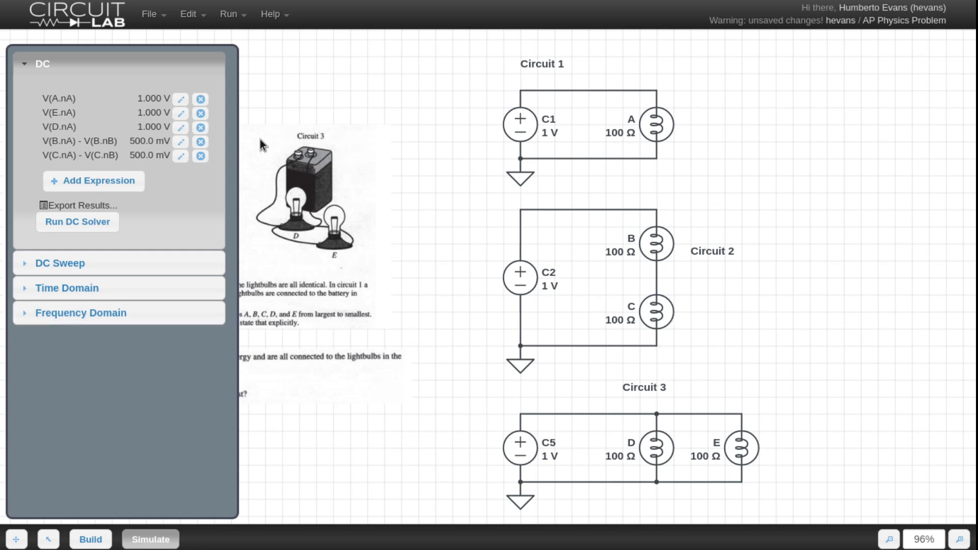
mouse_move(53, 124)
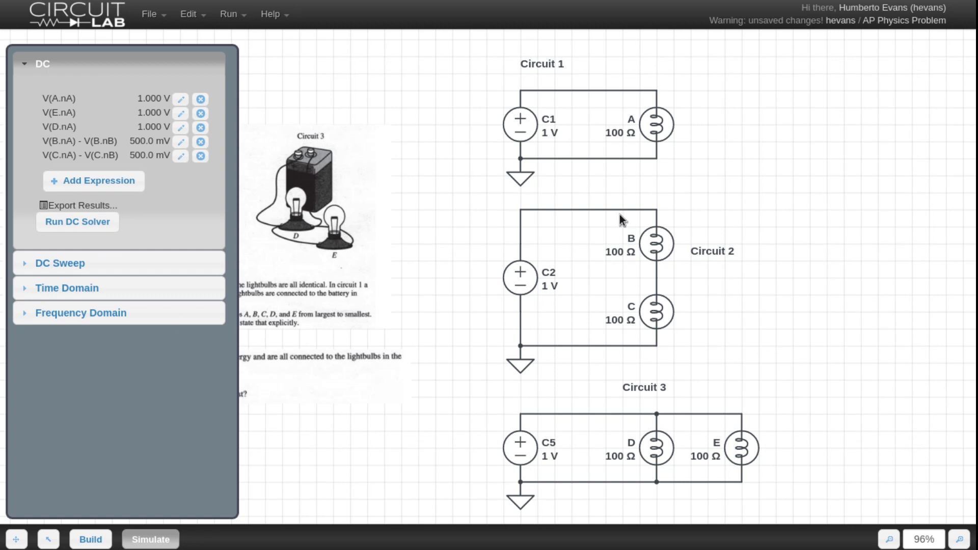
mouse_move(135, 123)
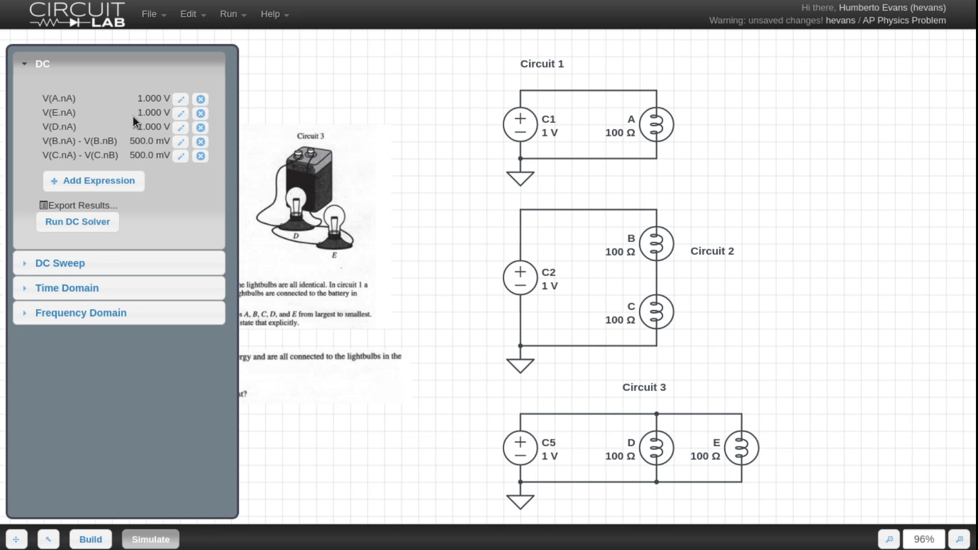
mouse_move(136, 45)
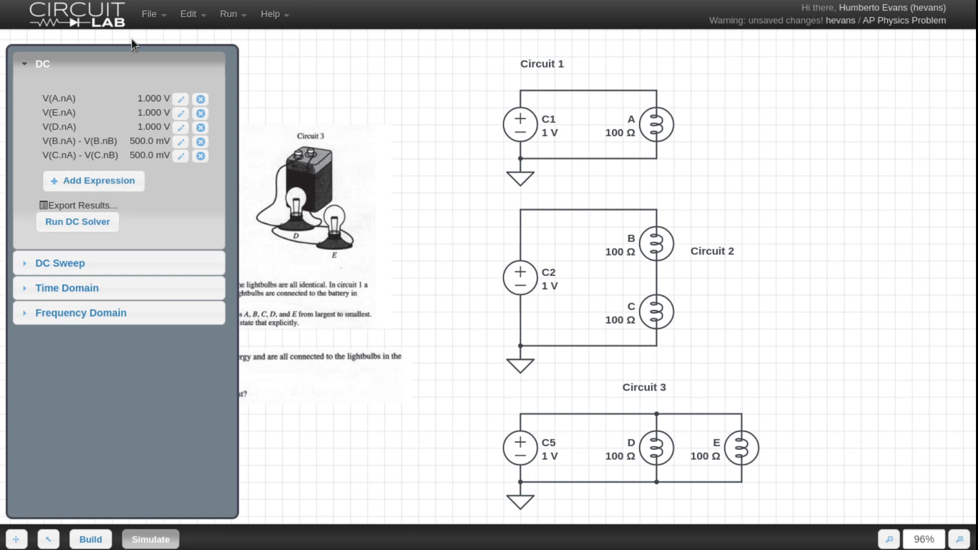
- Return to Build mode with the parts toolbox showing
left_click(91, 539)
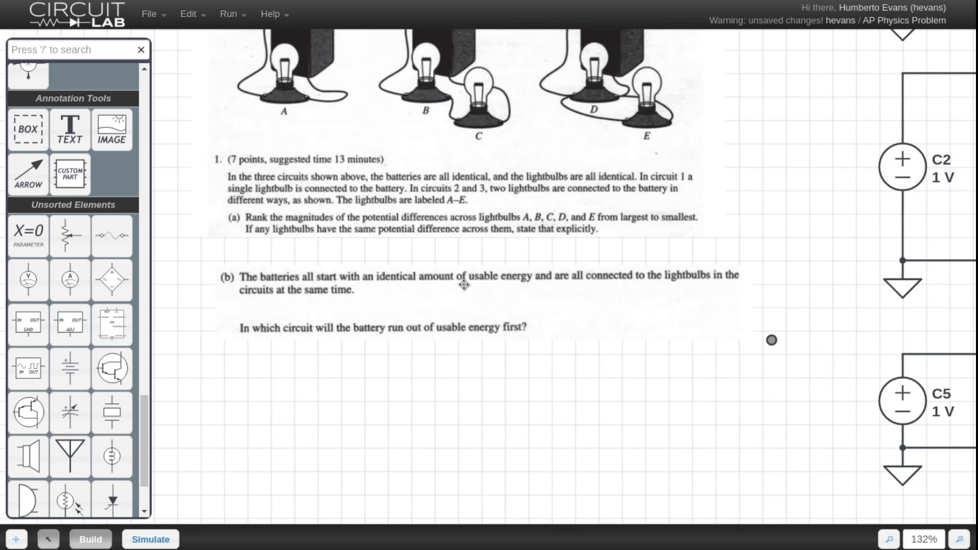
mouse_move(358, 267)
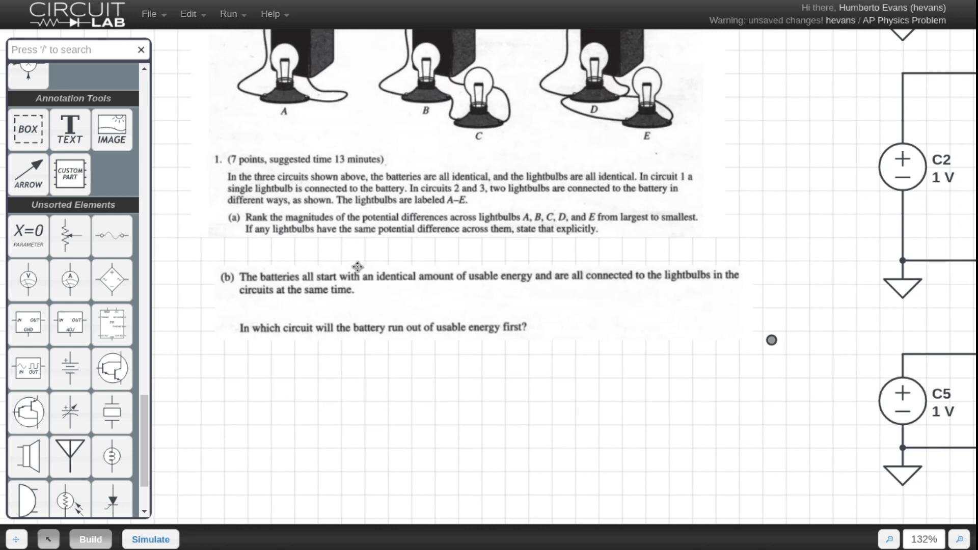
mouse_move(477, 367)
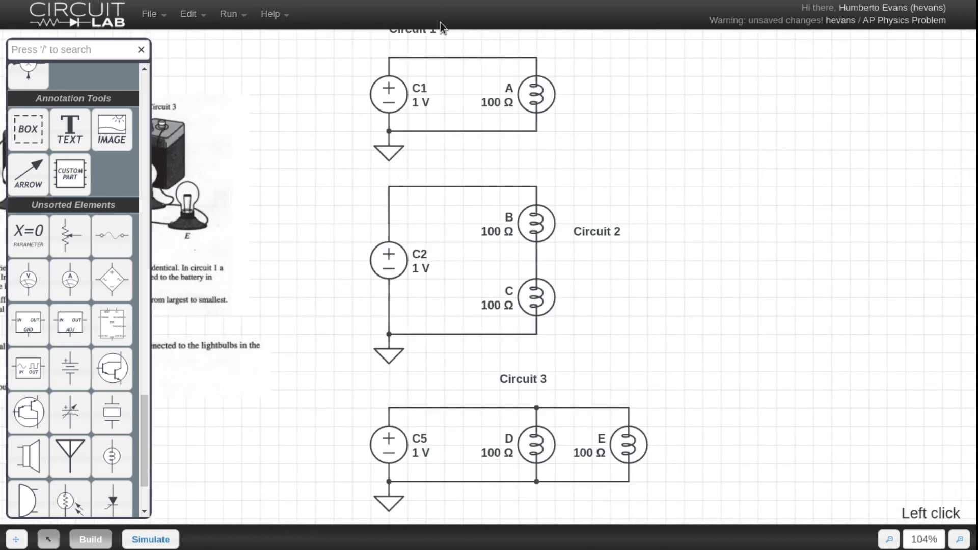
- Rename Circuit 3's battery from C5 to C3 in its properties
left_click(388, 445)
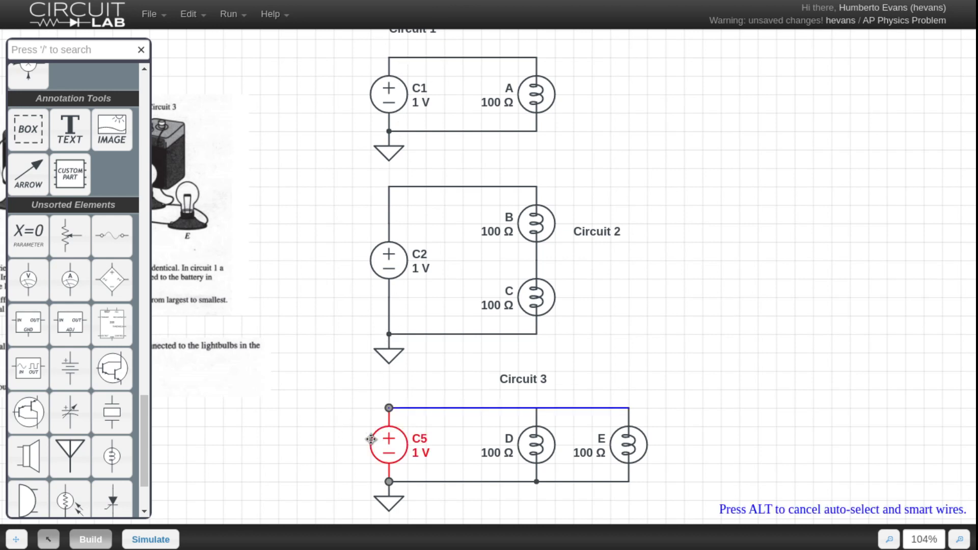
double_click(388, 443)
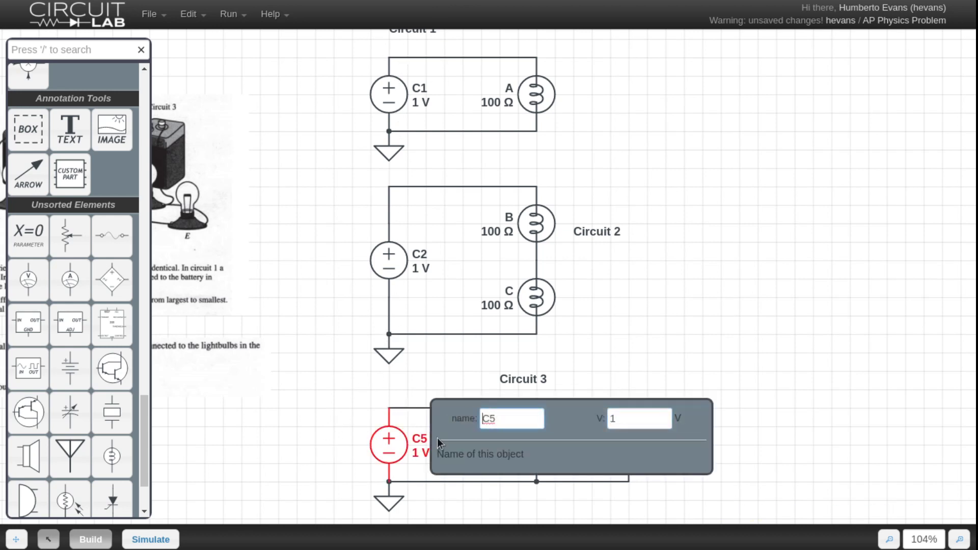
left_click(505, 419)
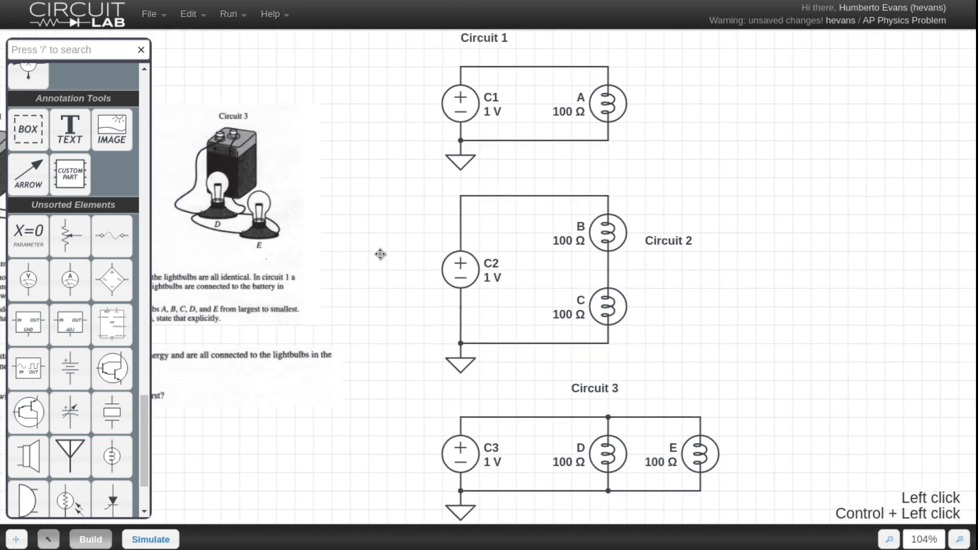
mouse_move(365, 257)
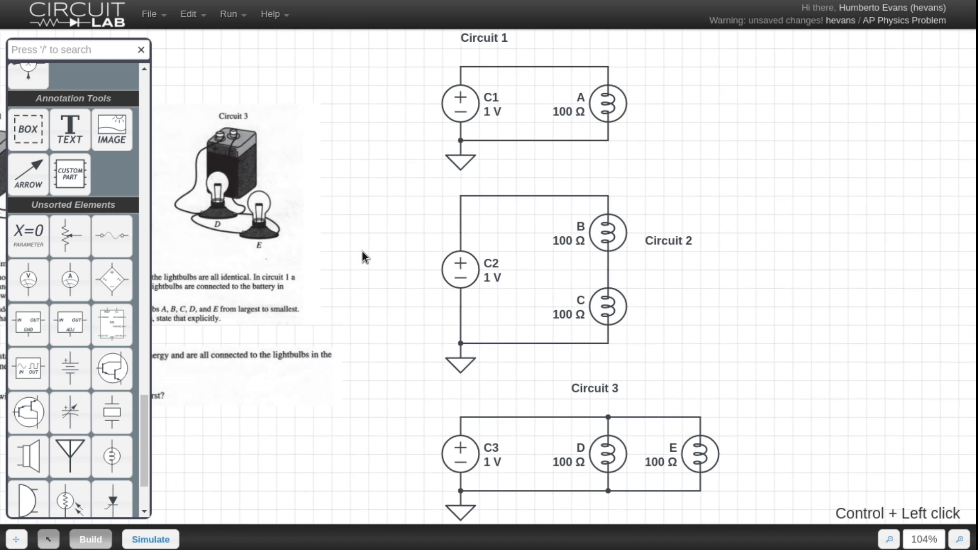
mouse_move(629, 91)
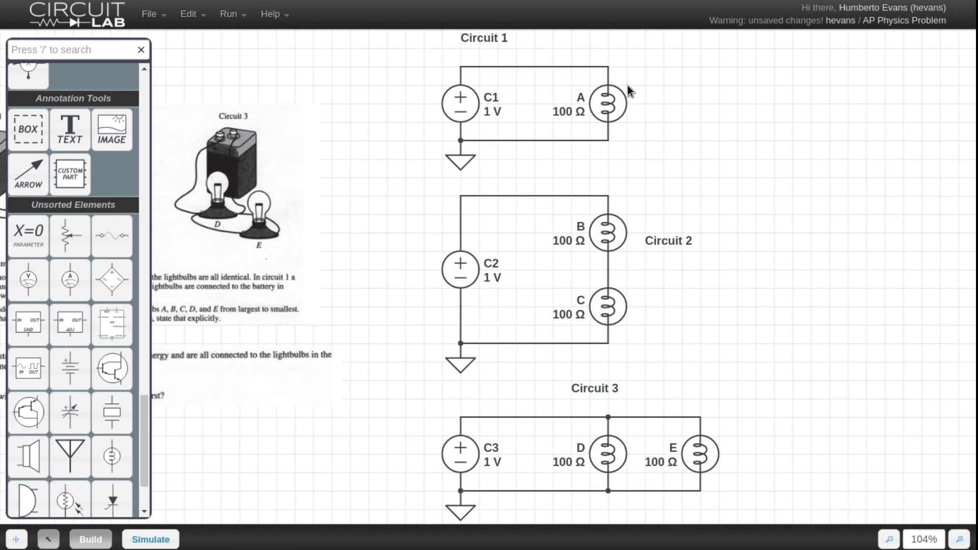
mouse_move(760, 81)
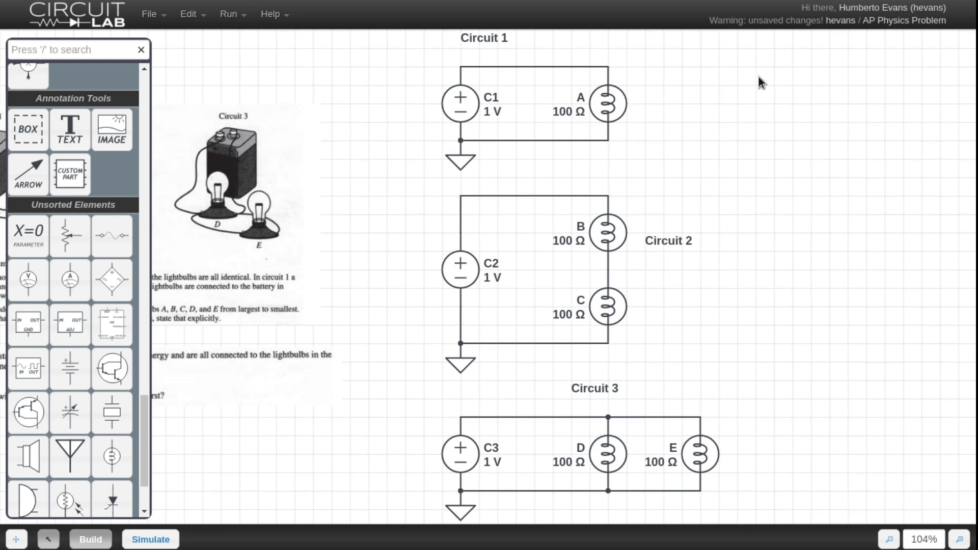
mouse_move(655, 227)
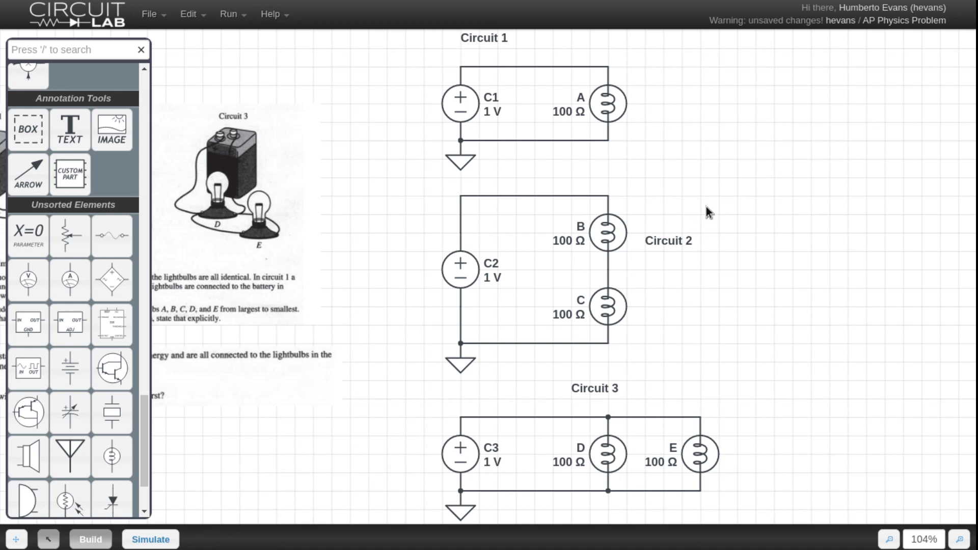
mouse_move(739, 220)
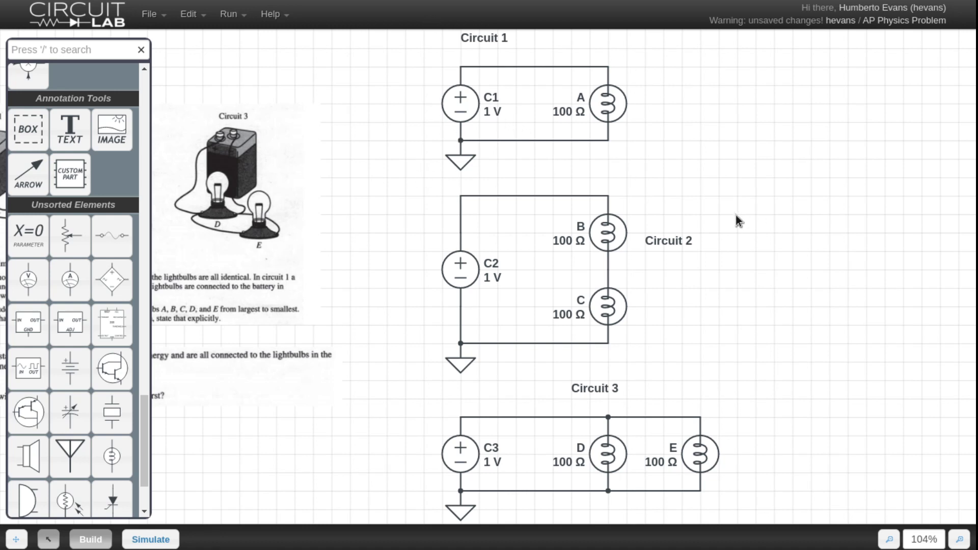
mouse_move(356, 430)
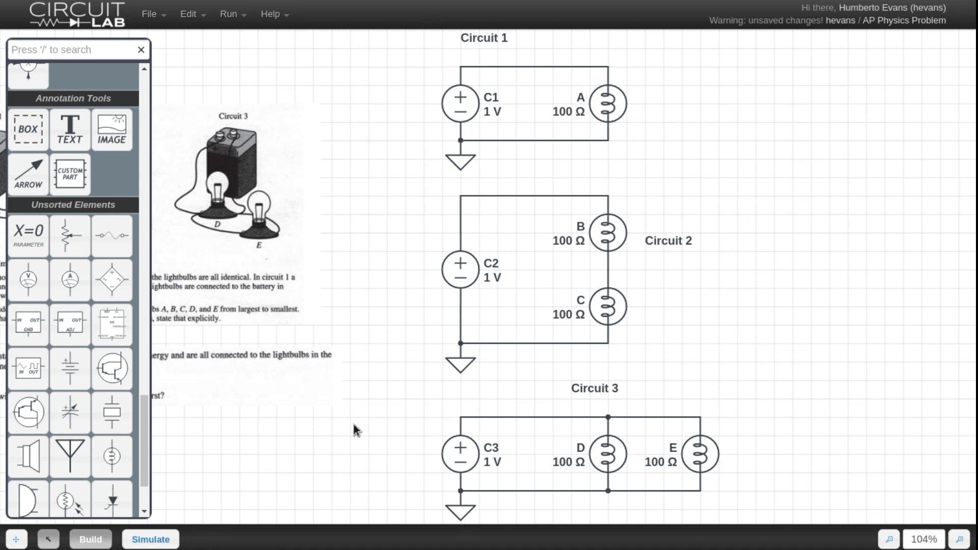
mouse_move(454, 492)
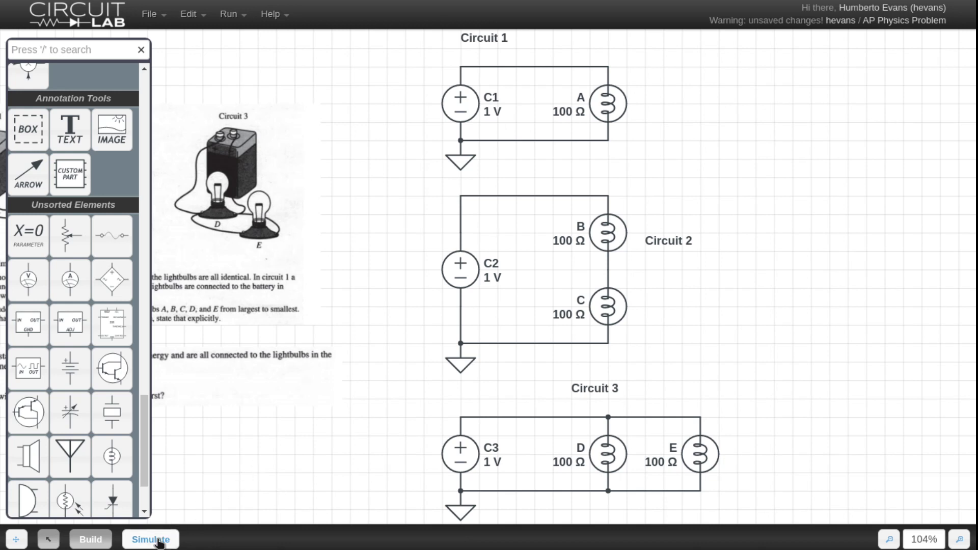
- In Simulate mode, clear the old expressions so only I(C1.nA), I(C2.nA) and I(C3.nA) remain
left_click(150, 539)
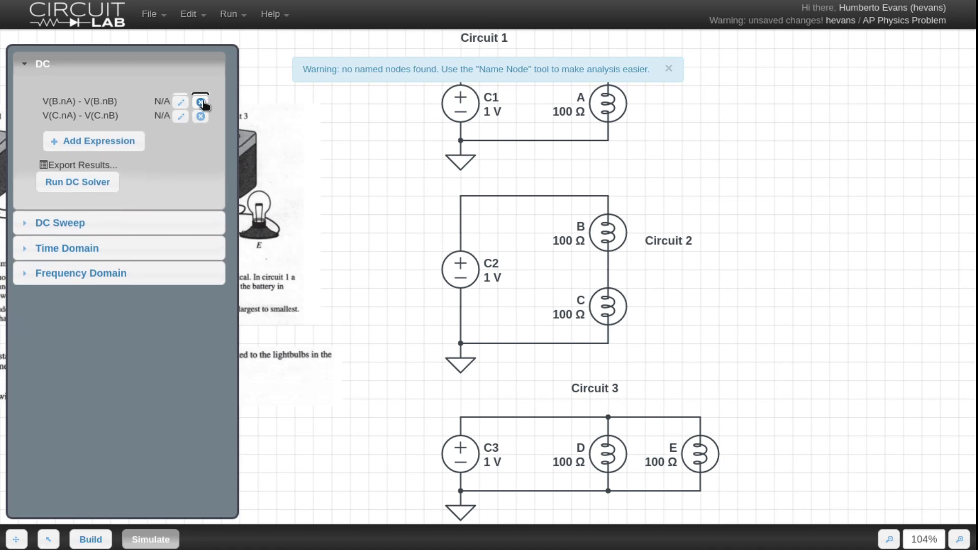
left_click(200, 102)
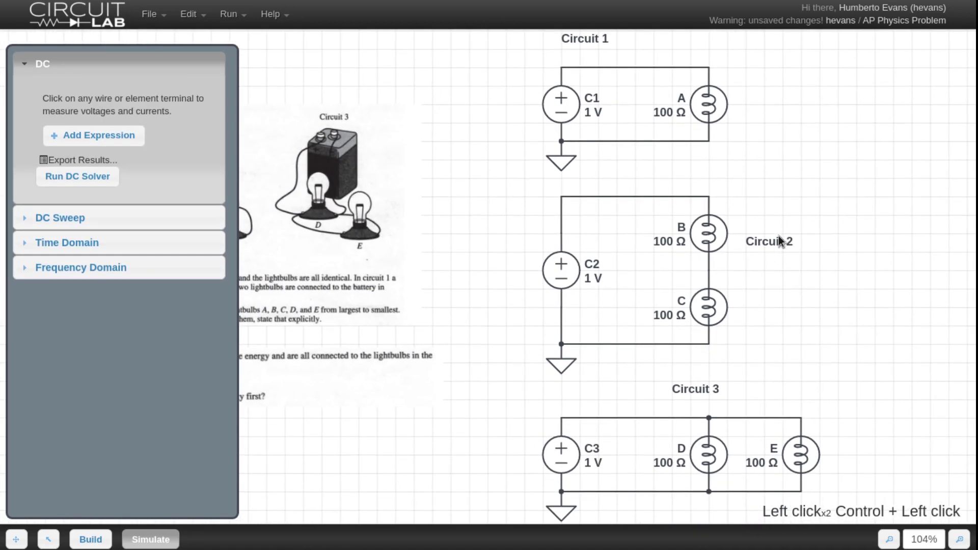
mouse_move(561, 76)
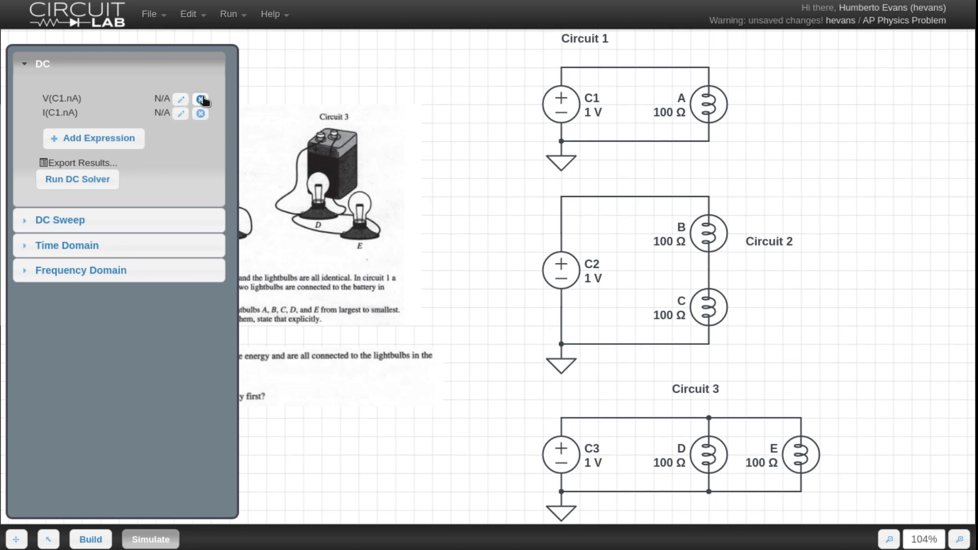
left_click(201, 99)
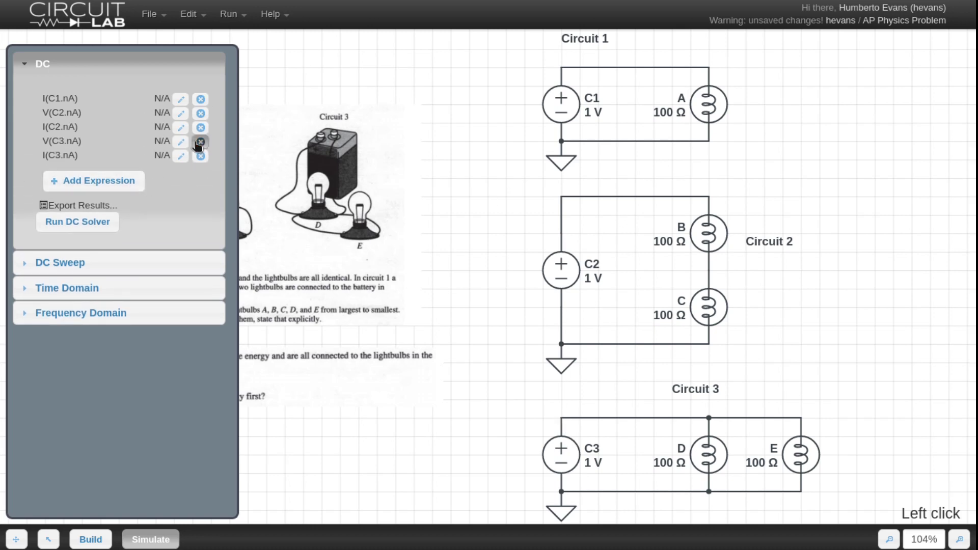
left_click(201, 141)
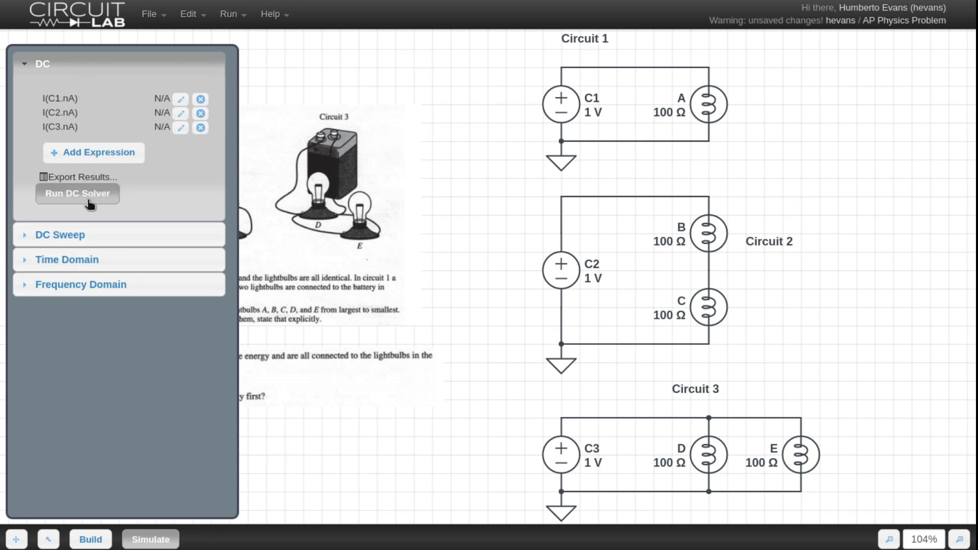
left_click(78, 193)
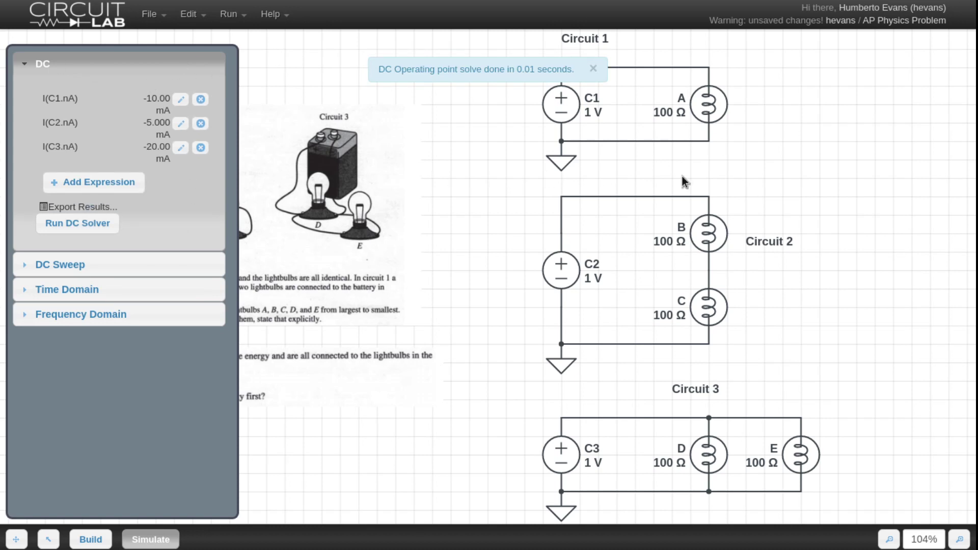
left_click(590, 68)
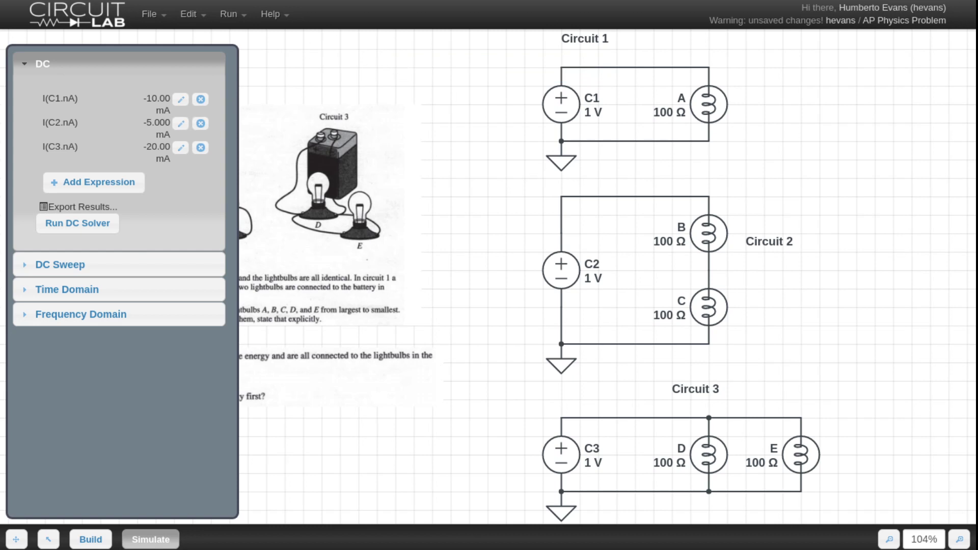
mouse_move(446, 243)
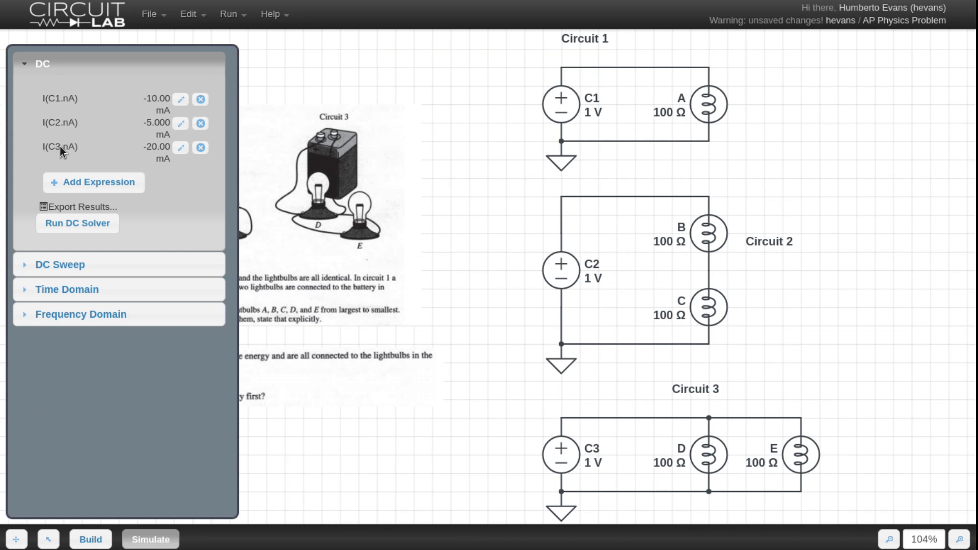
mouse_move(168, 153)
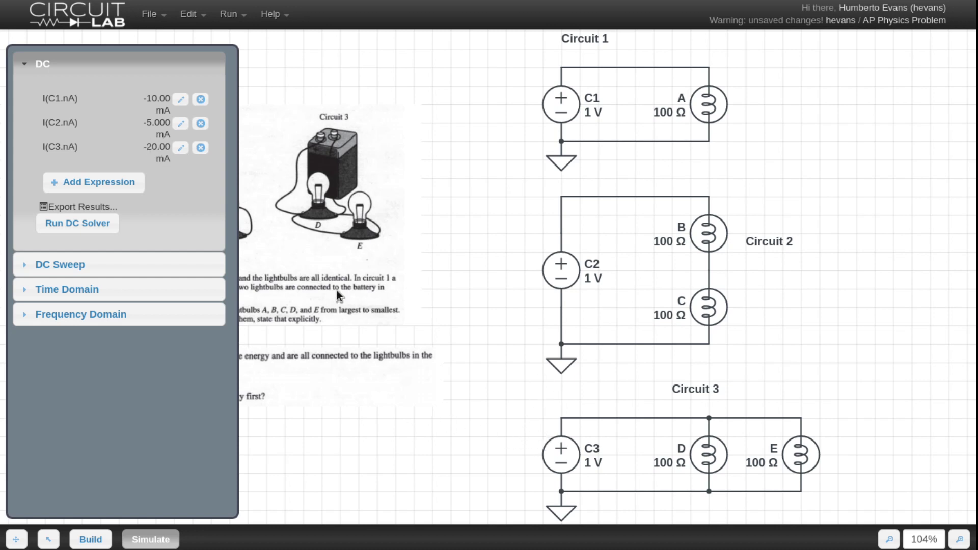
mouse_move(584, 80)
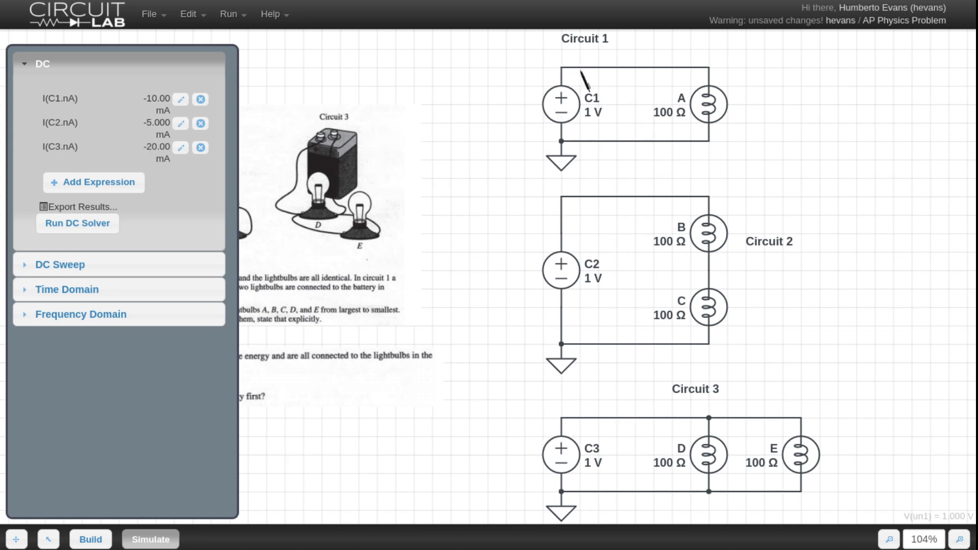
mouse_move(646, 244)
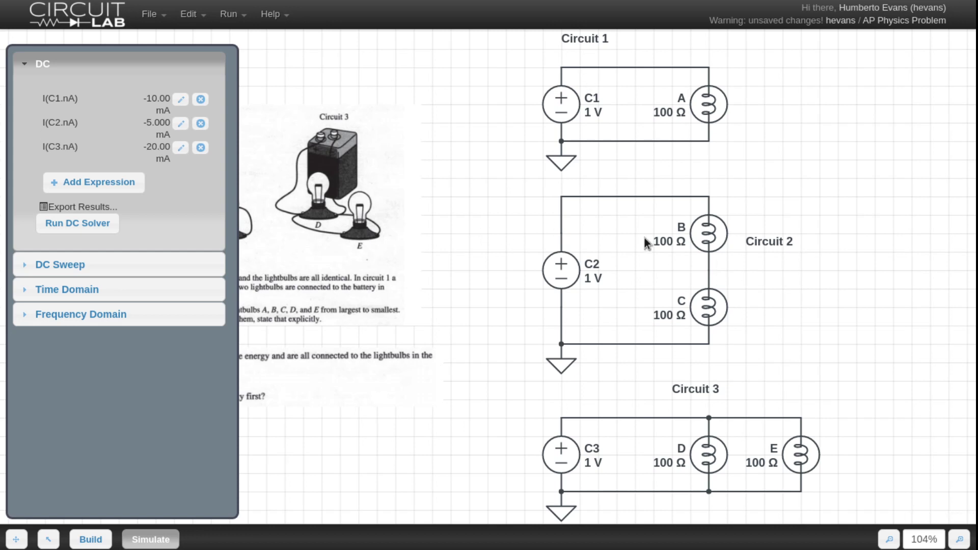
mouse_move(708, 338)
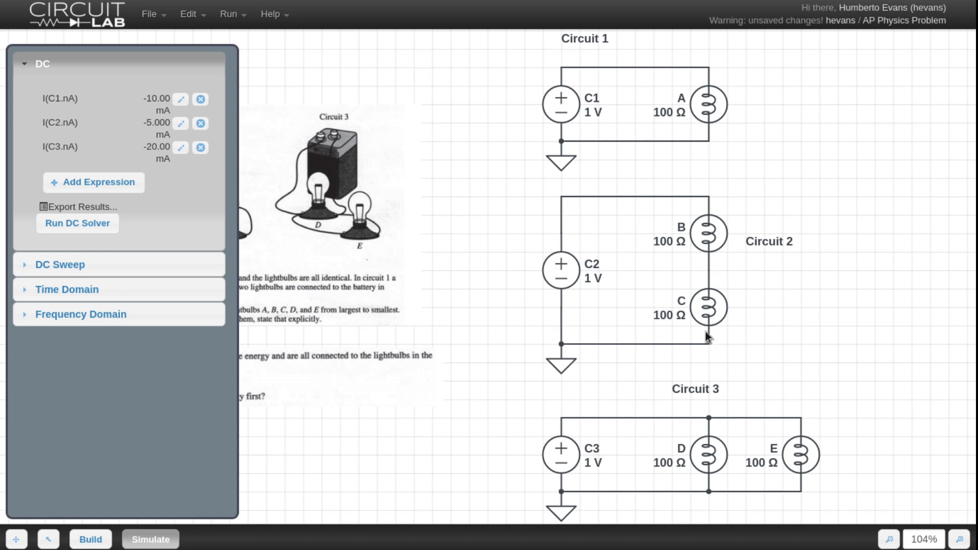
mouse_move(868, 487)
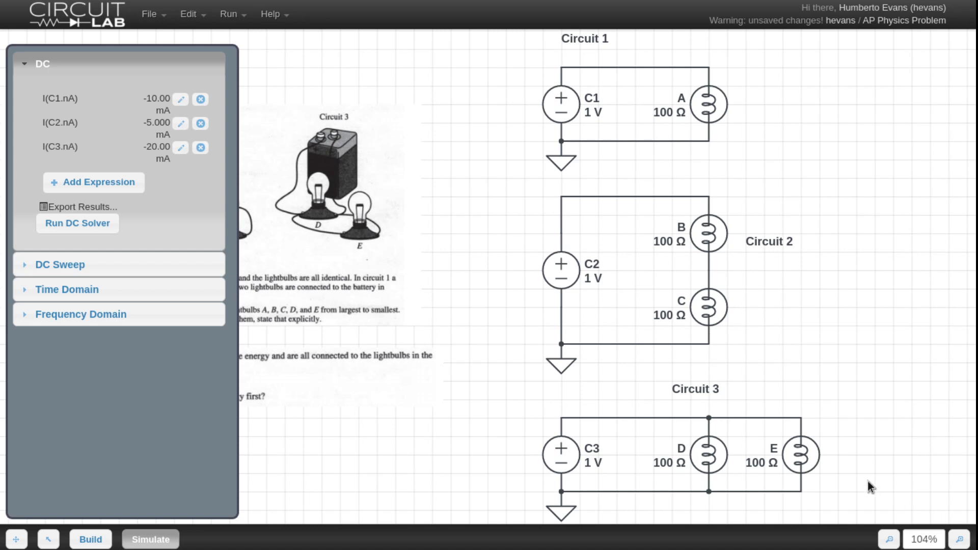
mouse_move(821, 444)
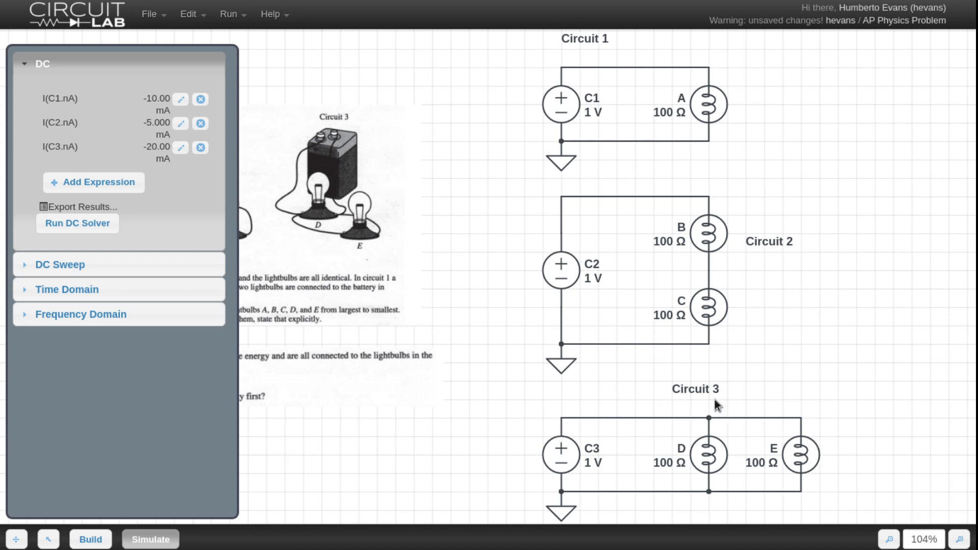
mouse_move(743, 513)
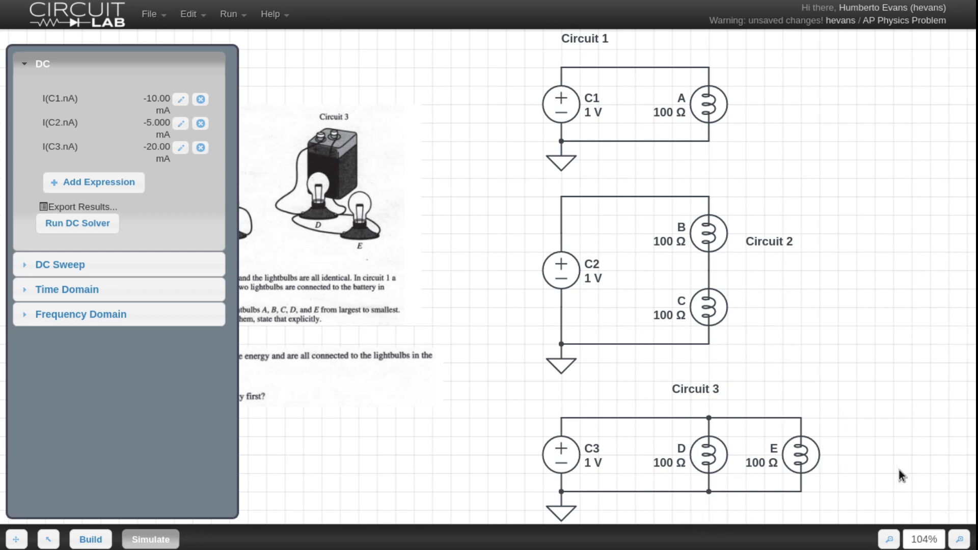
mouse_move(657, 74)
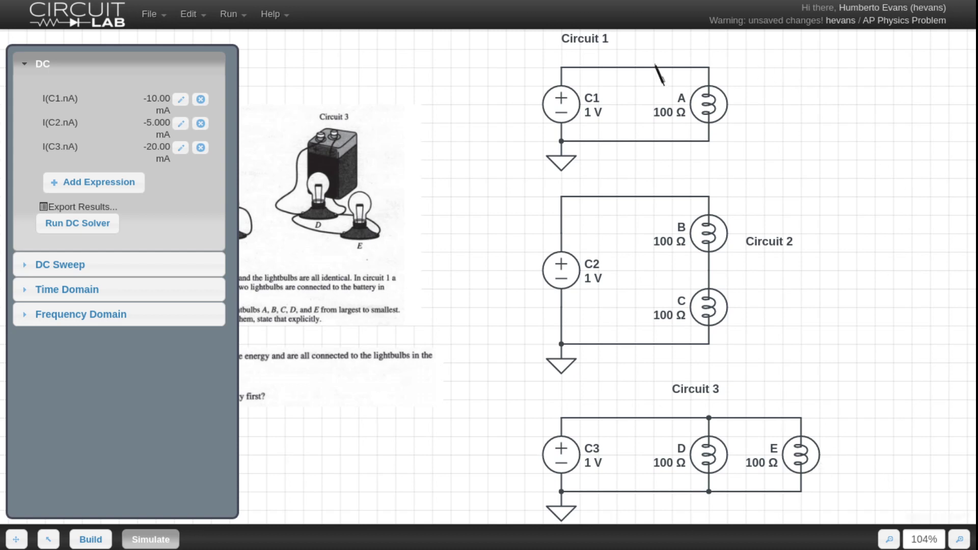
mouse_move(745, 94)
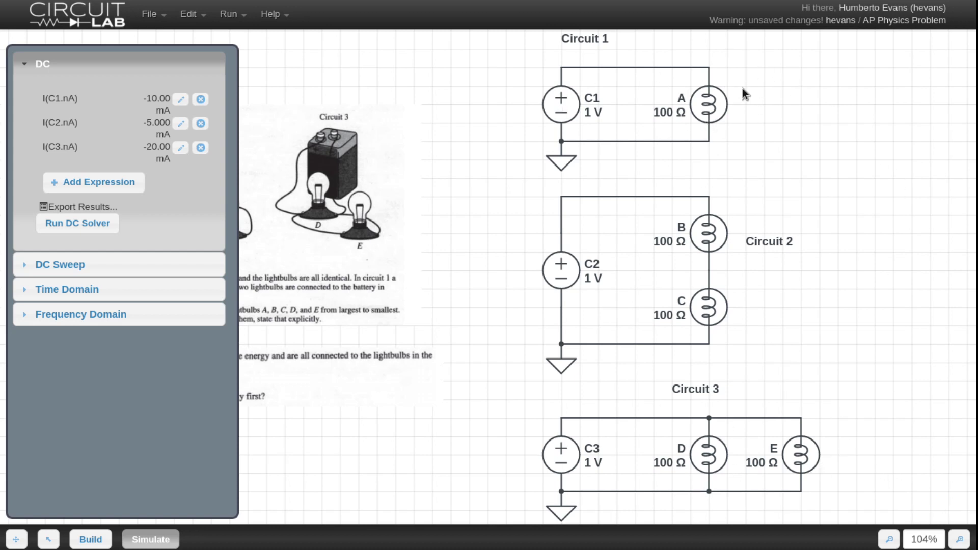
mouse_move(618, 76)
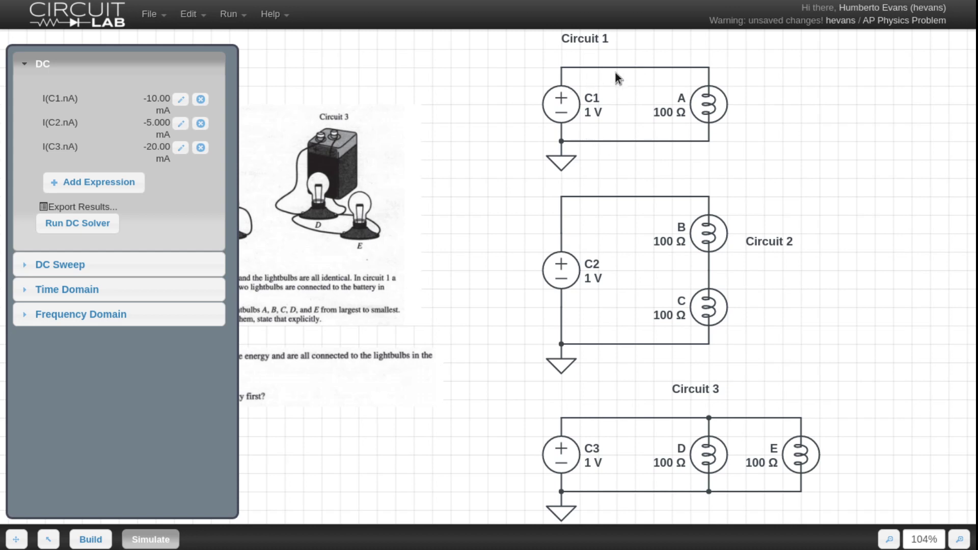
mouse_move(721, 474)
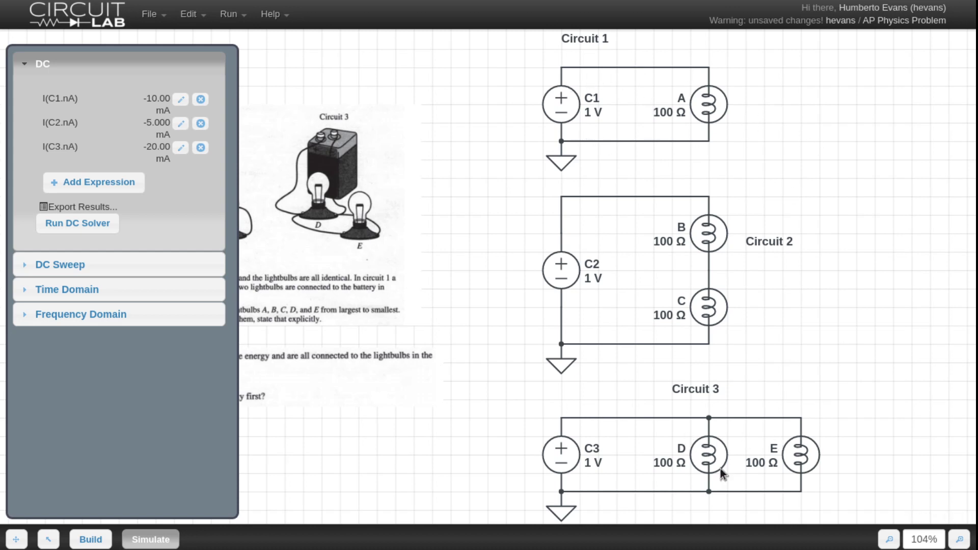
mouse_move(572, 429)
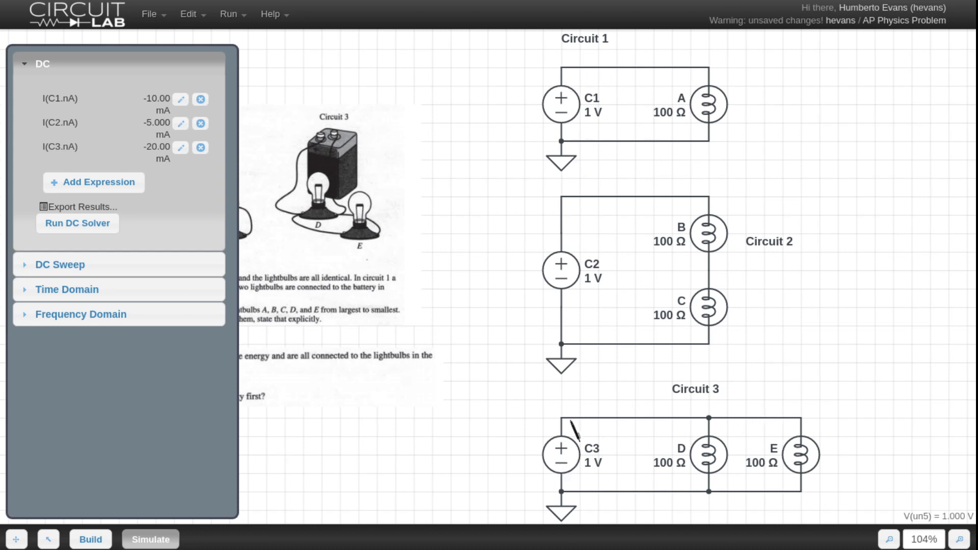
mouse_move(829, 462)
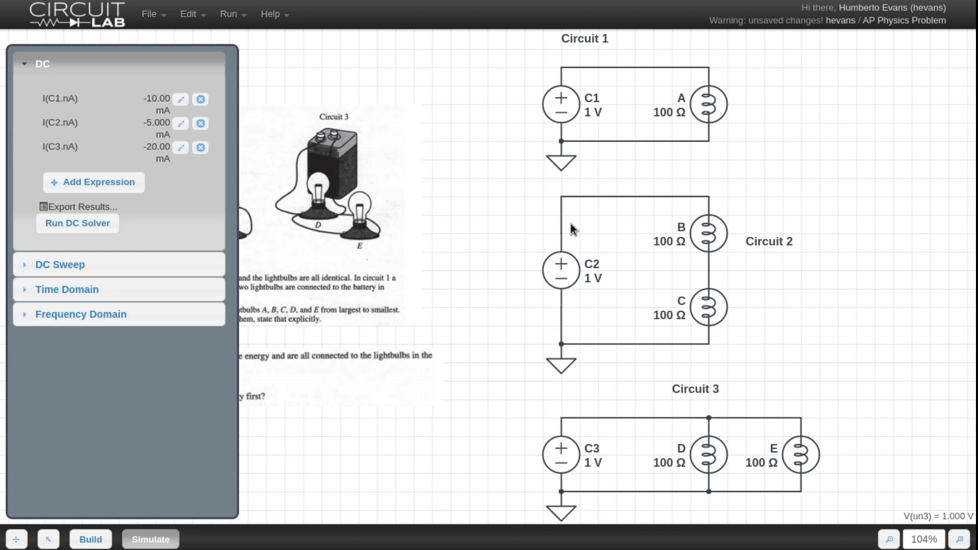
mouse_move(774, 295)
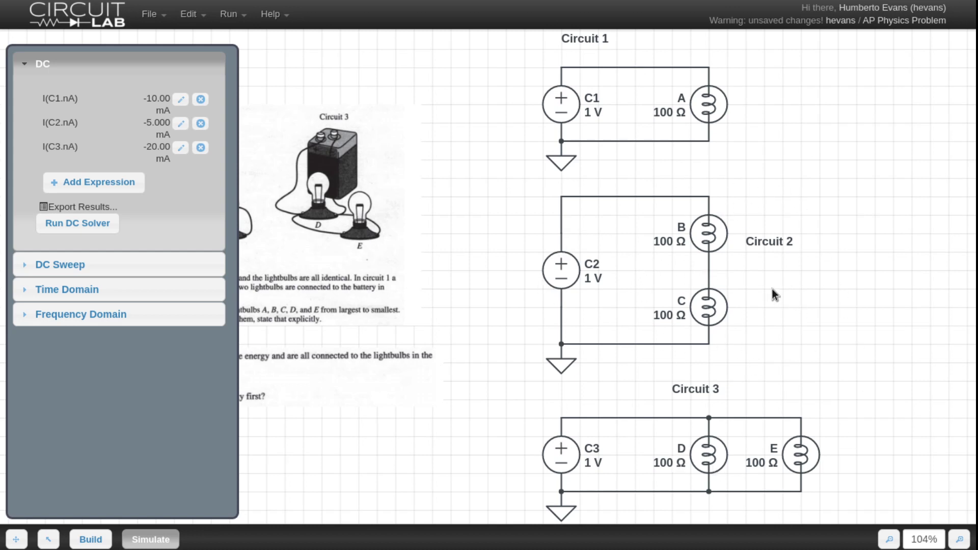
mouse_move(686, 252)
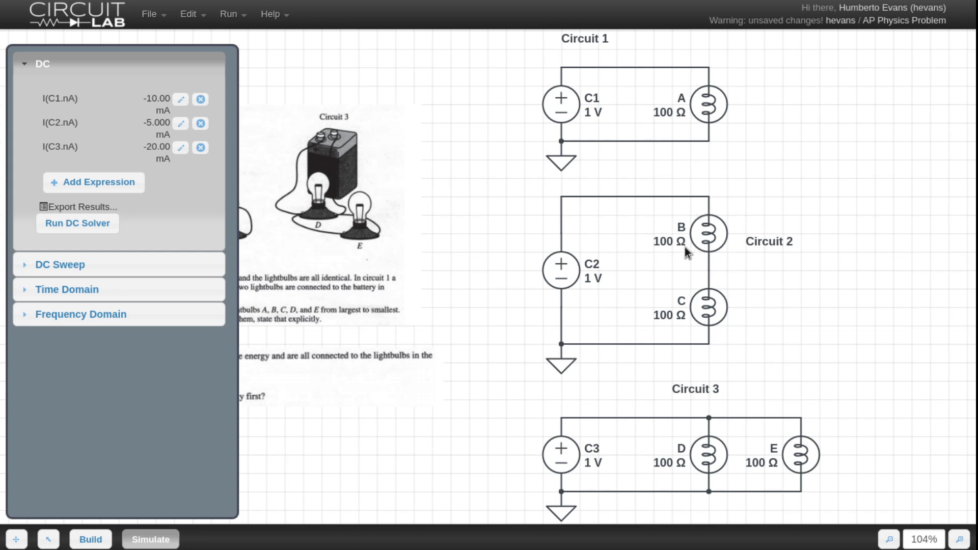
mouse_move(611, 334)
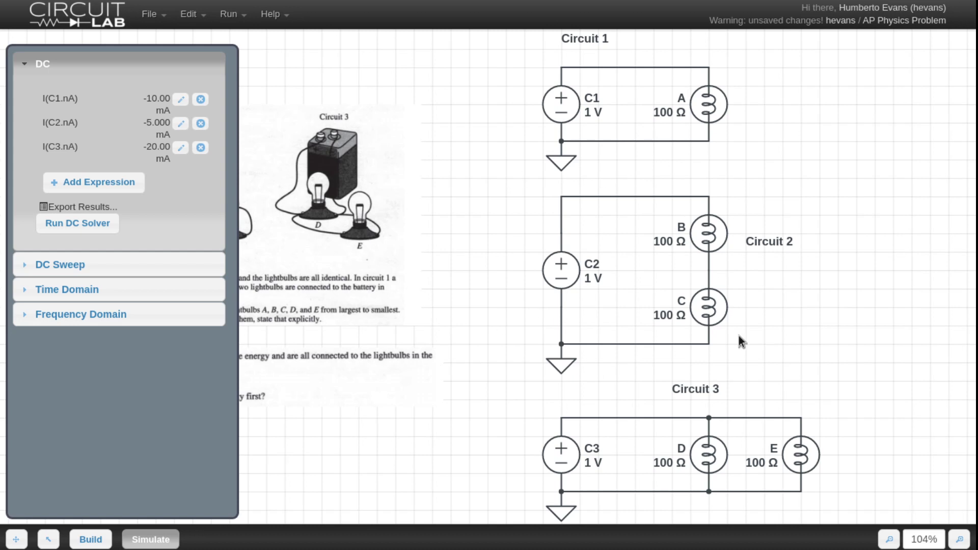
mouse_move(269, 274)
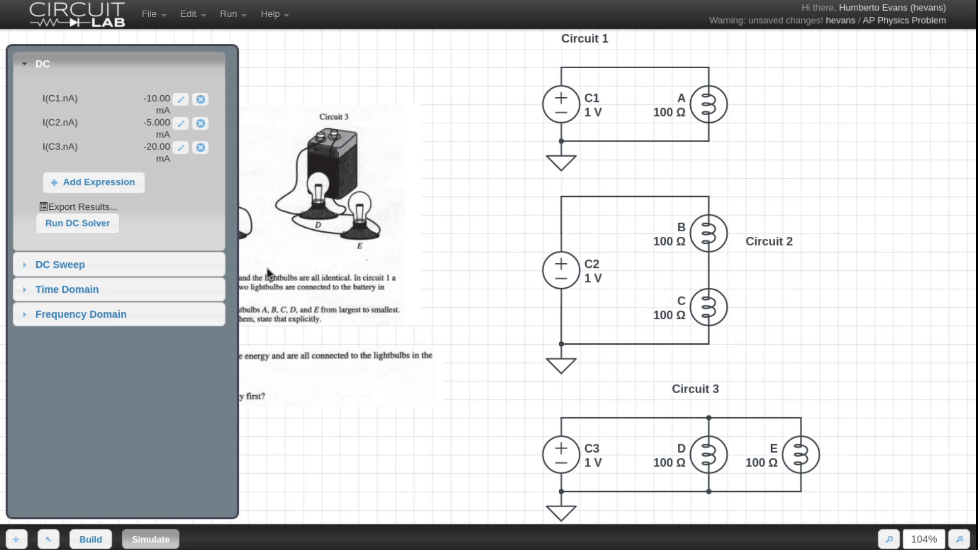
mouse_move(747, 221)
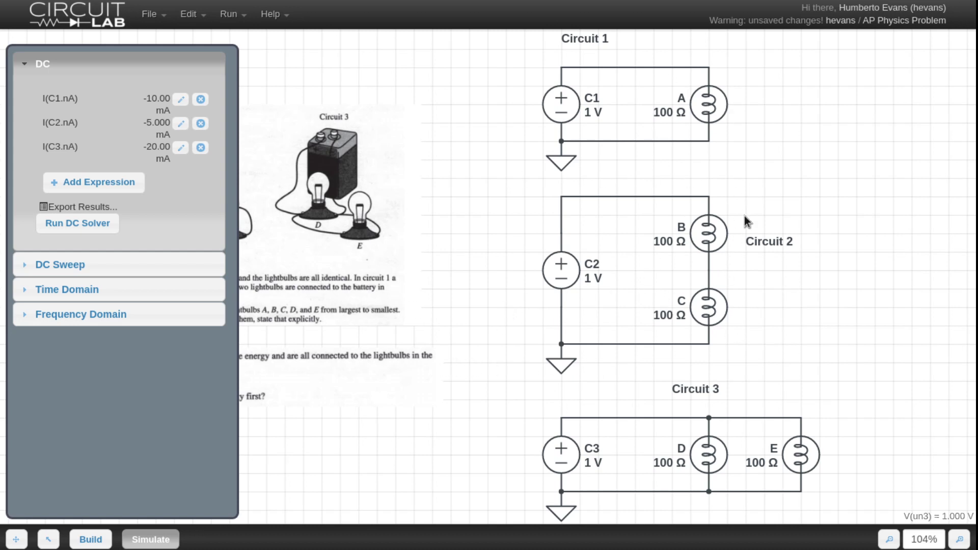
mouse_move(688, 327)
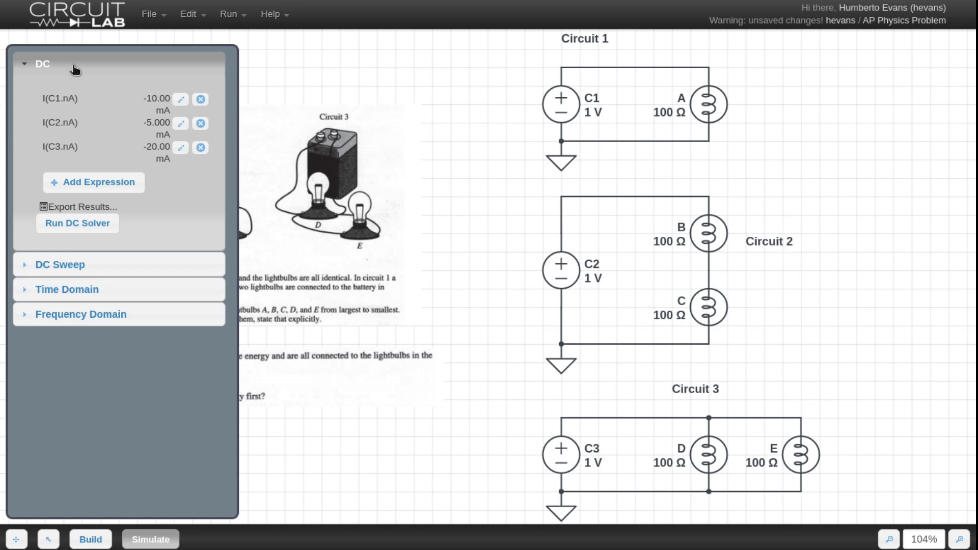
mouse_move(423, 238)
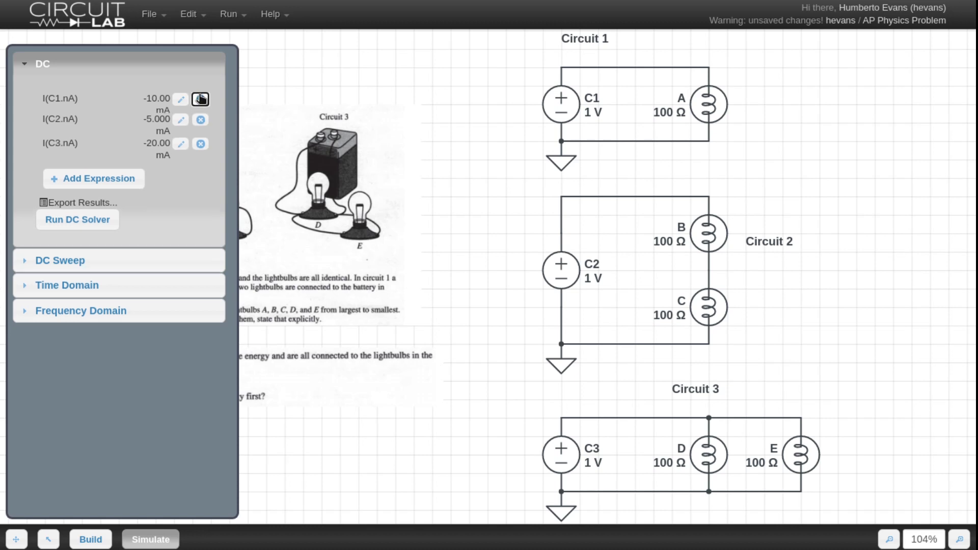
- Delete the last battery current expression, leaving the DC results list empty
left_click(199, 99)
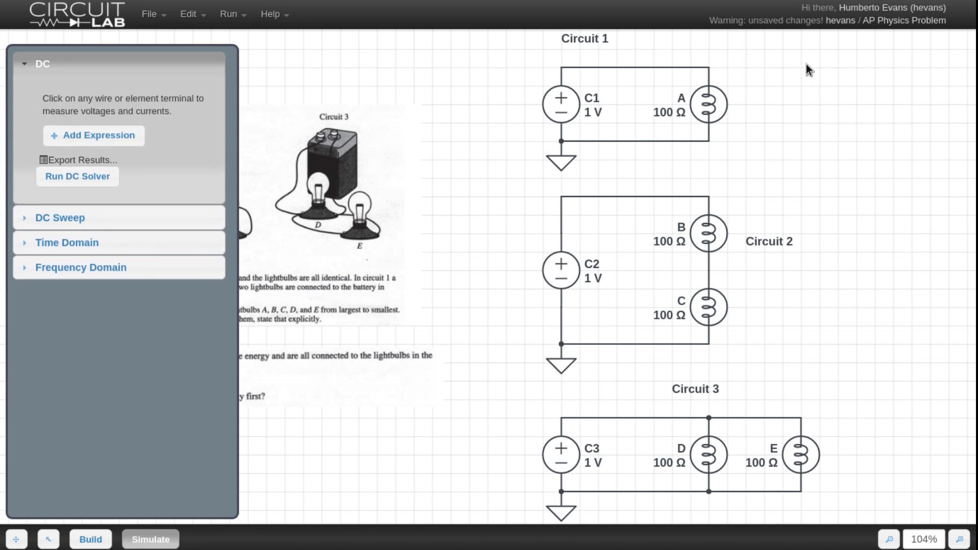
mouse_move(808, 69)
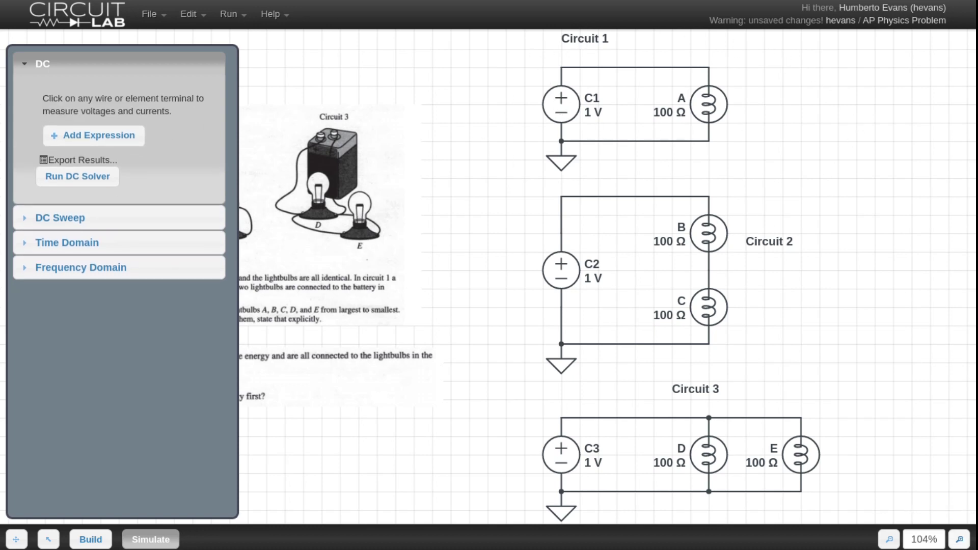
- Add expressions P(C1), P(C2) and P(C3), reading -10.00, -5.000 and -20.00 mW
left_click(93, 135)
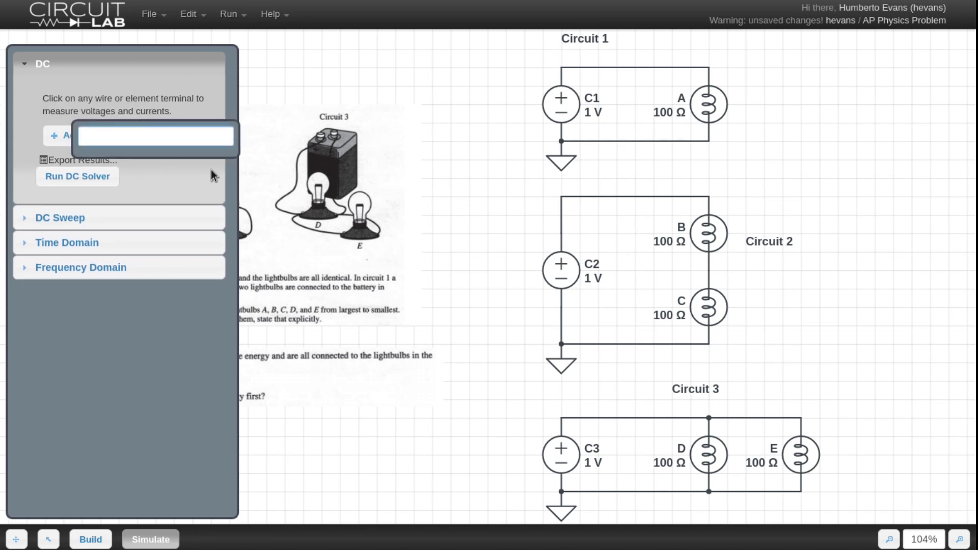
type("P")
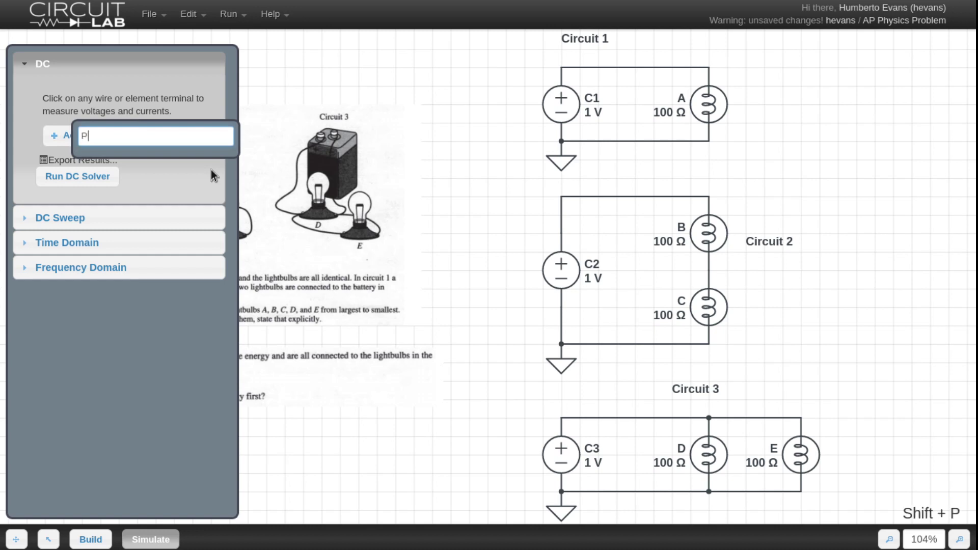
type("(")
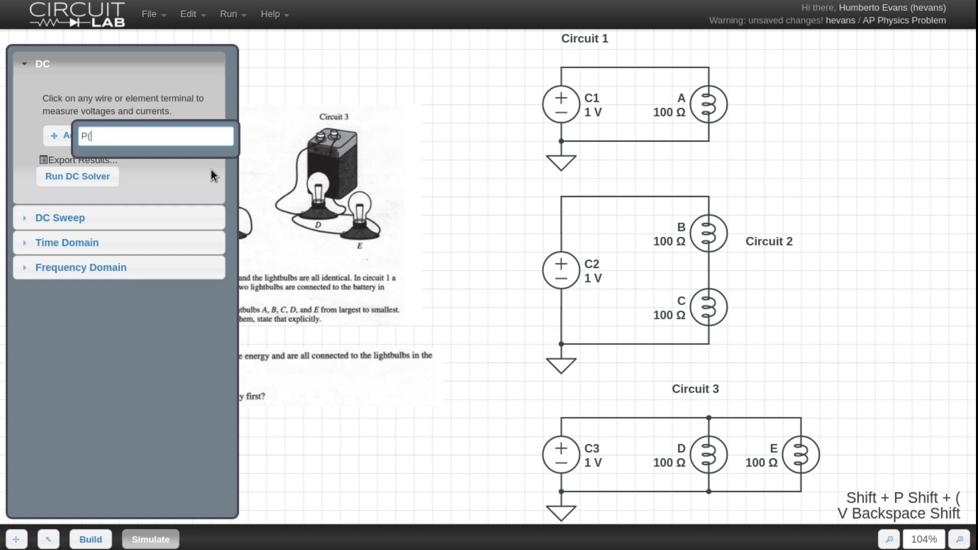
key("Return")
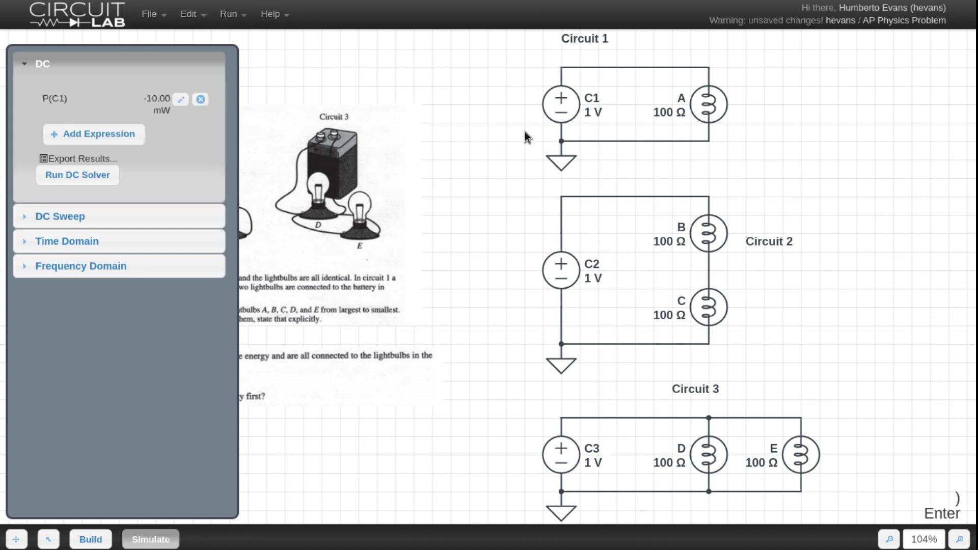
mouse_move(561, 326)
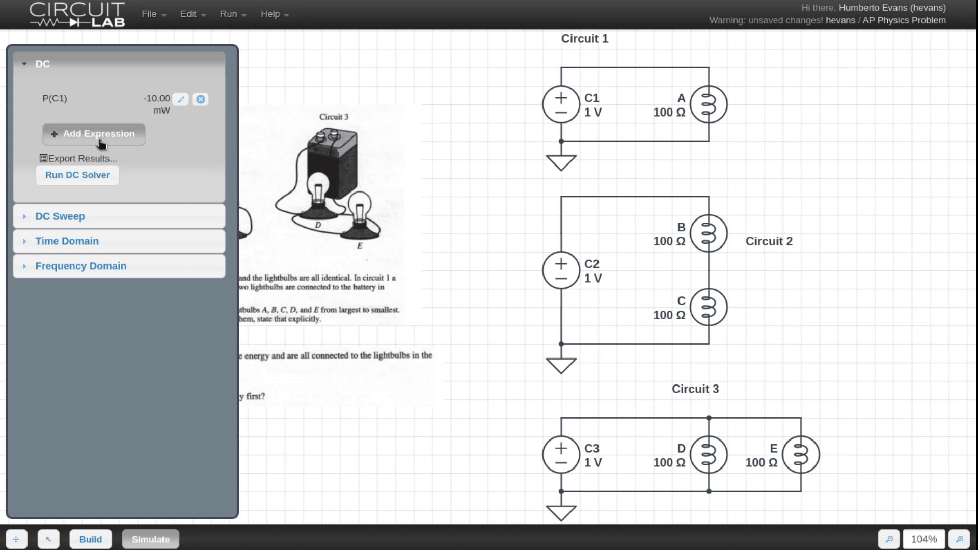
left_click(94, 134)
type("P(C2)")
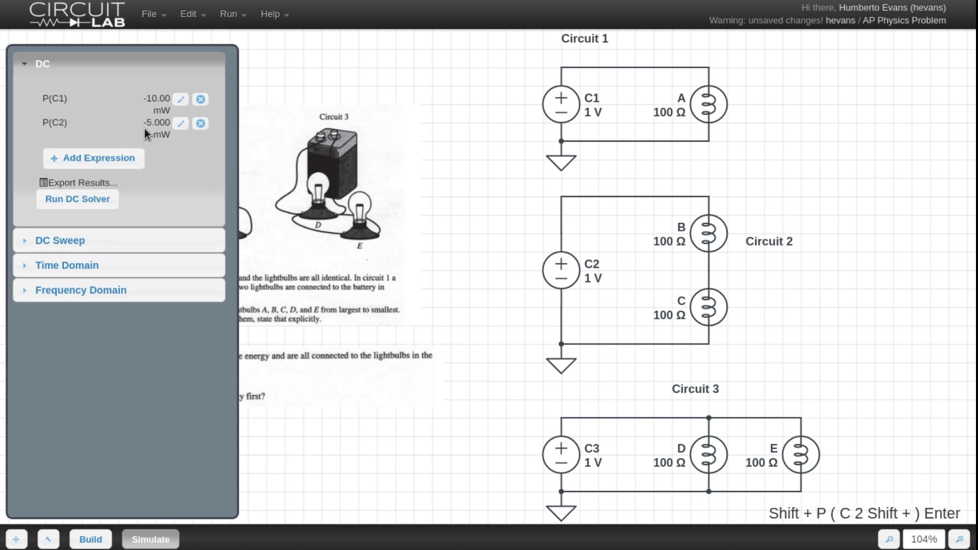
left_click(76, 198)
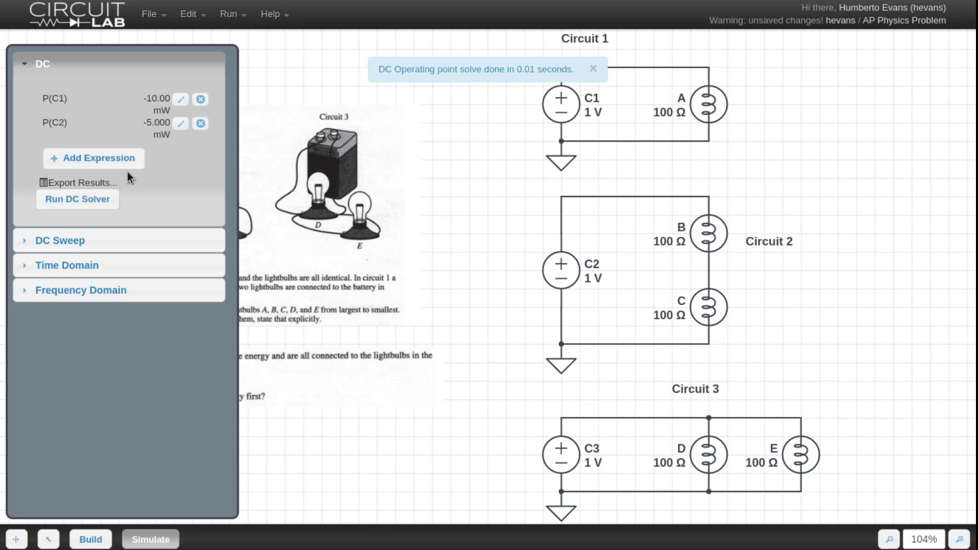
left_click(93, 158)
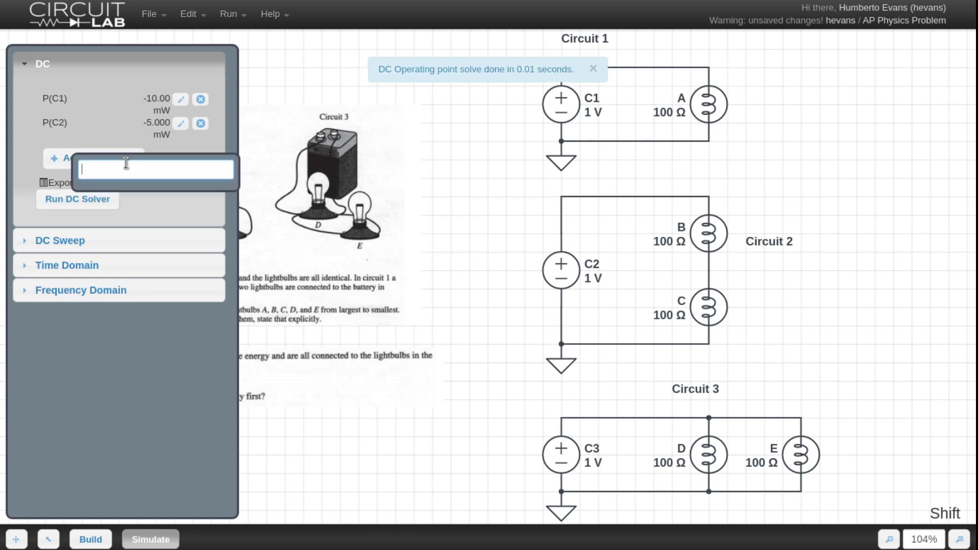
type("P(C")
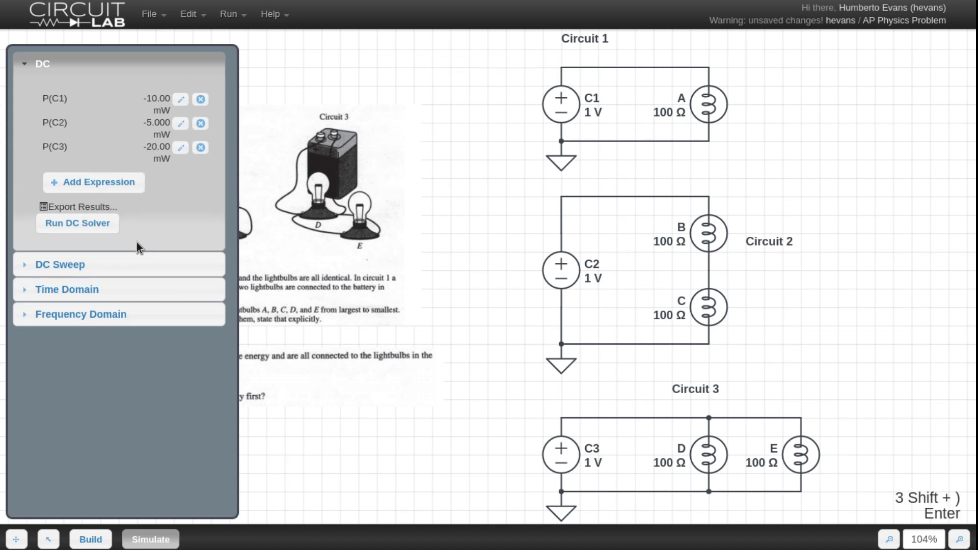
mouse_move(154, 243)
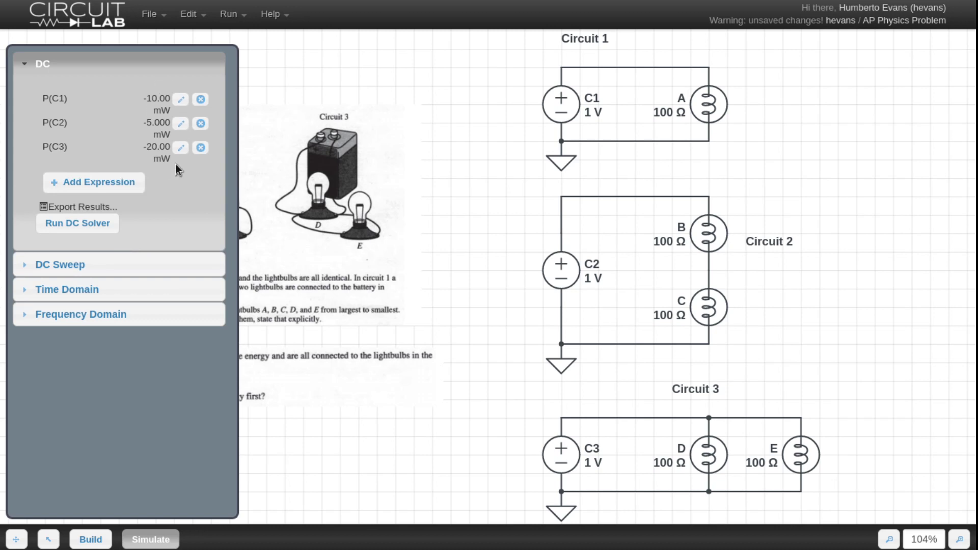
mouse_move(148, 162)
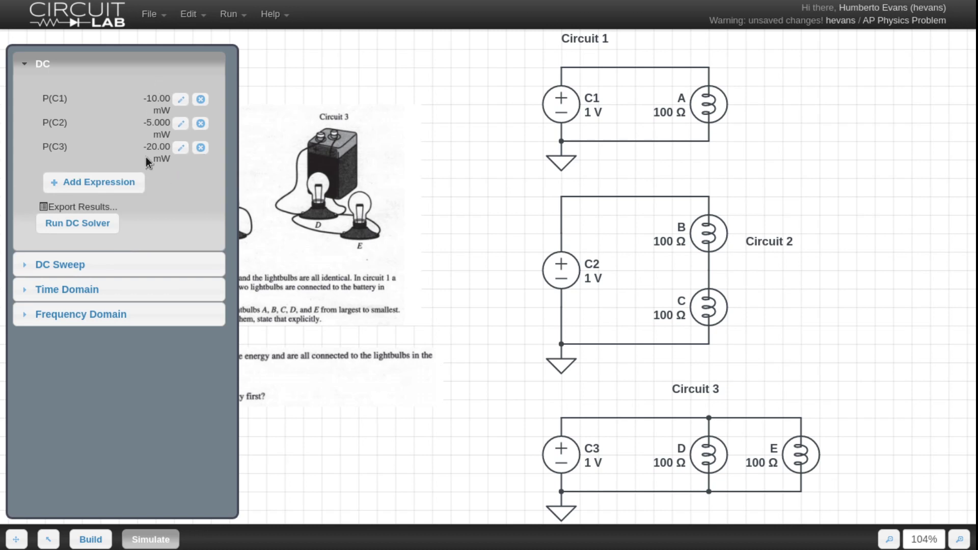
mouse_move(206, 165)
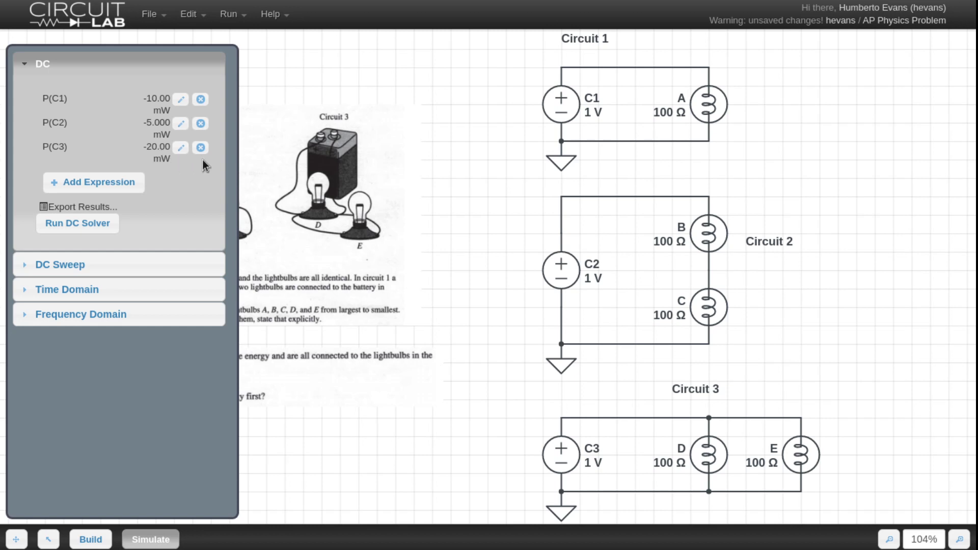
mouse_move(684, 120)
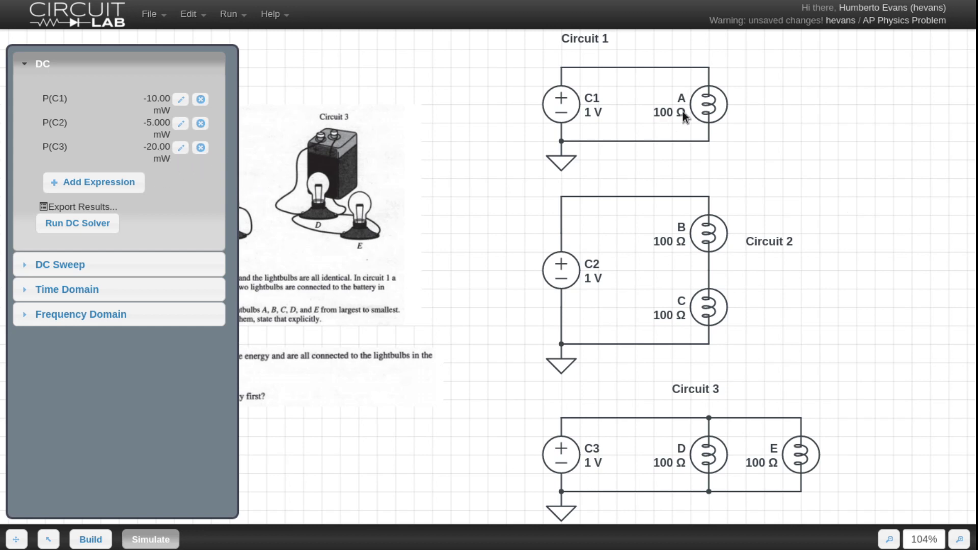
mouse_move(62, 123)
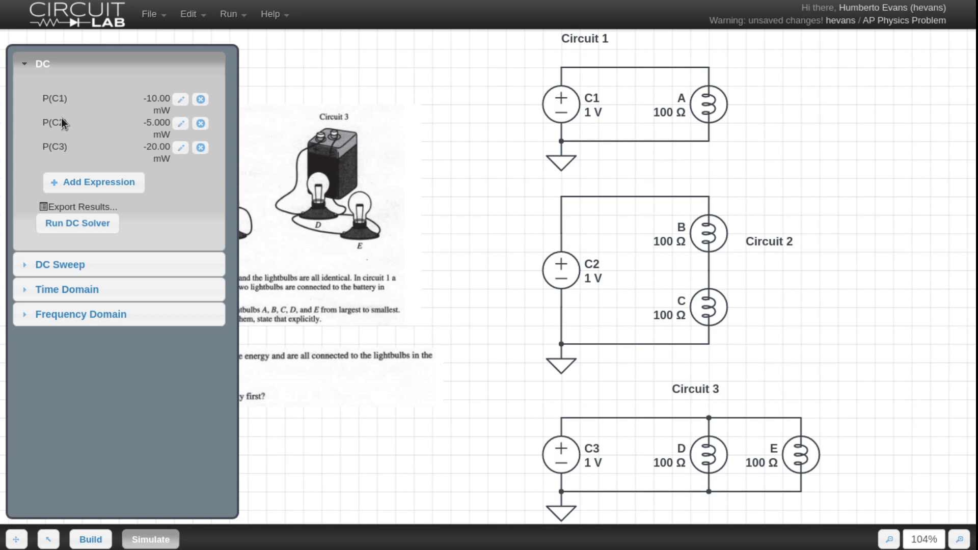
mouse_move(843, 257)
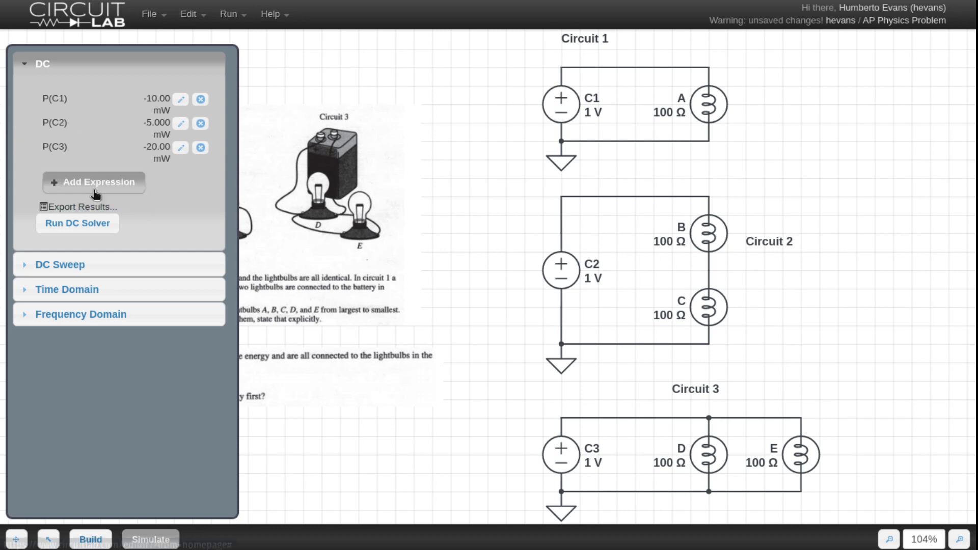
- Add expressions P(A), P(D) and P(E), each bulb reading 10.00 mW
left_click(92, 181)
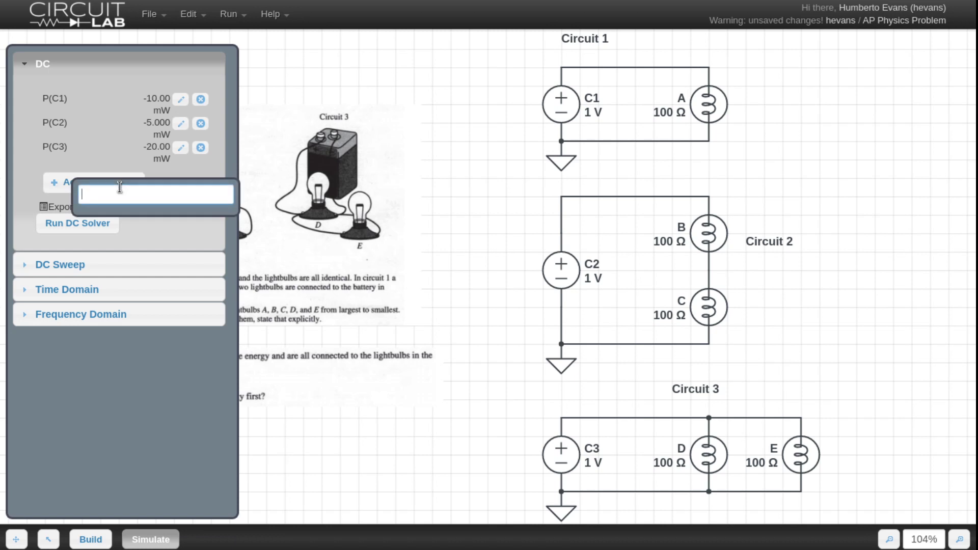
key("shift")
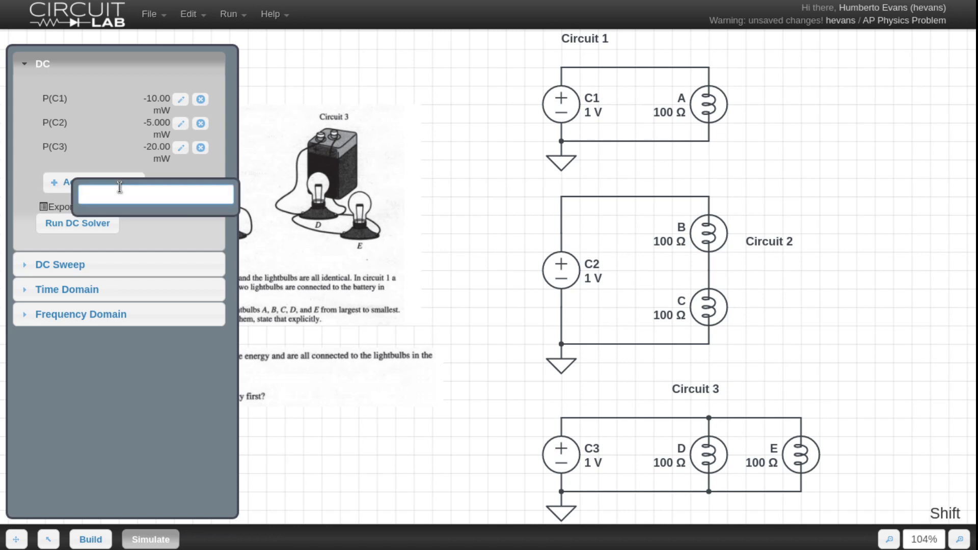
type("P(A)")
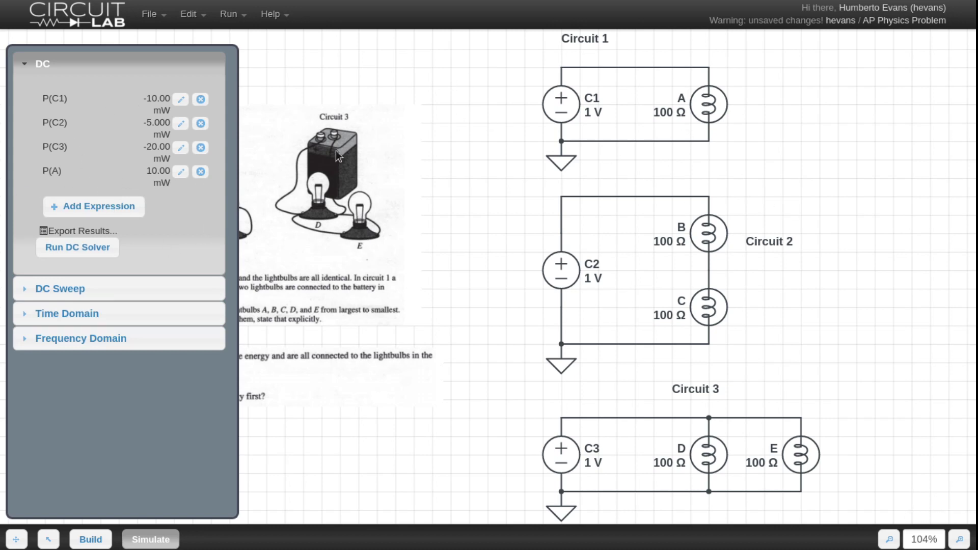
mouse_move(613, 104)
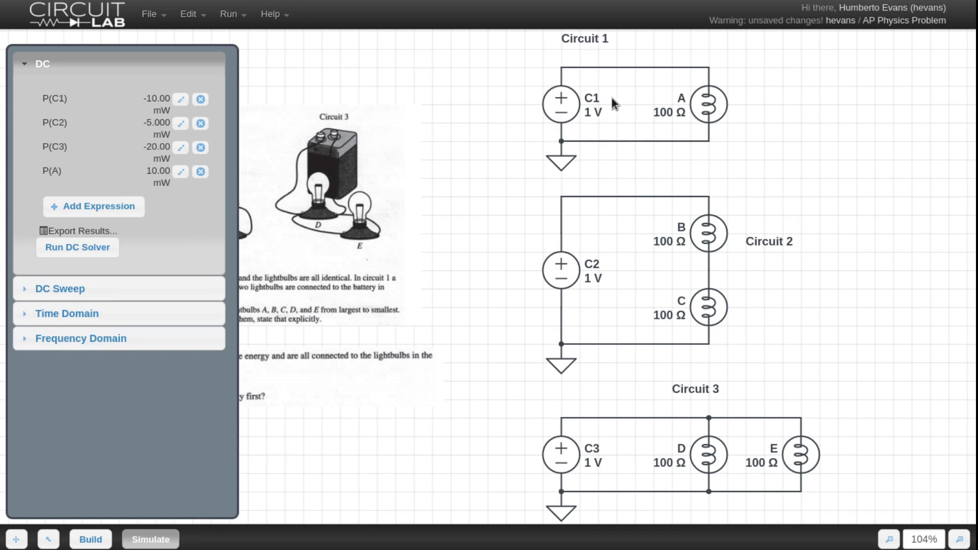
mouse_move(614, 104)
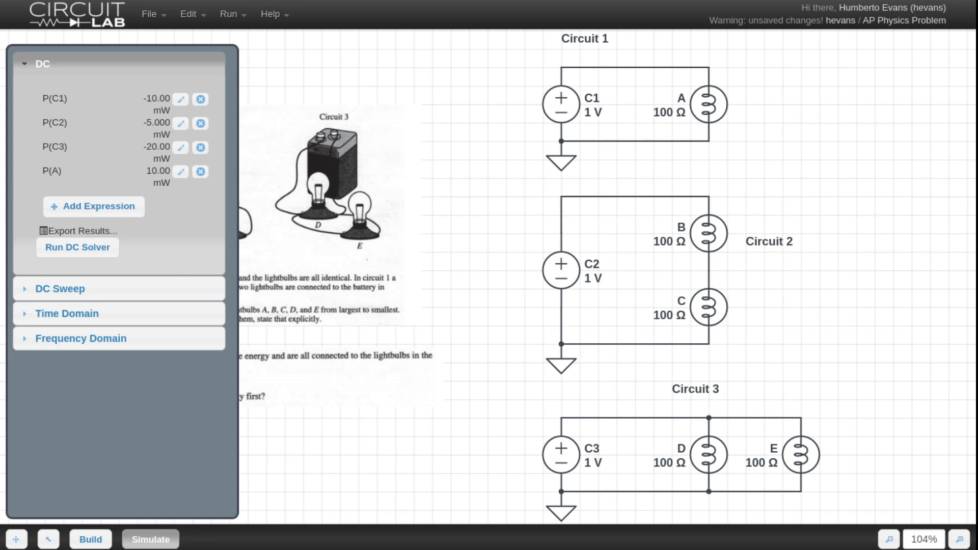
left_click(94, 205)
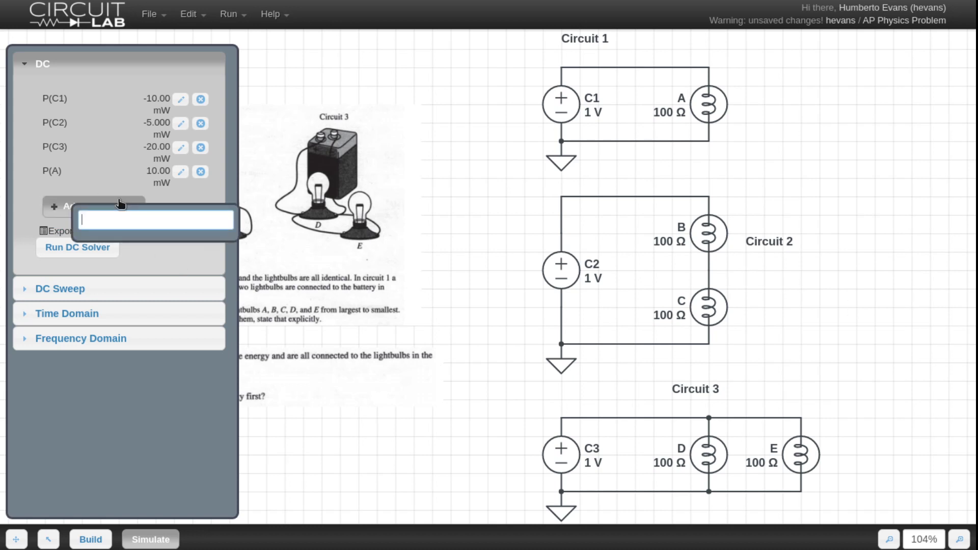
type("P(D")
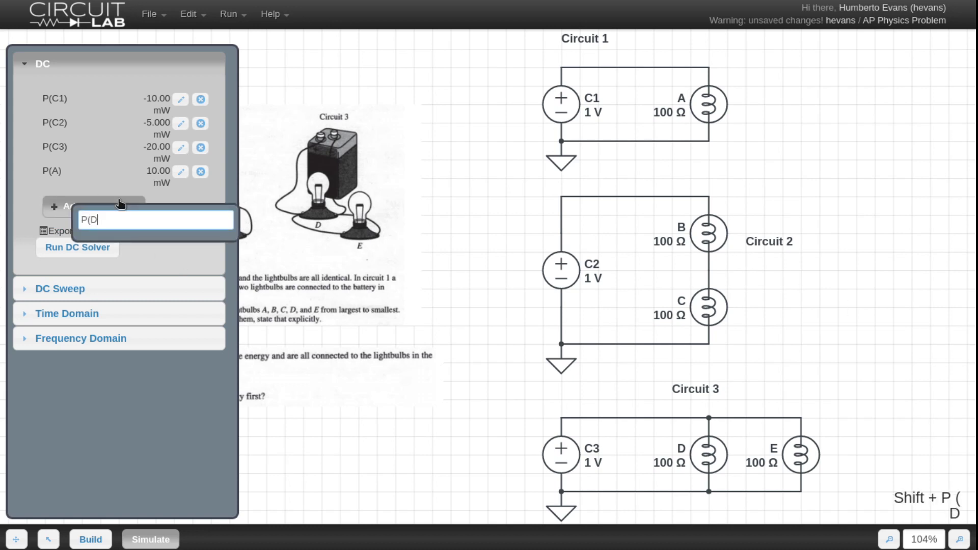
key("Enter")
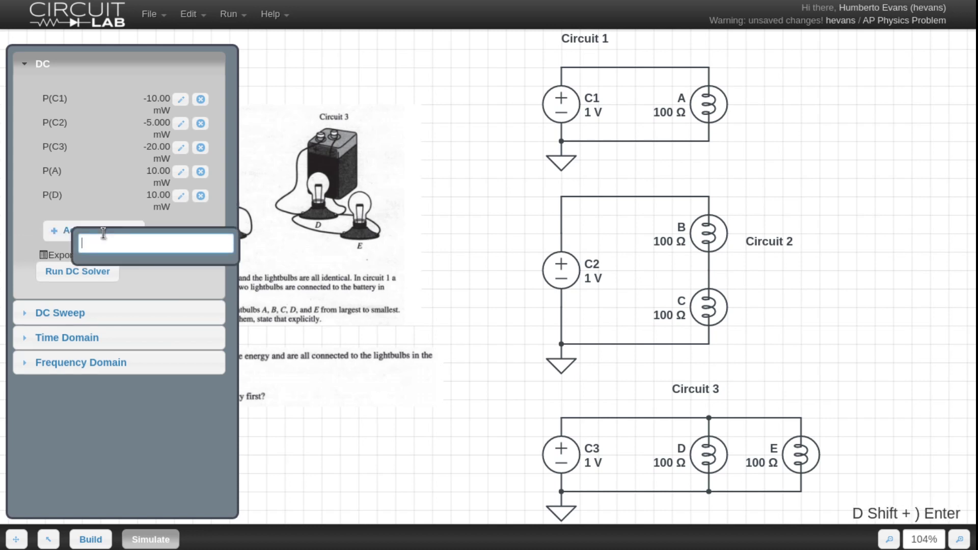
type("P")
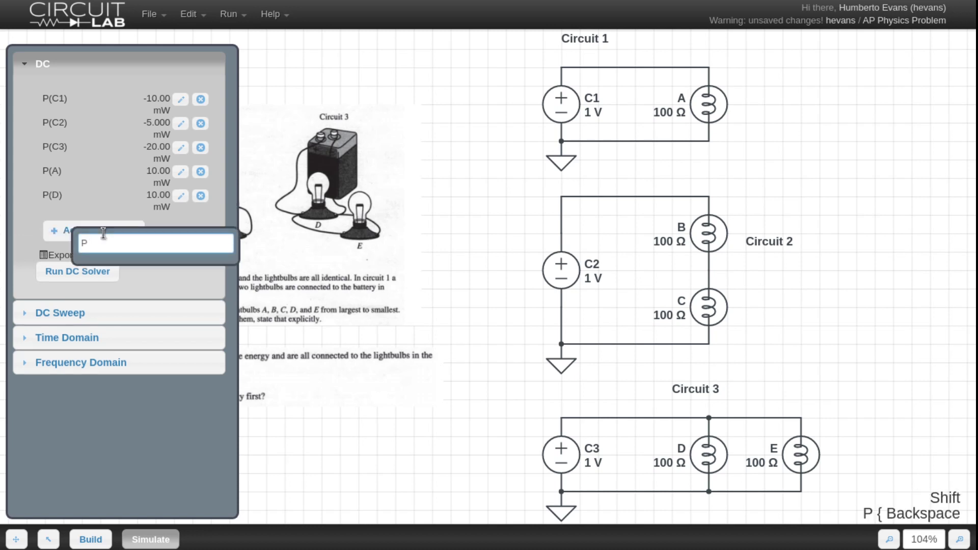
type("(E)")
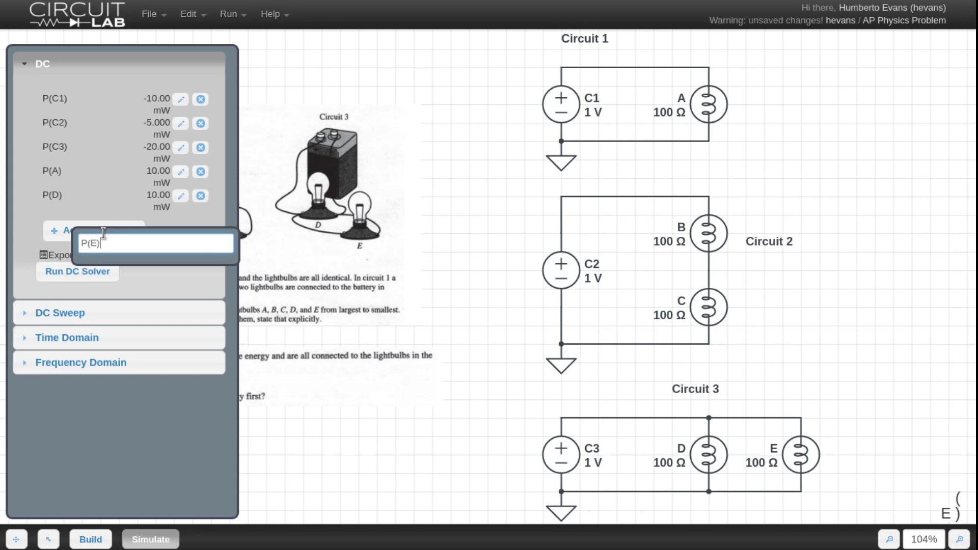
key("Return")
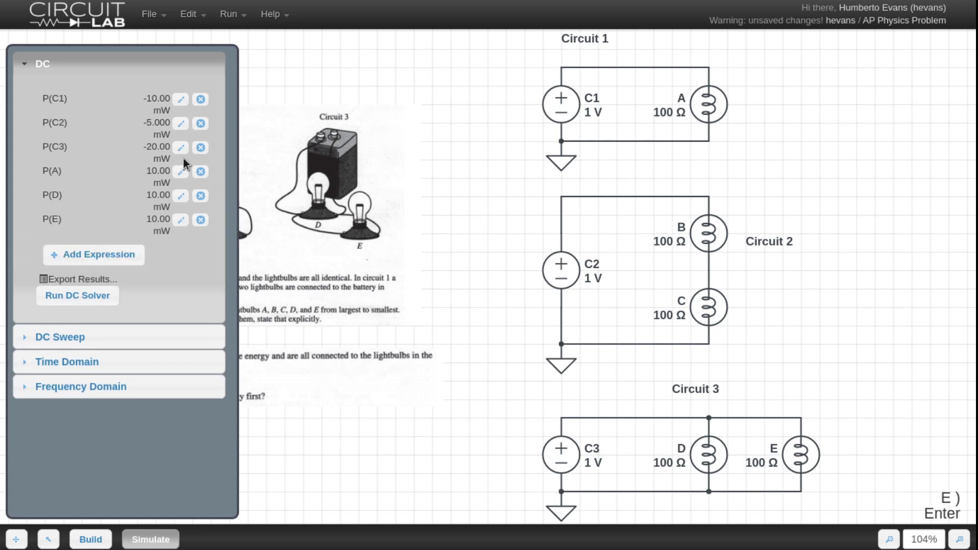
mouse_move(776, 162)
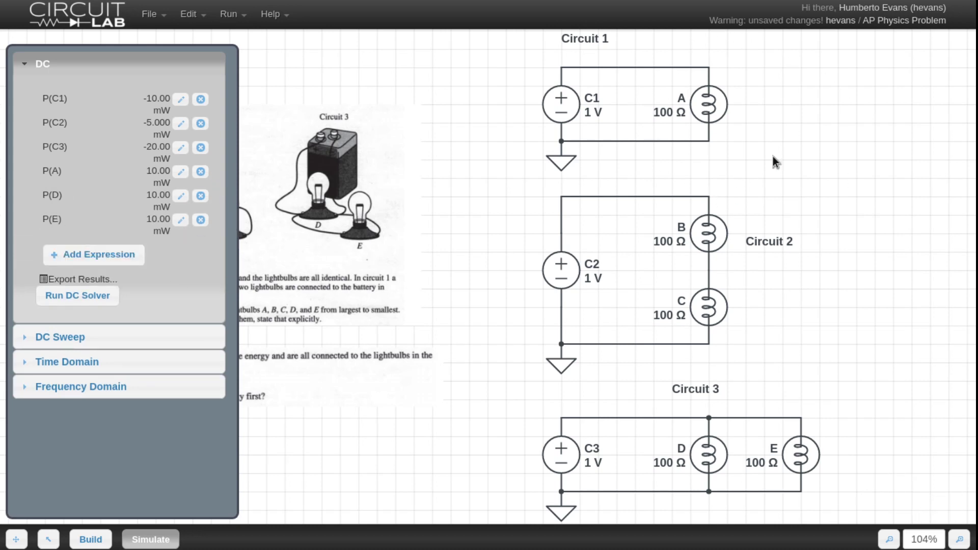
mouse_move(737, 173)
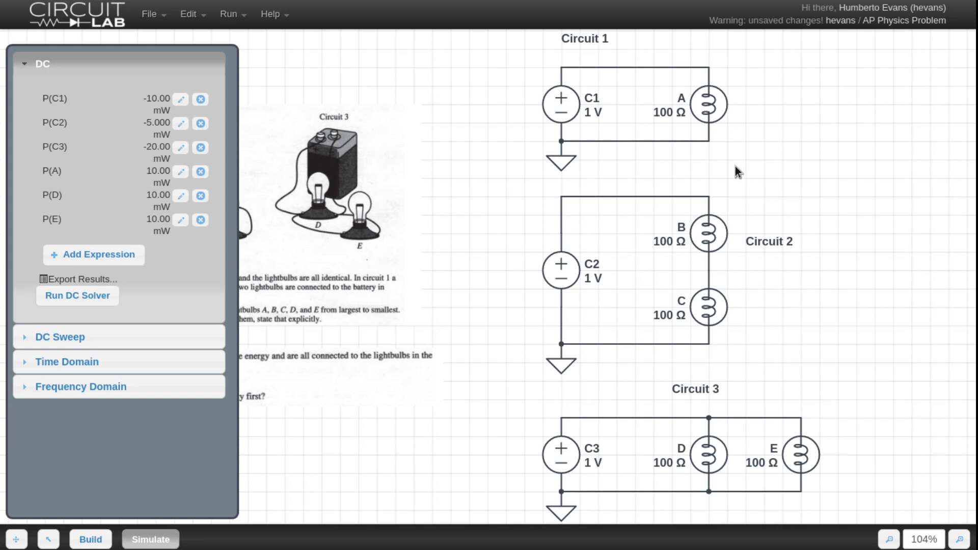
mouse_move(752, 196)
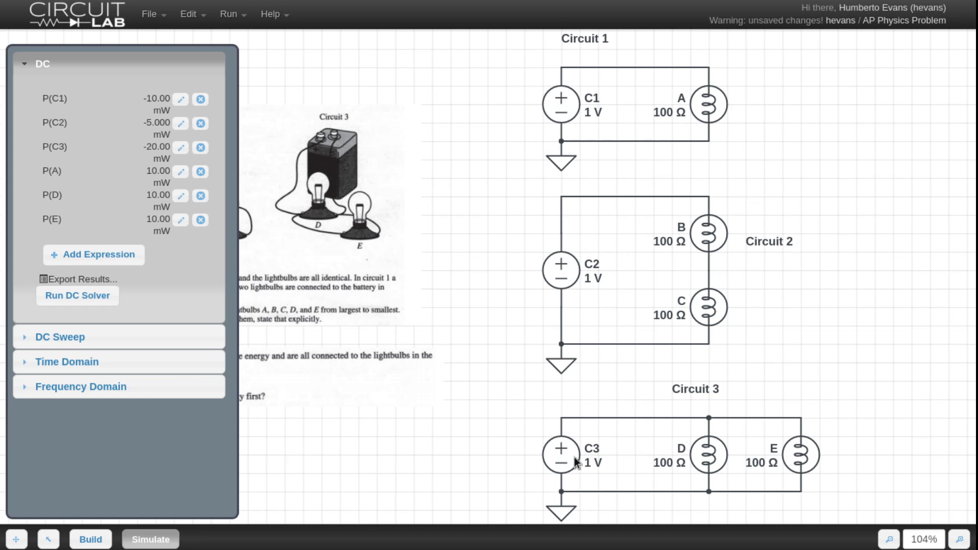
mouse_move(557, 462)
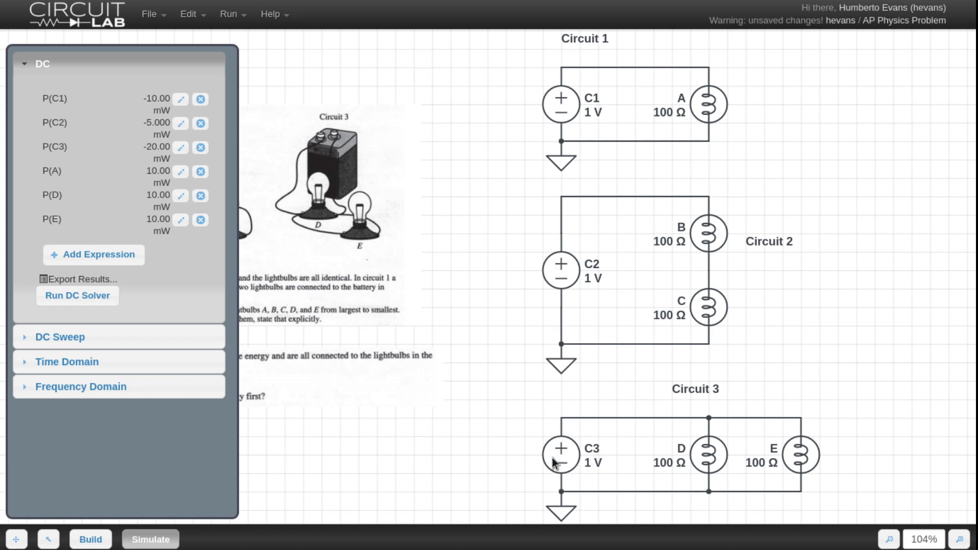
mouse_move(763, 495)
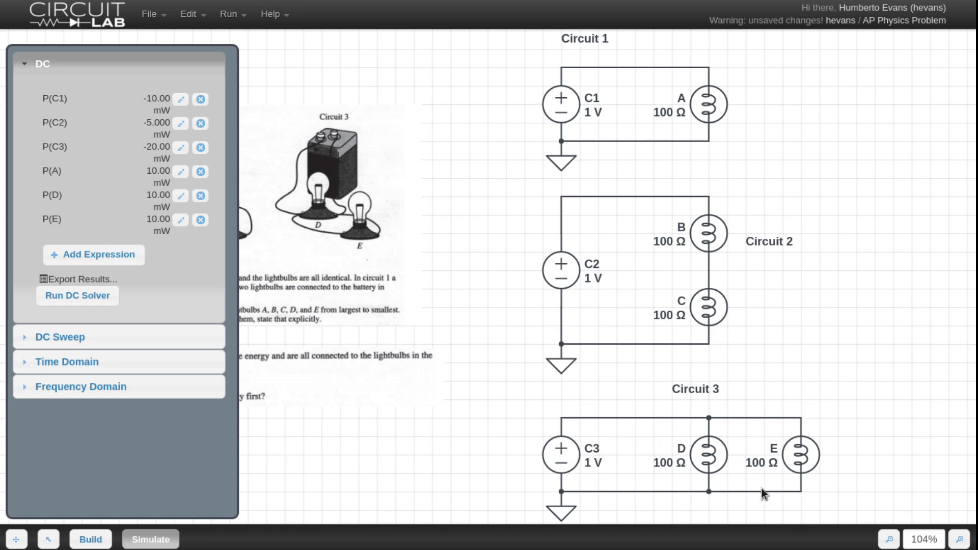
mouse_move(682, 458)
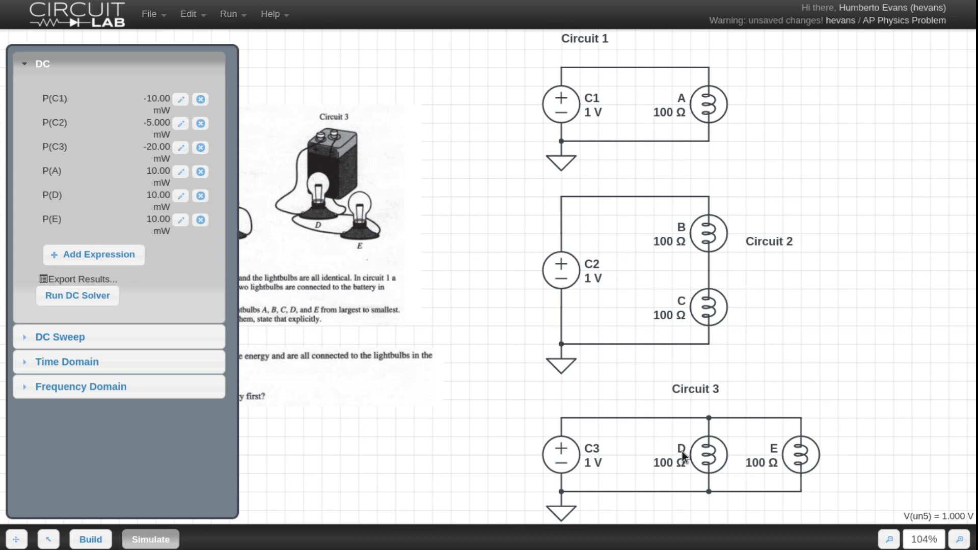
mouse_move(790, 140)
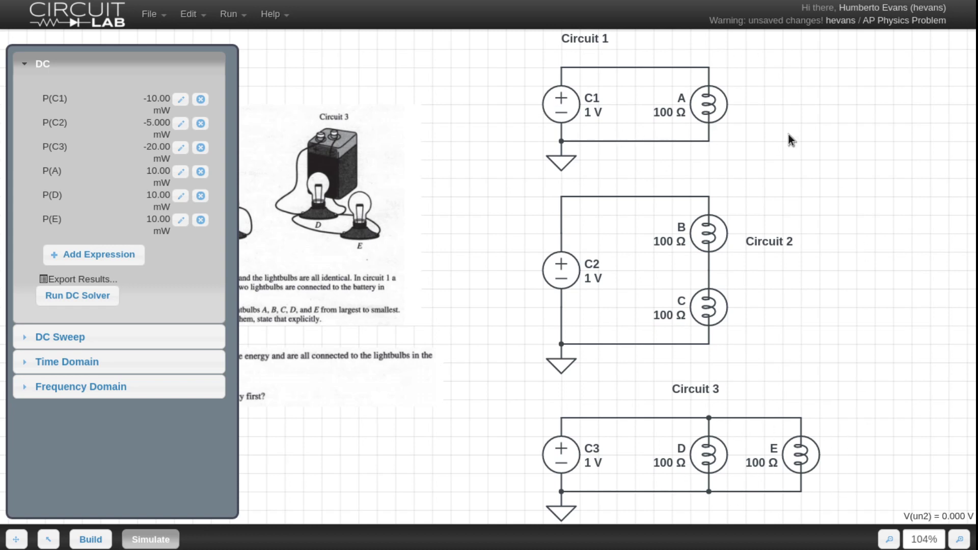
mouse_move(734, 129)
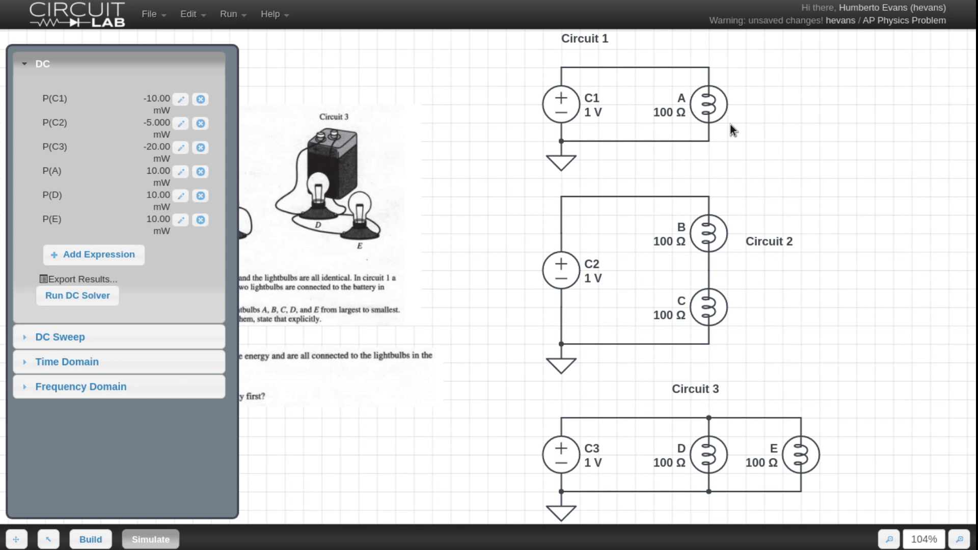
- Add expressions P(B) and P(C), each bulb reading 2.500 mW
left_click(93, 255)
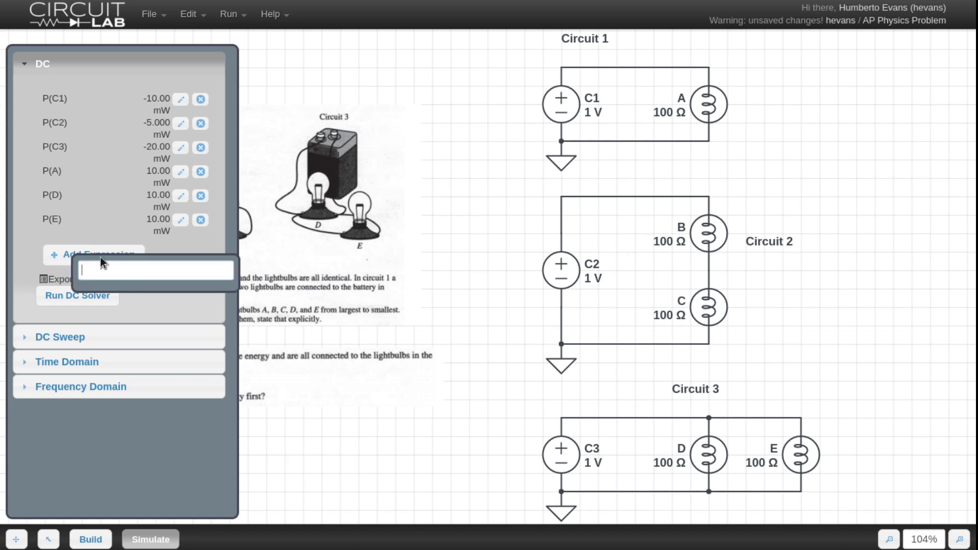
type("P")
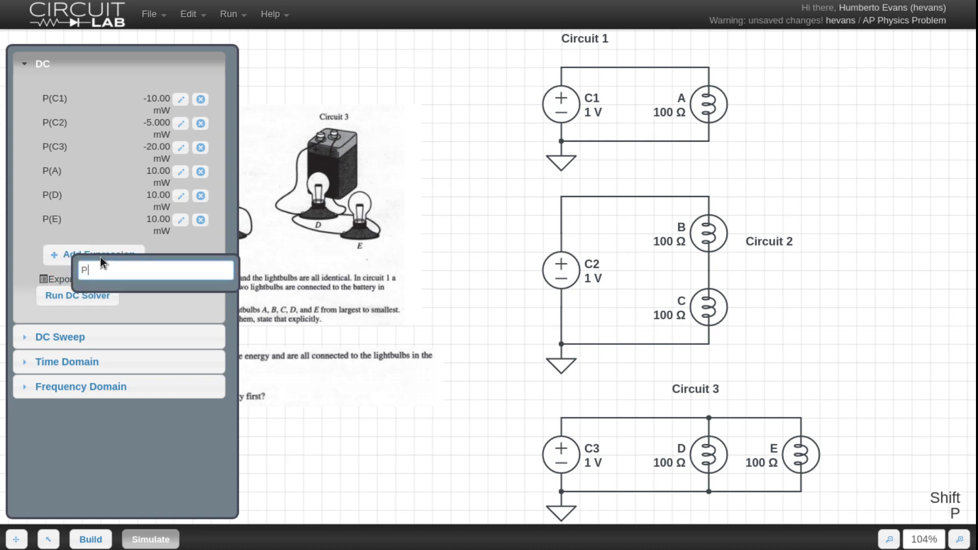
key("Return")
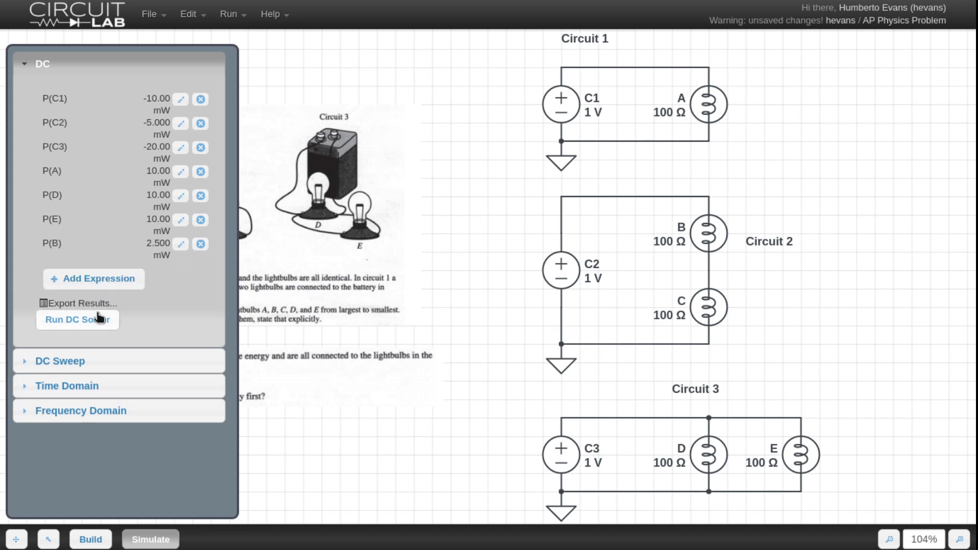
mouse_move(126, 189)
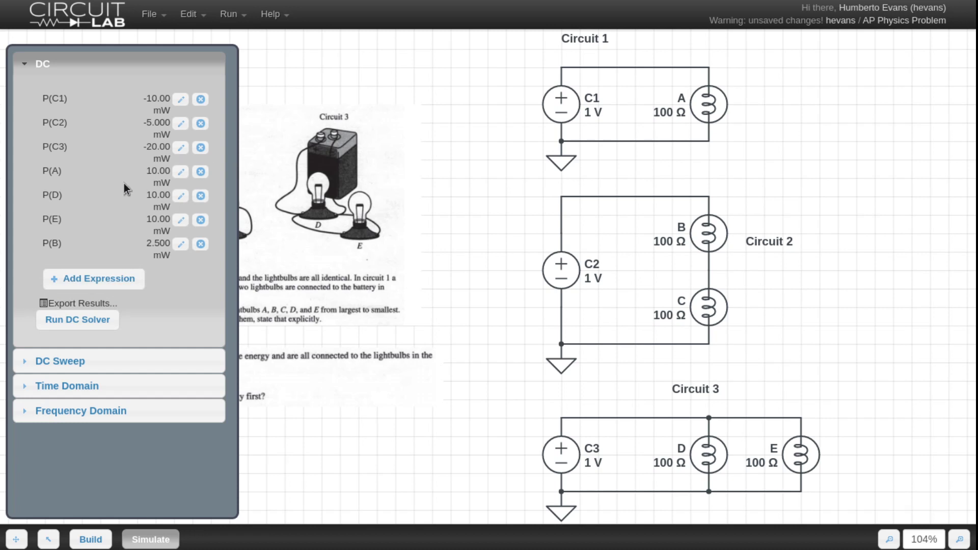
mouse_move(93, 279)
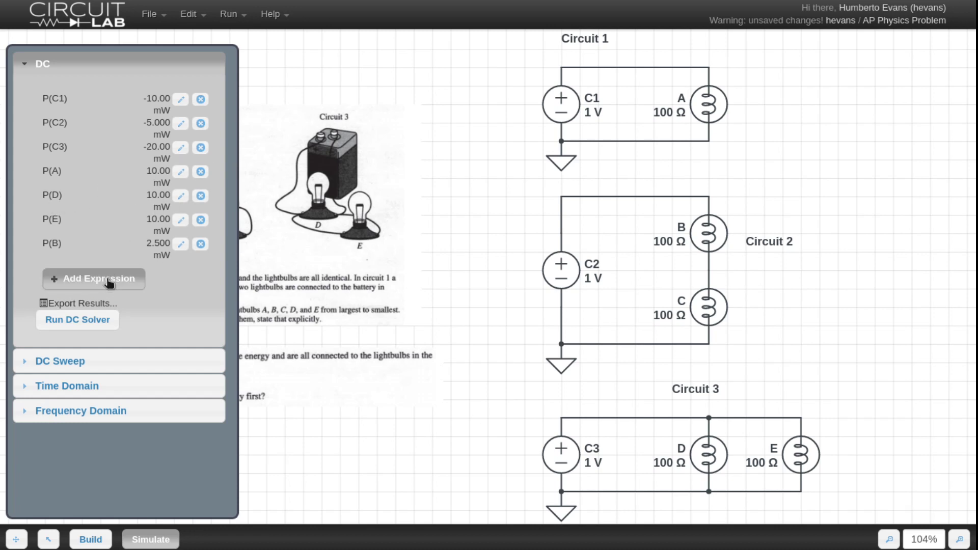
left_click(94, 278)
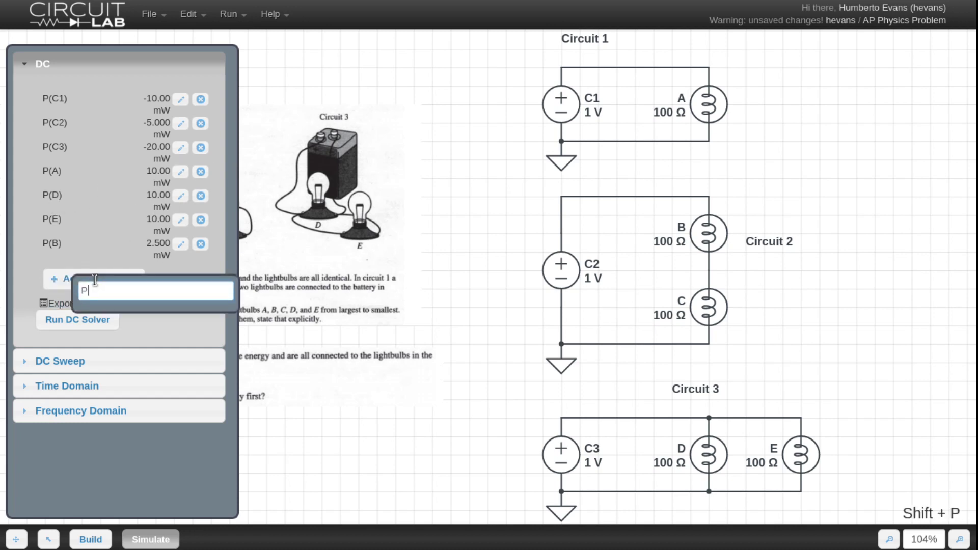
type("(C)")
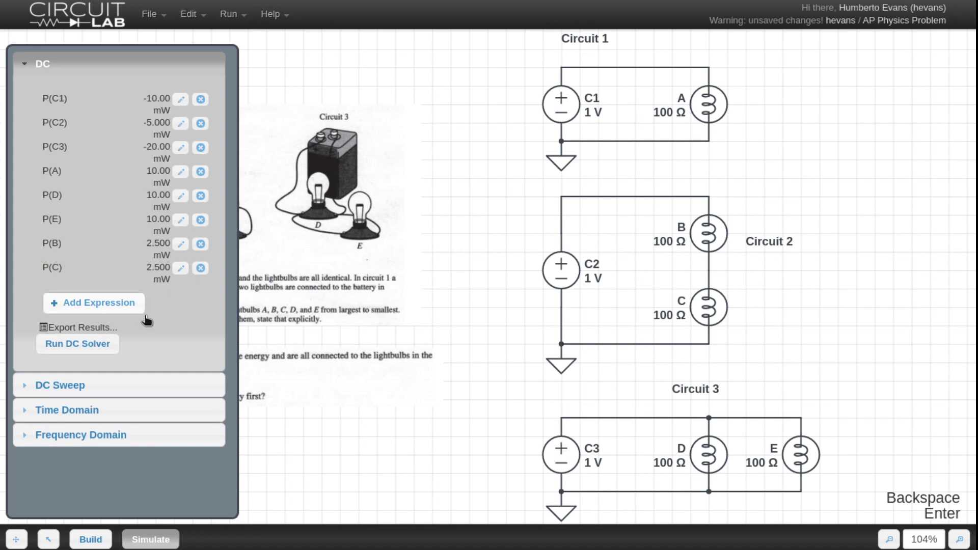
mouse_move(754, 105)
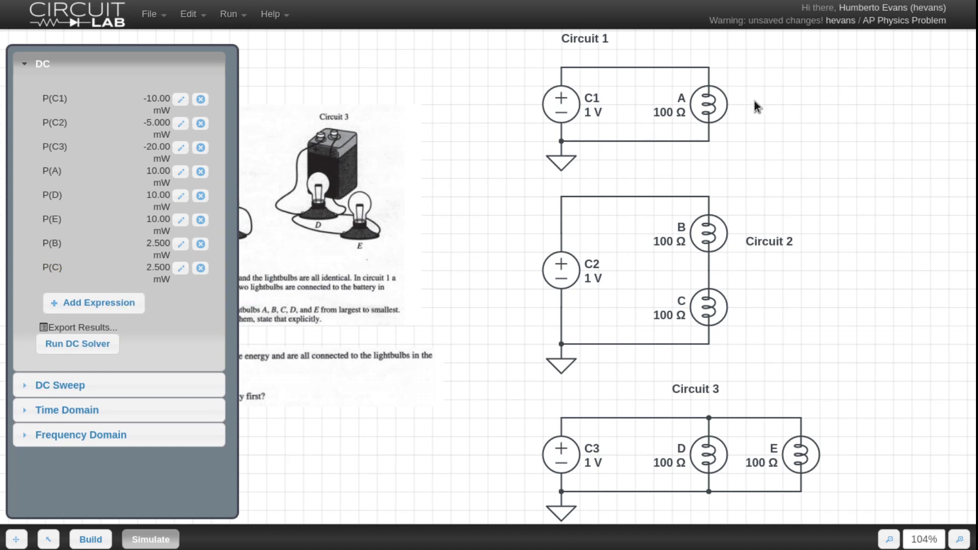
mouse_move(734, 273)
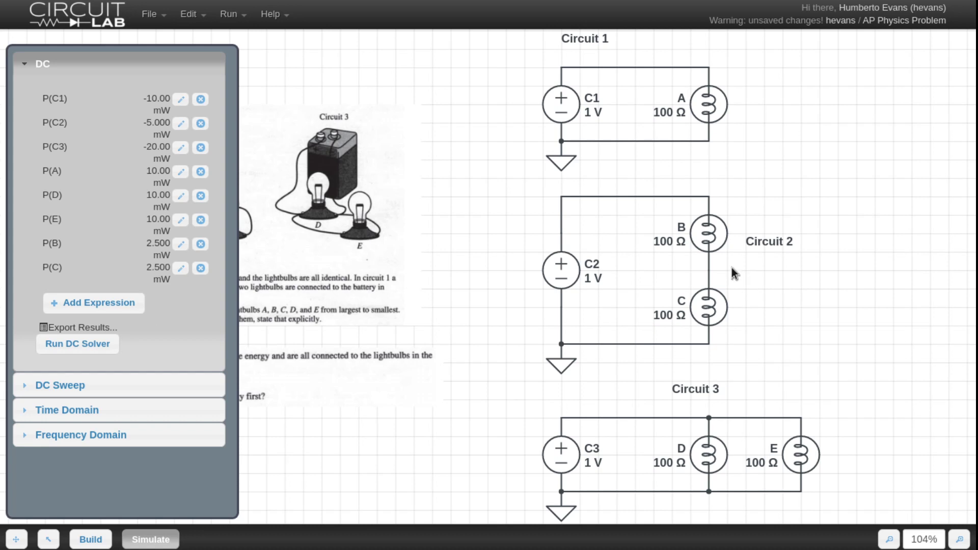
mouse_move(731, 221)
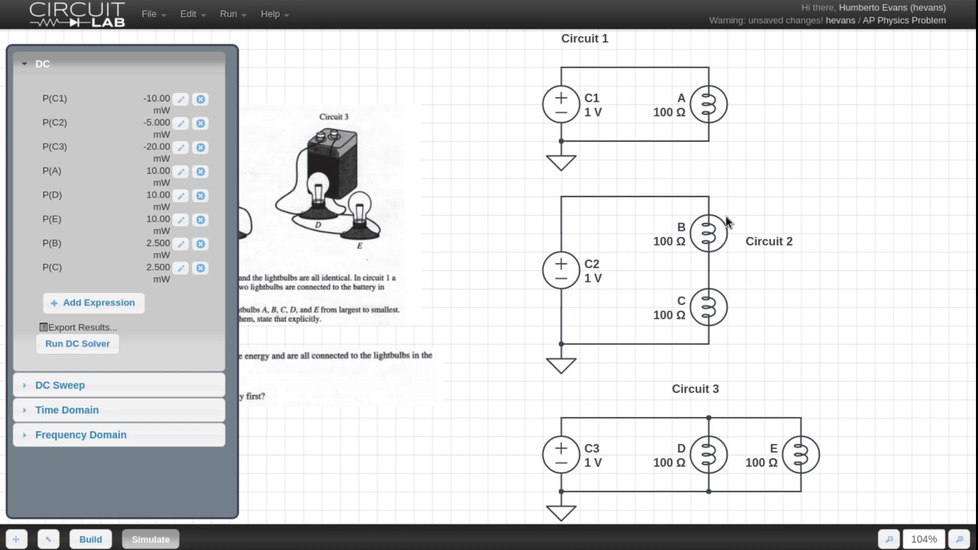
mouse_move(734, 505)
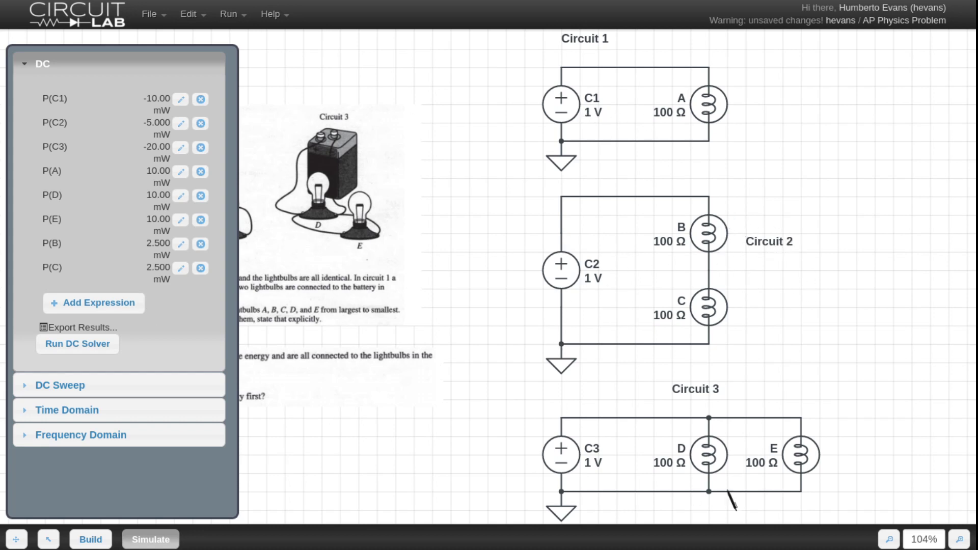